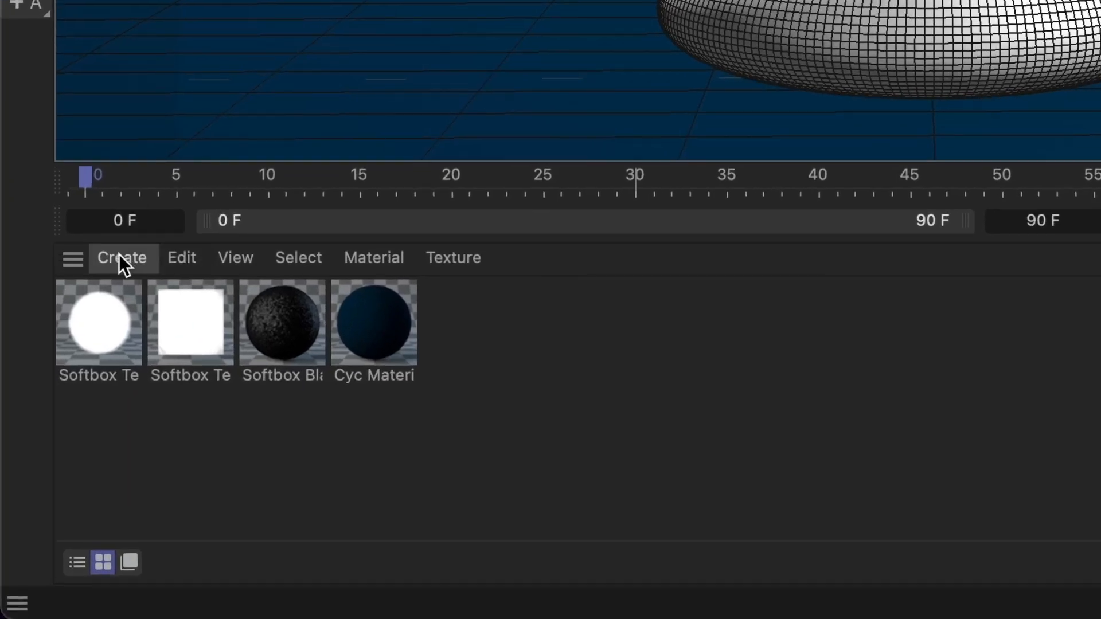
- Create a new PBR material from the Material Manager's Create menu
{"action": "left_click", "coordinate": [122, 257]}
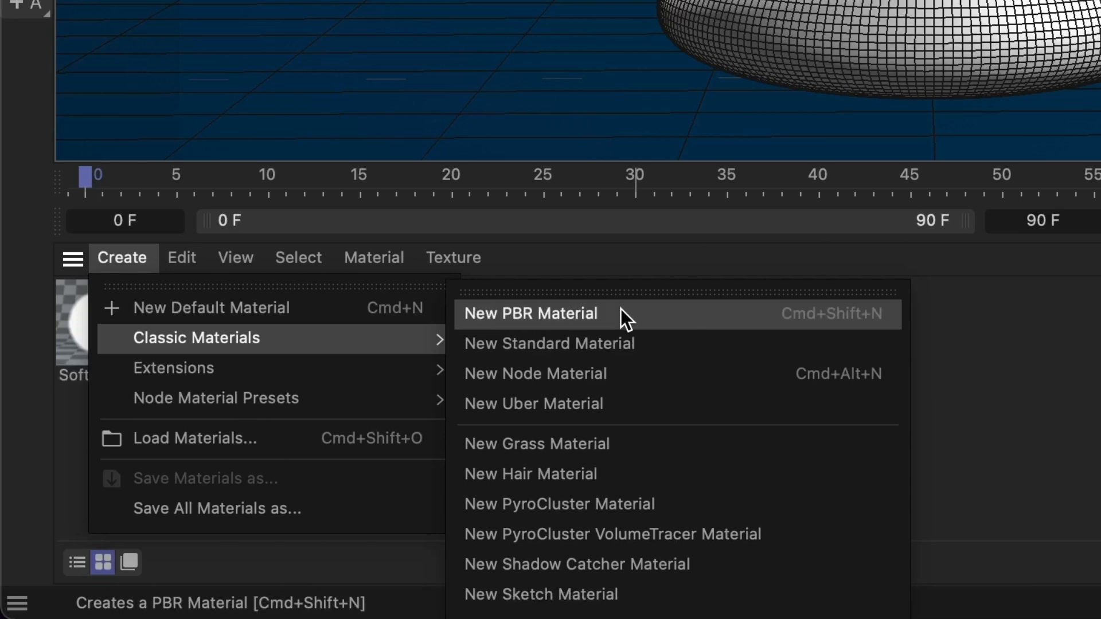
{"action": "left_click", "coordinate": [530, 314]}
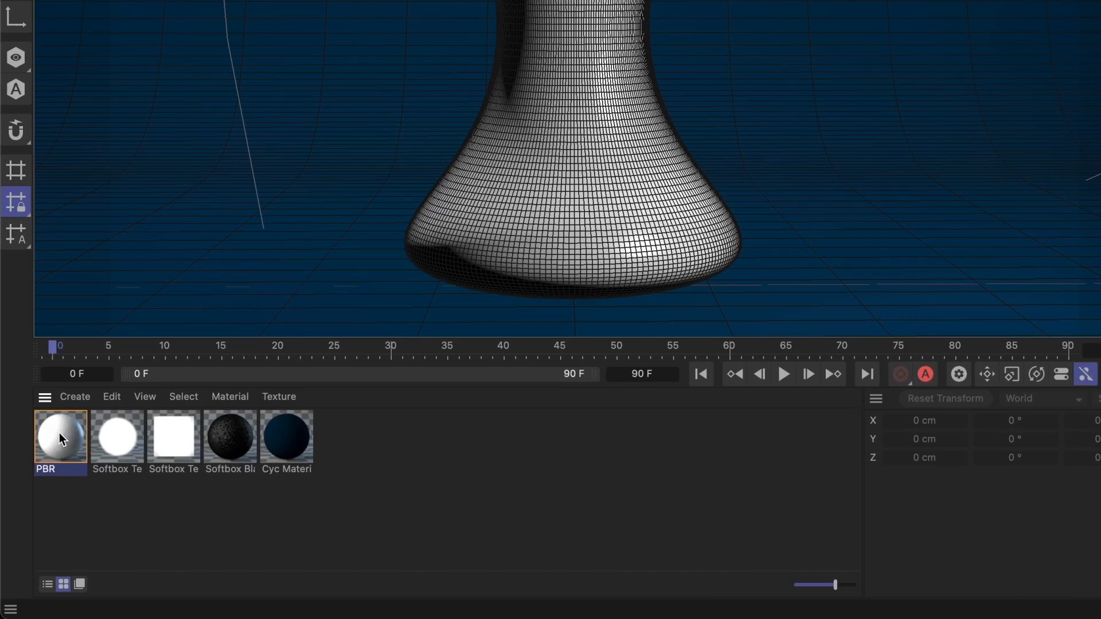
- Edit the new PBR material and move the editor beside the viewport so the bell stays visible
{"action": "double_click", "coordinate": [61, 437]}
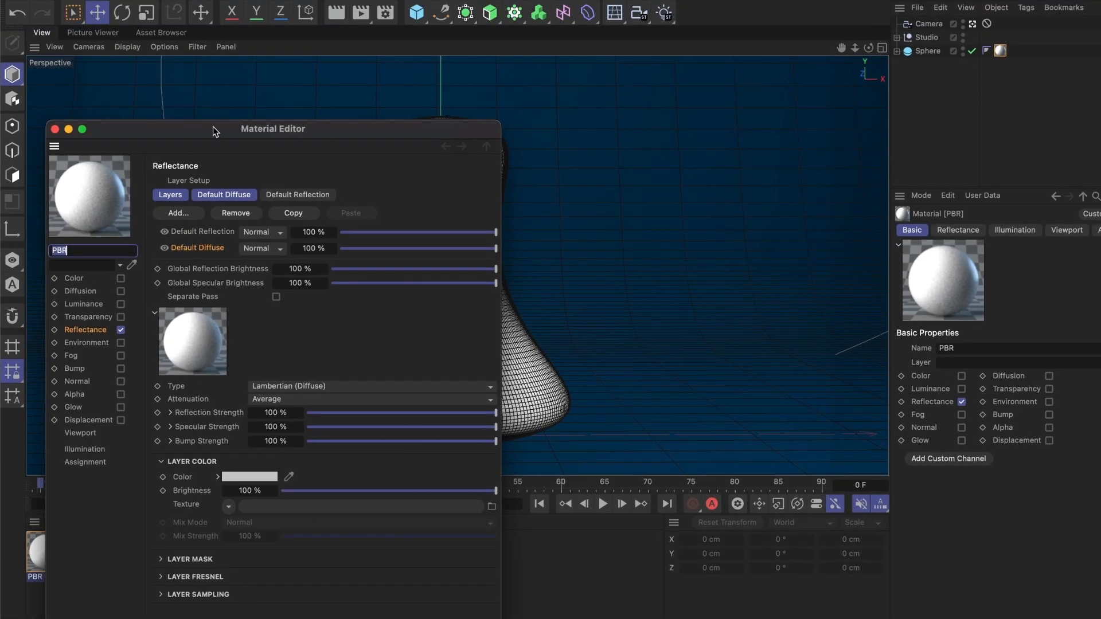
{"action": "left_click_drag", "start_coordinate": [214, 132], "coordinate": [748, 14]}
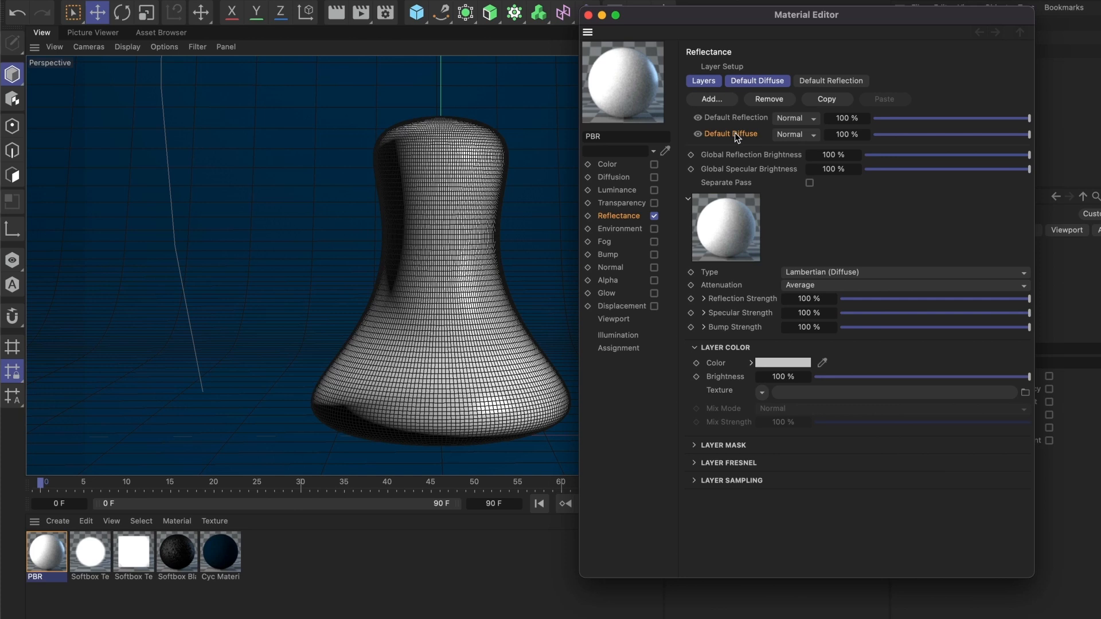
{"action": "mouse_move", "coordinate": [748, 141]}
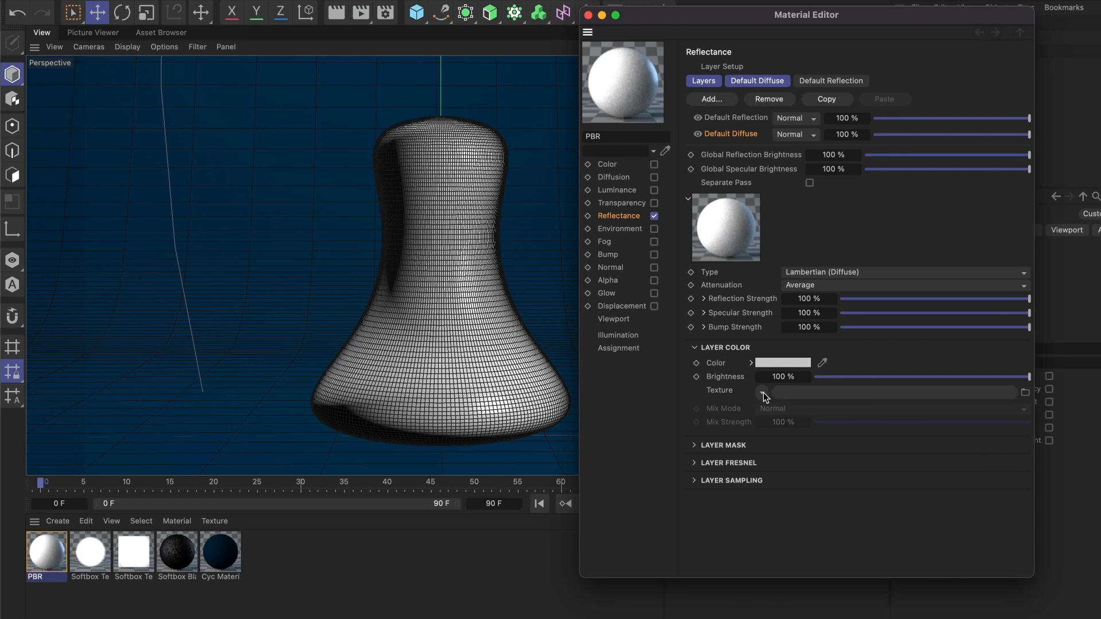
- Load Desktop/PBR 1/PBR 1 Diffuse.jpg as the Default Diffuse texture, answering the copy prompt
{"action": "left_click", "coordinate": [763, 392]}
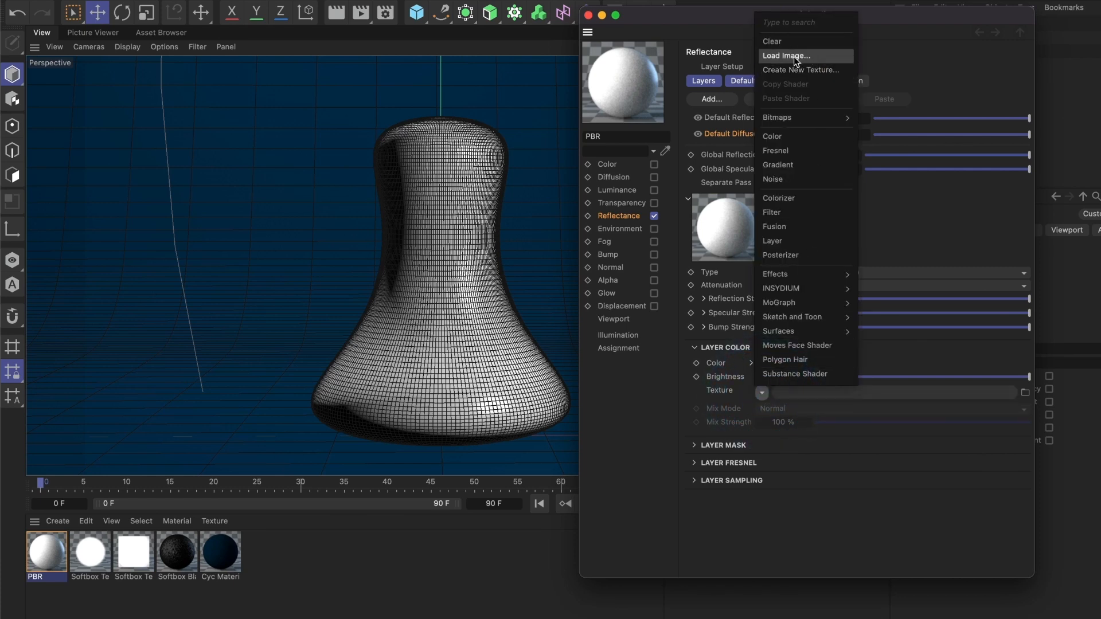
{"action": "mouse_move", "coordinate": [1027, 397]}
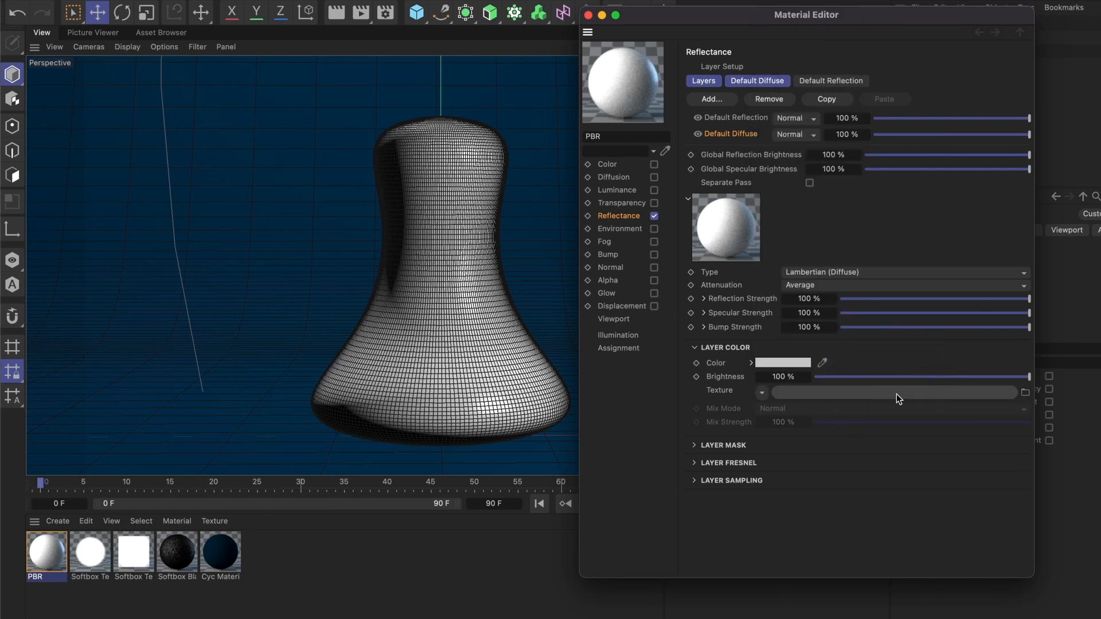
{"action": "mouse_move", "coordinate": [894, 399]}
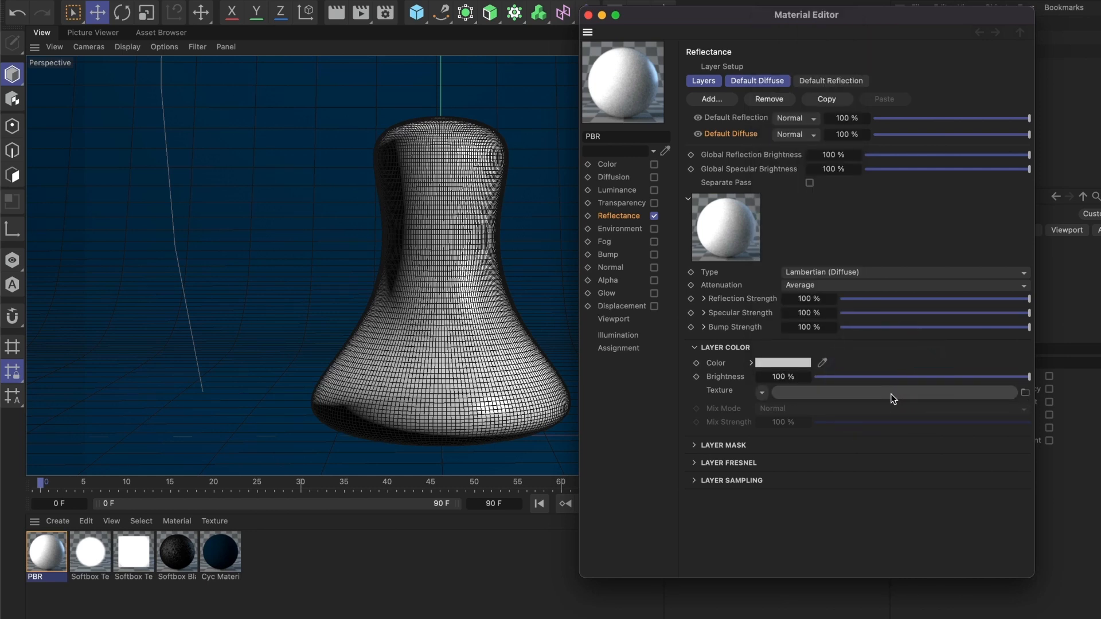
{"action": "left_click", "coordinate": [1026, 391]}
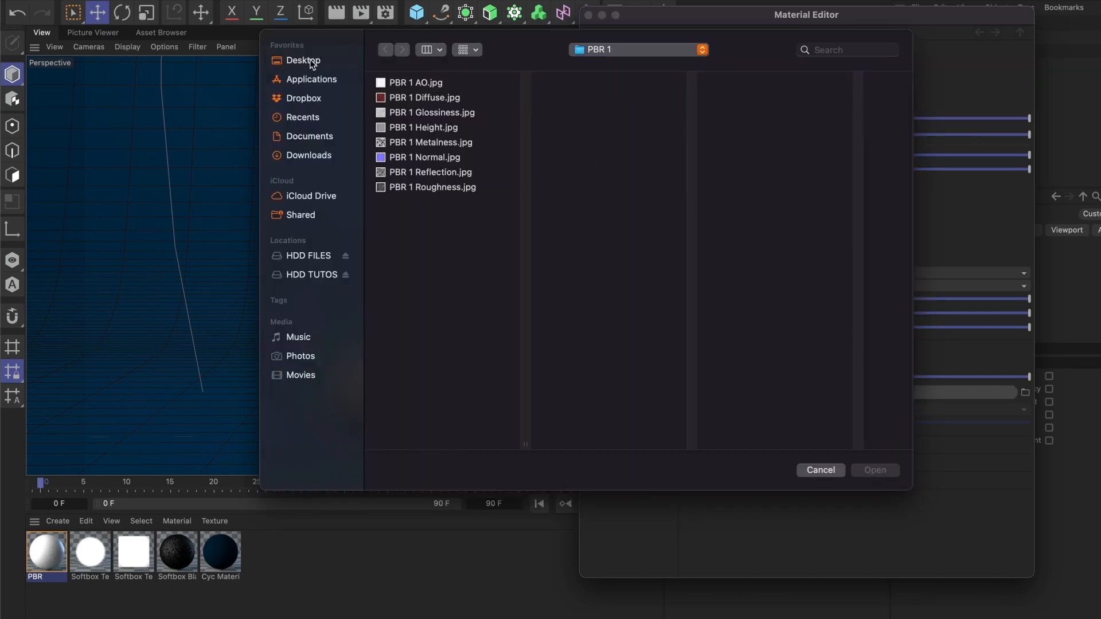
{"action": "left_click", "coordinate": [303, 61]}
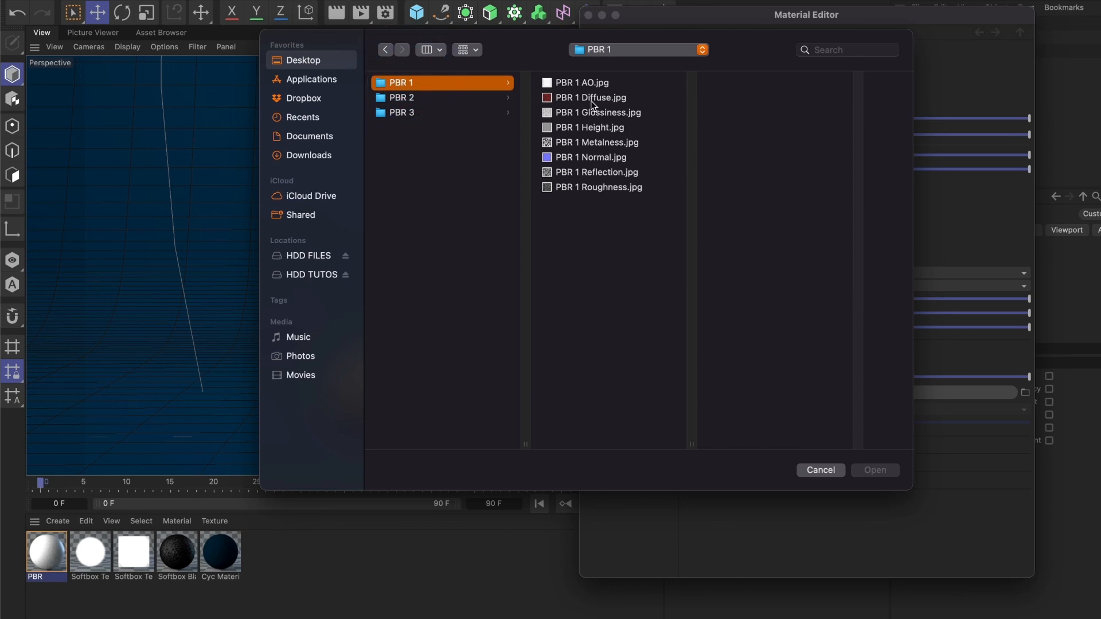
{"action": "left_click", "coordinate": [592, 97]}
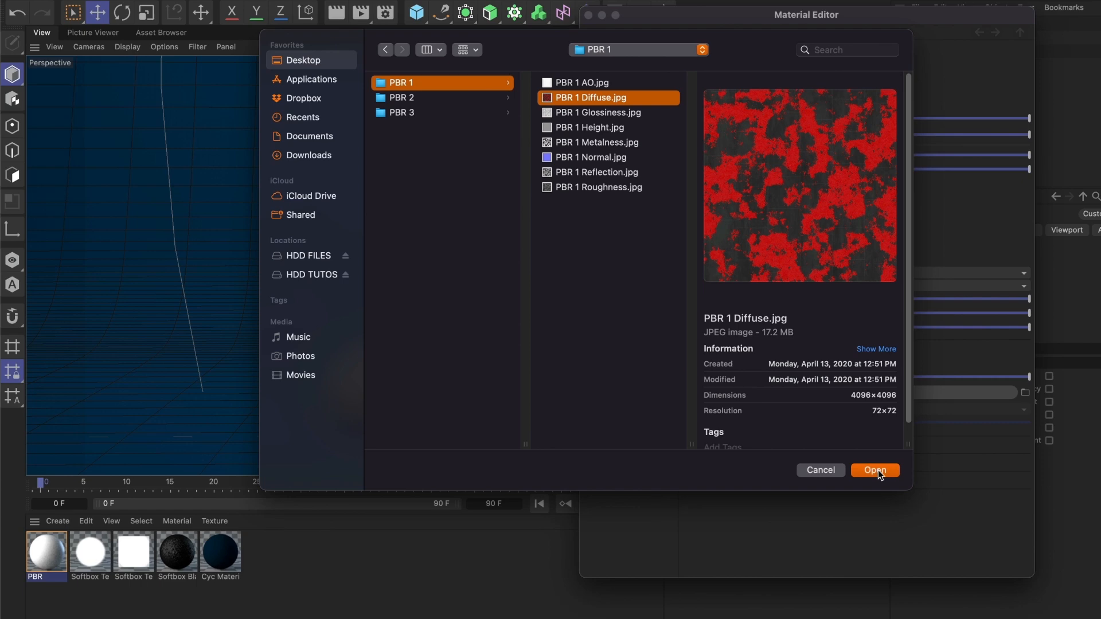
{"action": "left_click", "coordinate": [874, 469]}
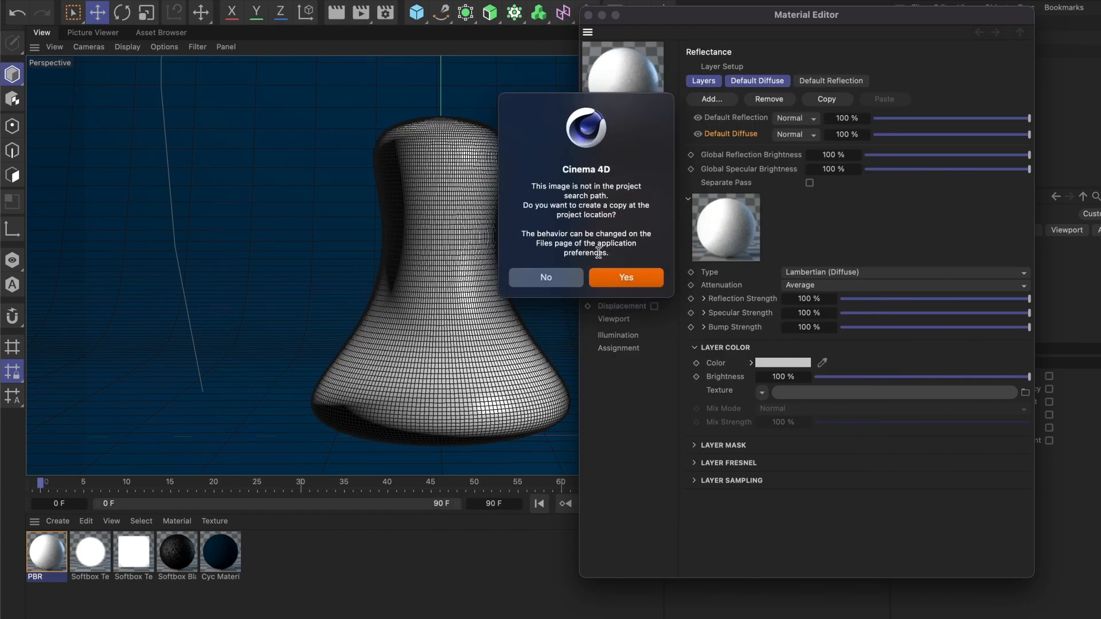
{"action": "left_click", "coordinate": [623, 277]}
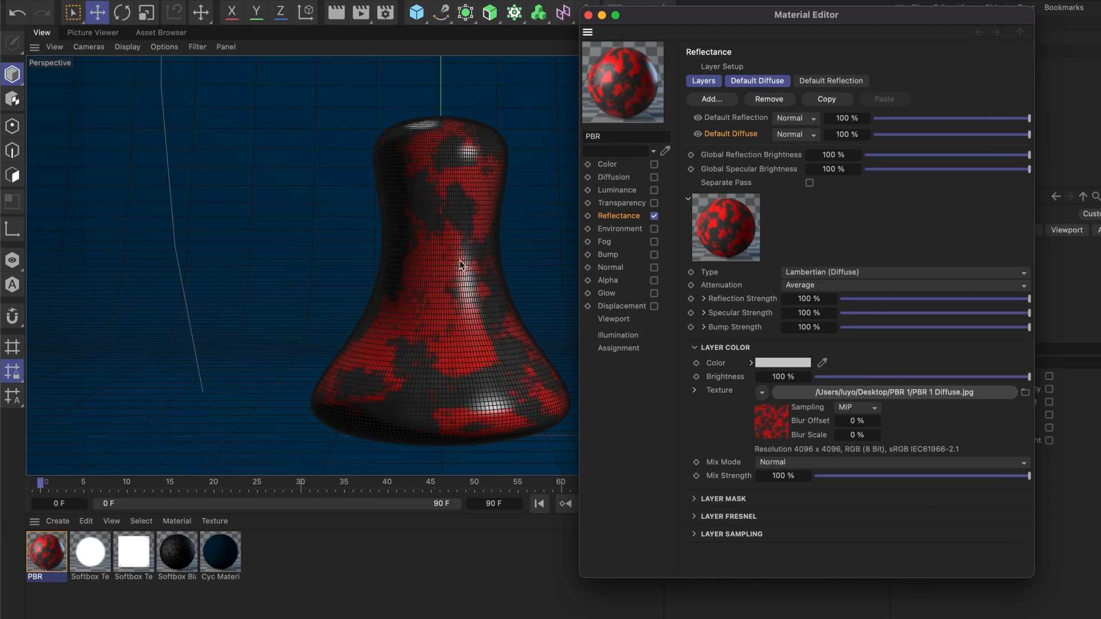
{"action": "mouse_move", "coordinate": [467, 295]}
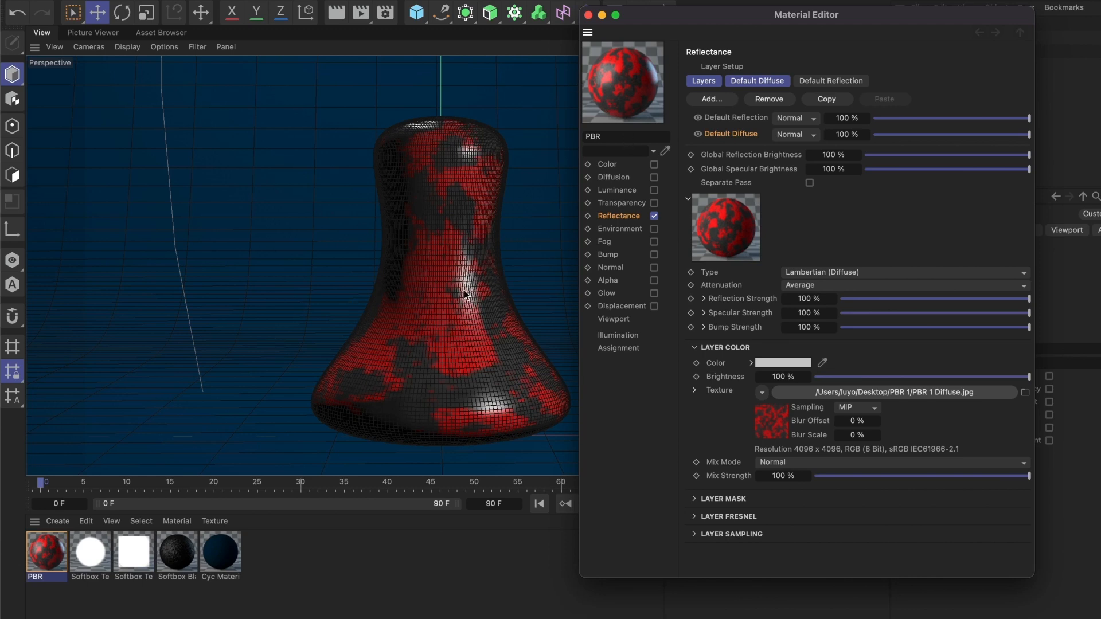
{"action": "mouse_move", "coordinate": [607, 309]}
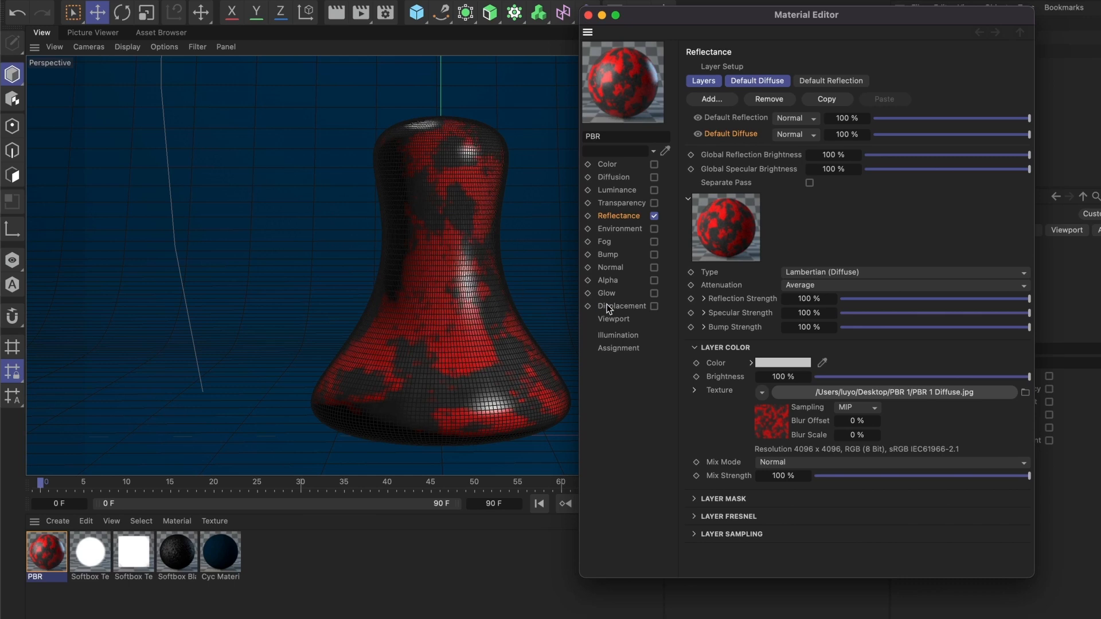
- Set the material's viewport Texture Preview Size to 4096x4096
{"action": "left_click", "coordinate": [613, 319]}
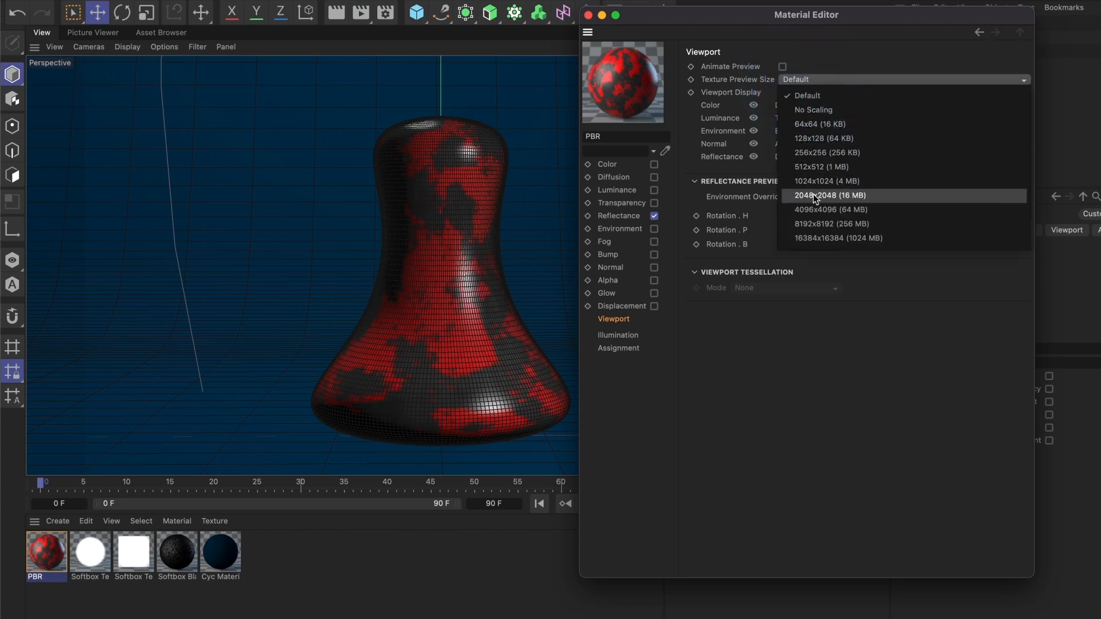
{"action": "left_click", "coordinate": [832, 209]}
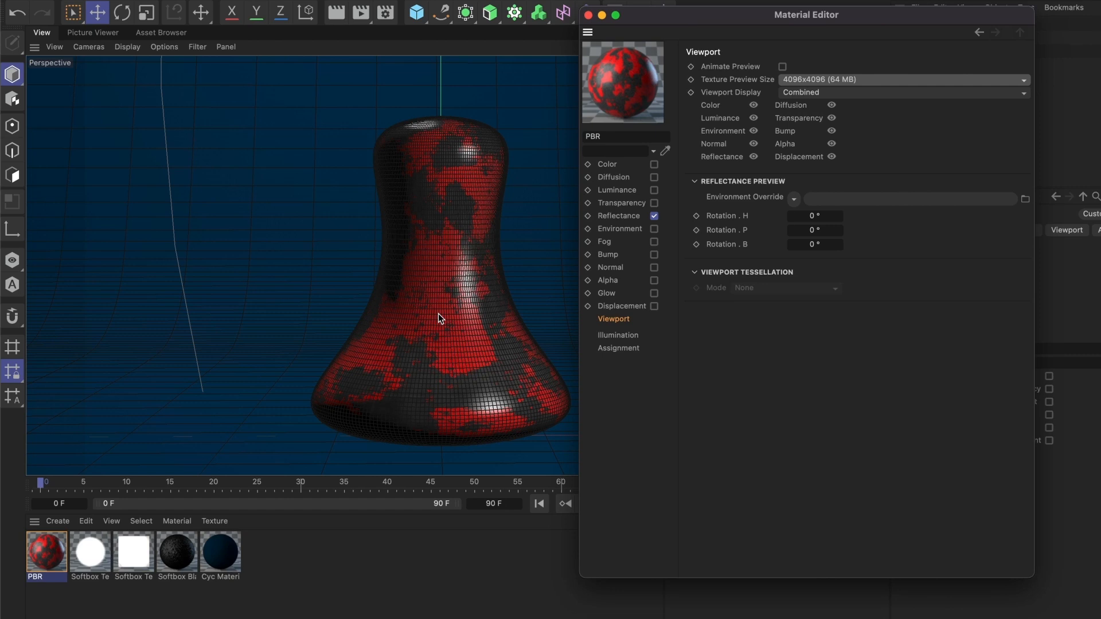
- Return to the Reflectance channel and select the Default Reflection layer
{"action": "left_click", "coordinate": [619, 215]}
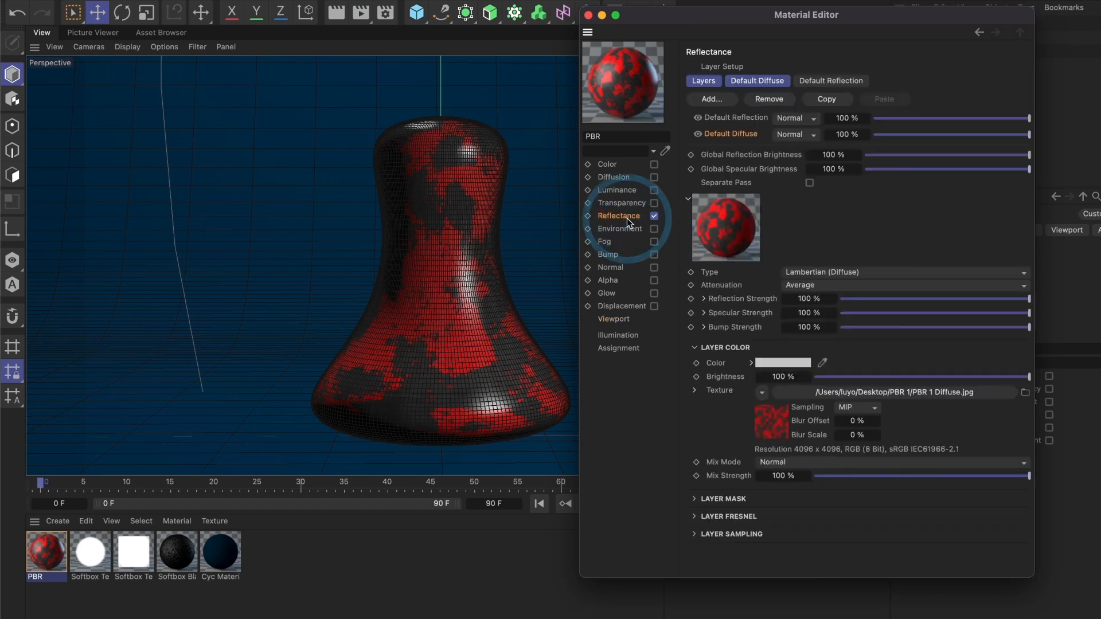
{"action": "mouse_move", "coordinate": [444, 185]}
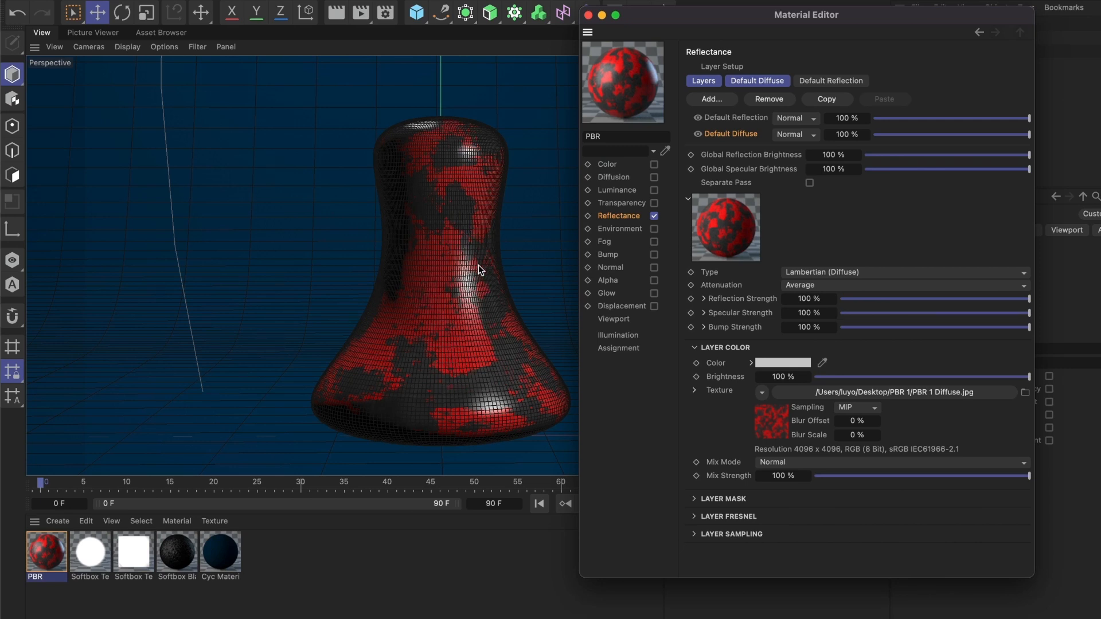
{"action": "mouse_move", "coordinate": [439, 272]}
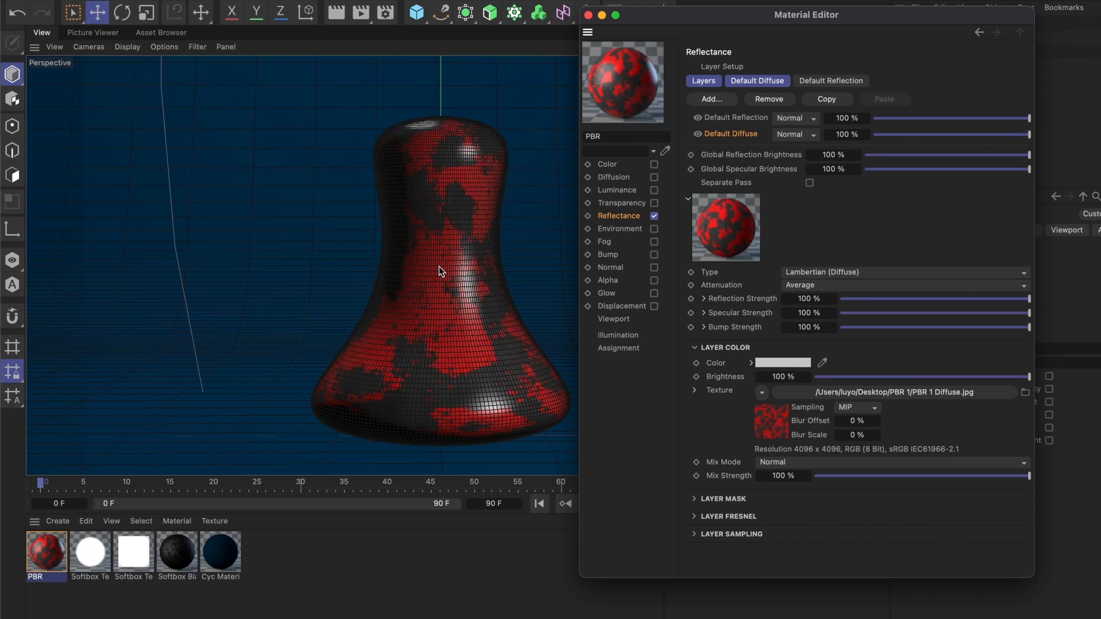
{"action": "left_click", "coordinate": [607, 163]}
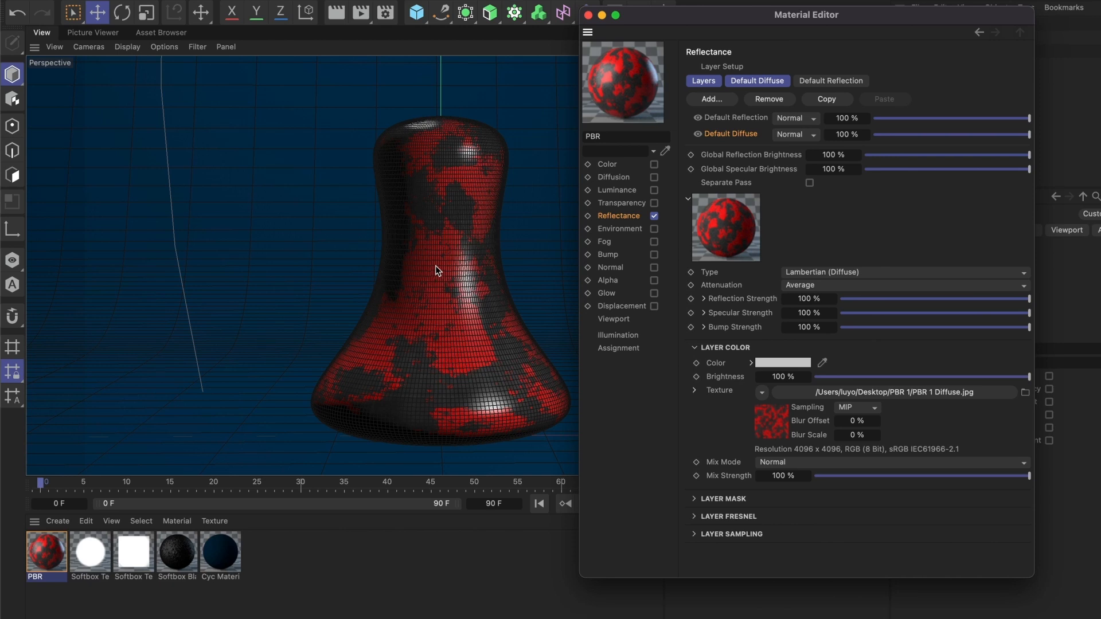
{"action": "mouse_move", "coordinate": [425, 281]}
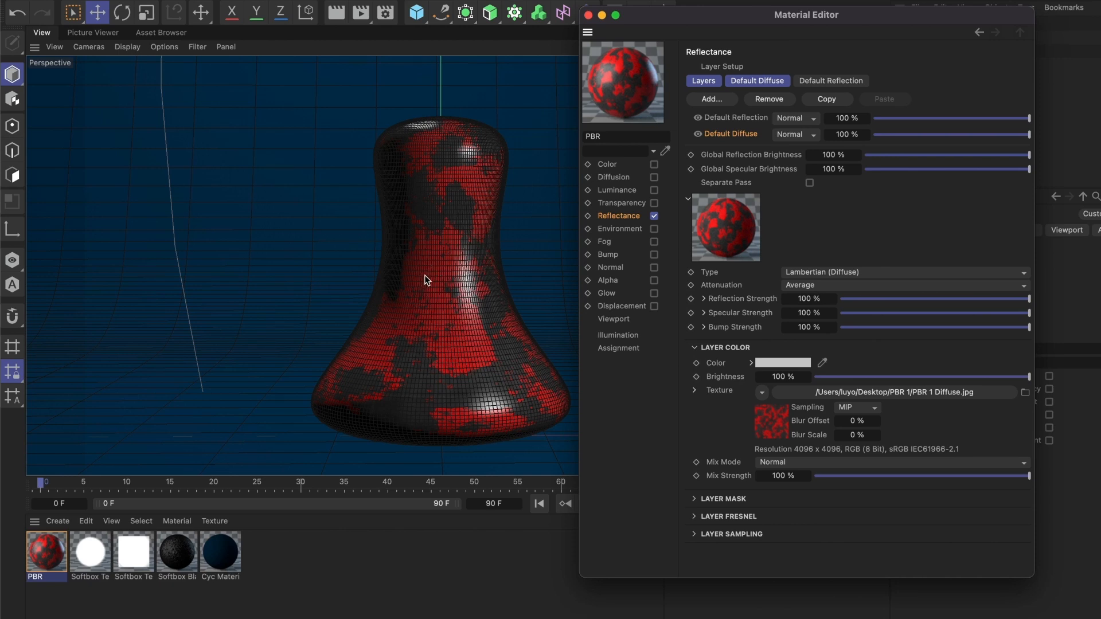
{"action": "mouse_move", "coordinate": [647, 243]}
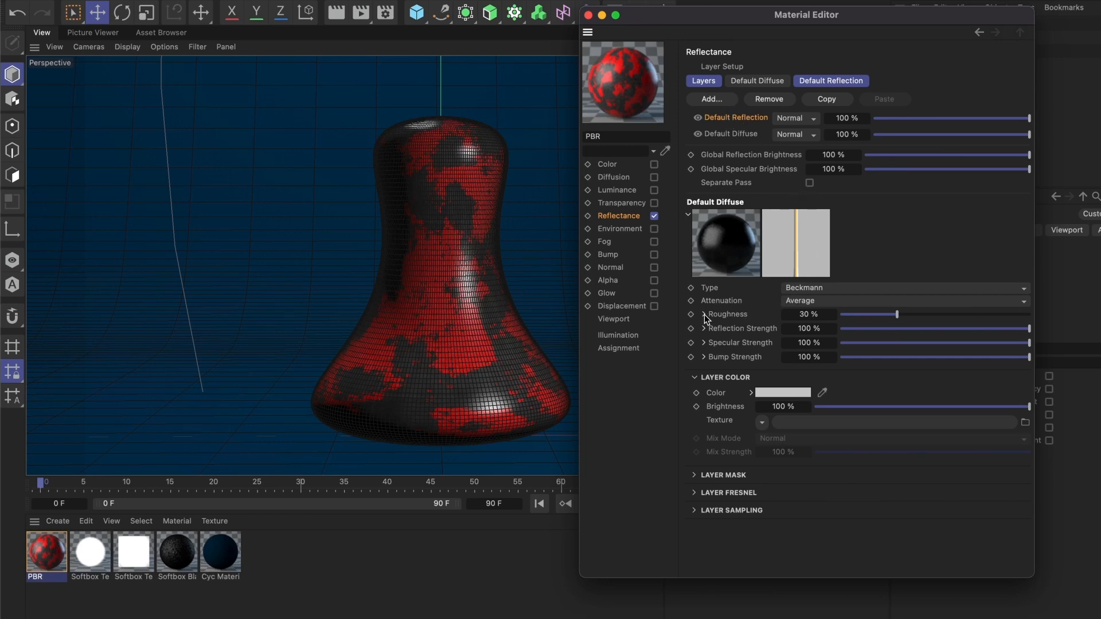
- Load PBR 1 Roughness.jpg as the Default Reflection layer's roughness texture
{"action": "left_click", "coordinate": [702, 314]}
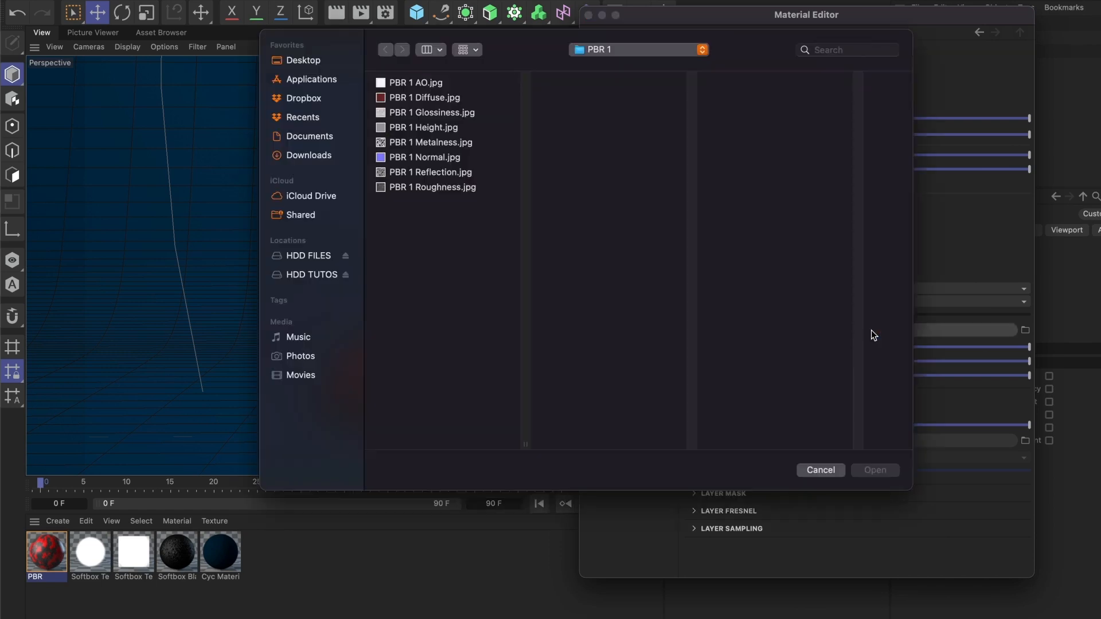
{"action": "mouse_move", "coordinate": [432, 195]}
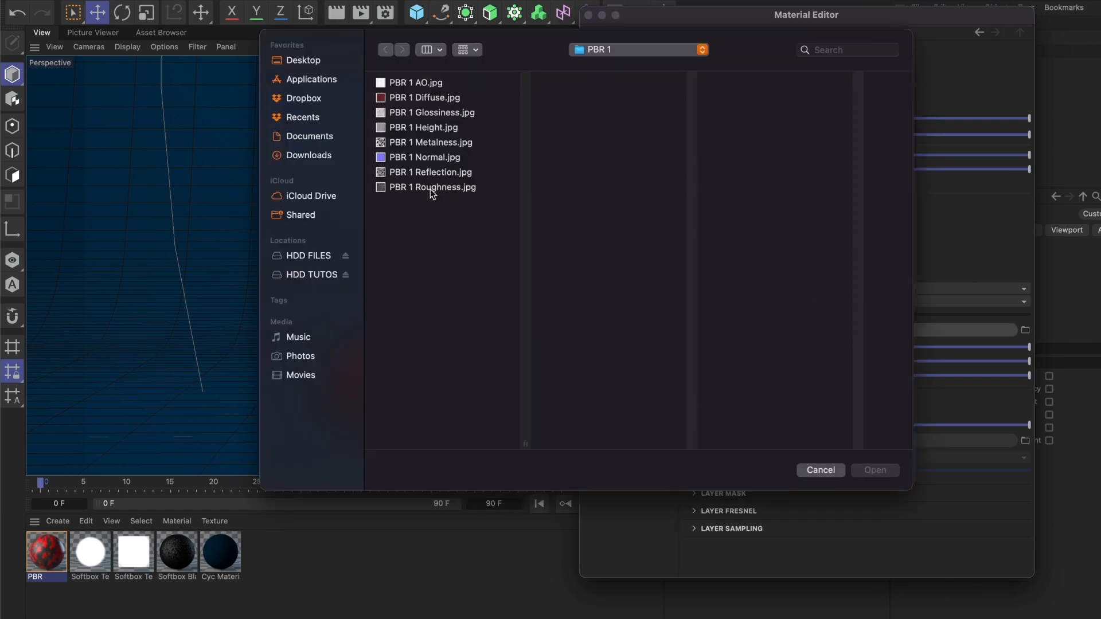
{"action": "left_click", "coordinate": [432, 187]}
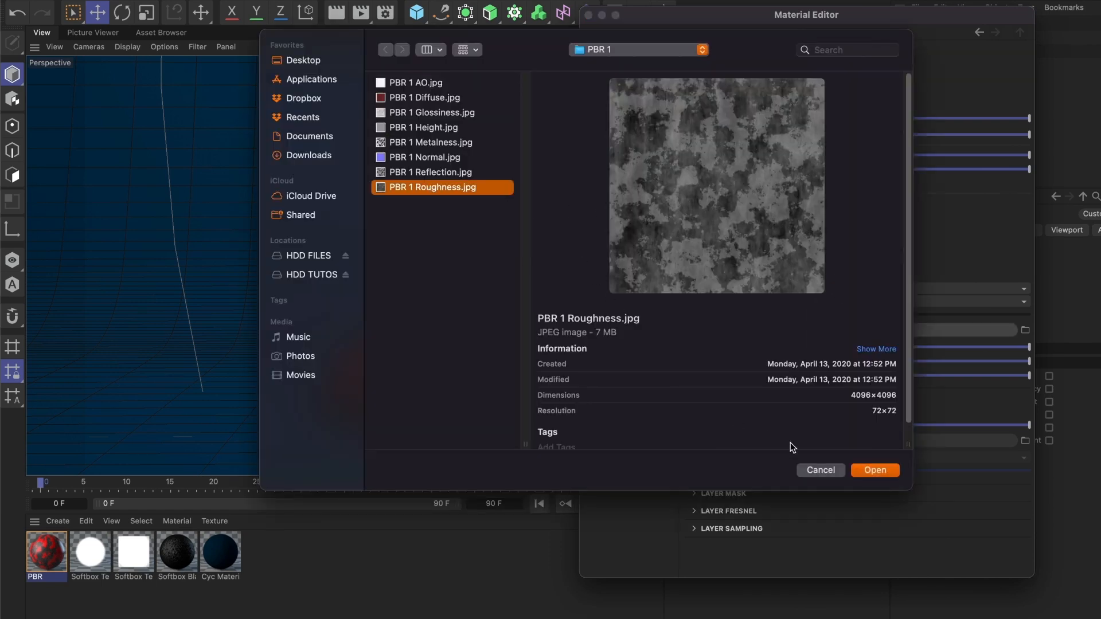
{"action": "left_click", "coordinate": [874, 469]}
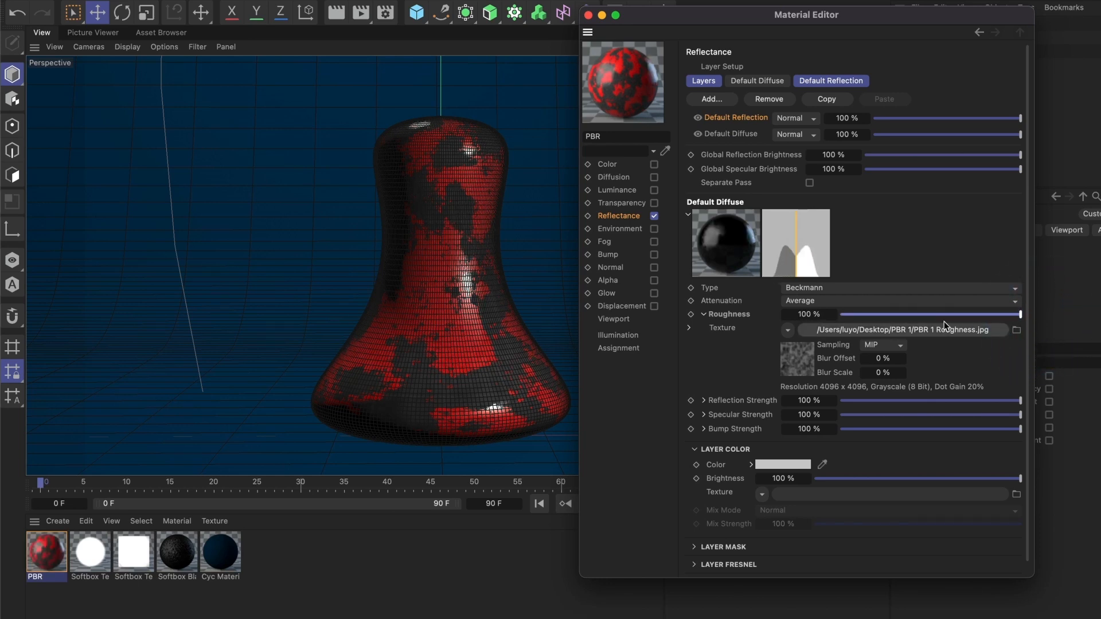
{"action": "mouse_move", "coordinate": [894, 275]}
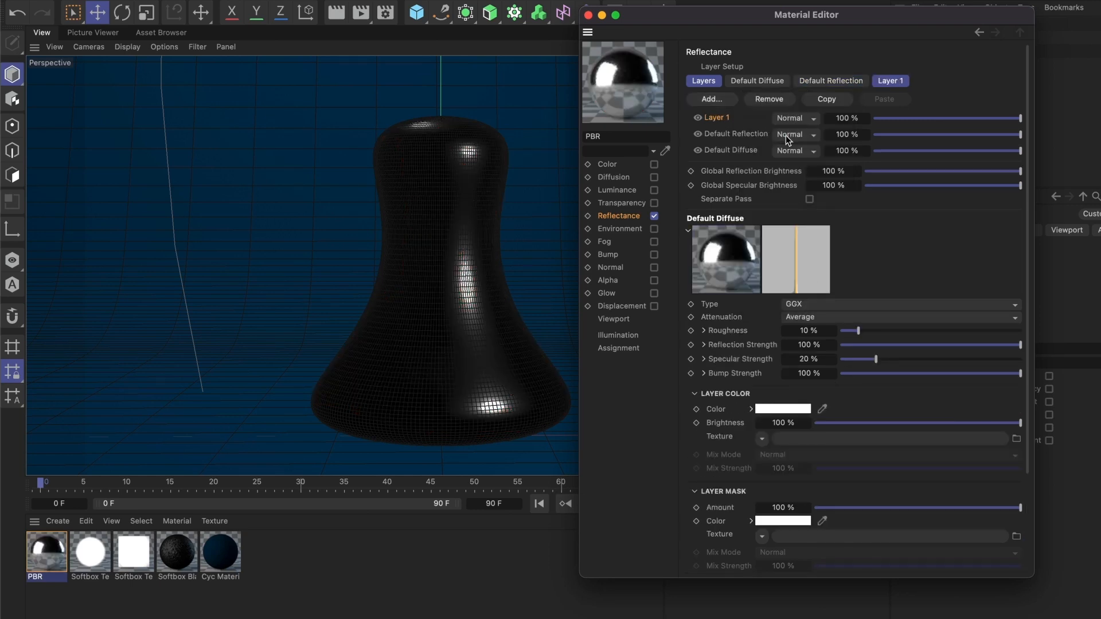
- Rename the new GGX layer to Metal, set its attenuation to Metal and start texturing its roughness
{"action": "double_click", "coordinate": [716, 117]}
{"action": "type", "text": "Metal"}
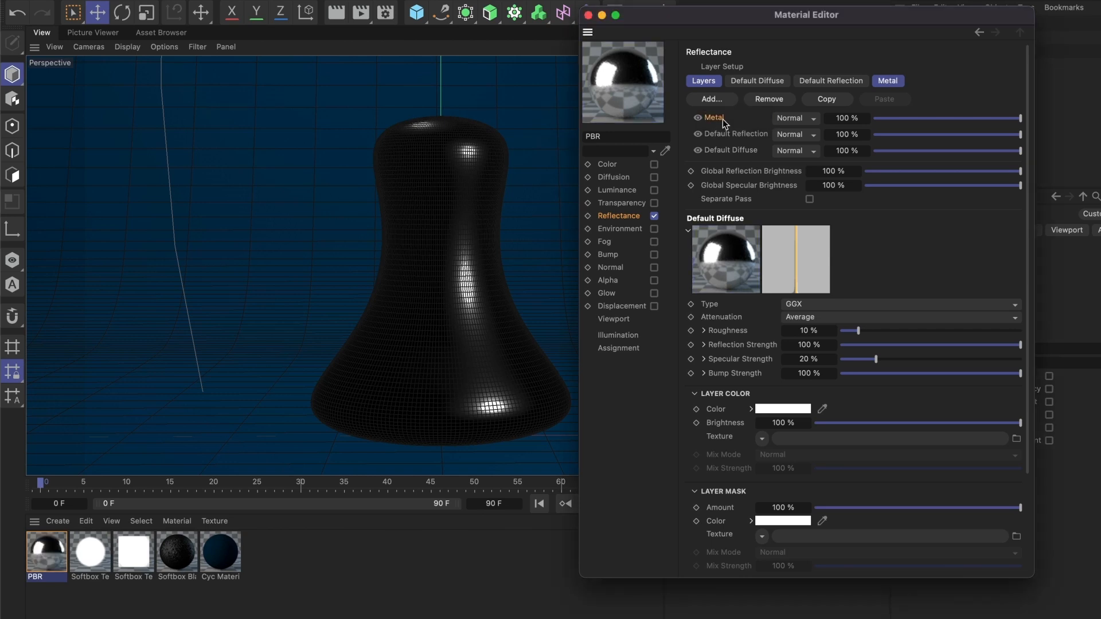
{"action": "mouse_move", "coordinate": [789, 162]}
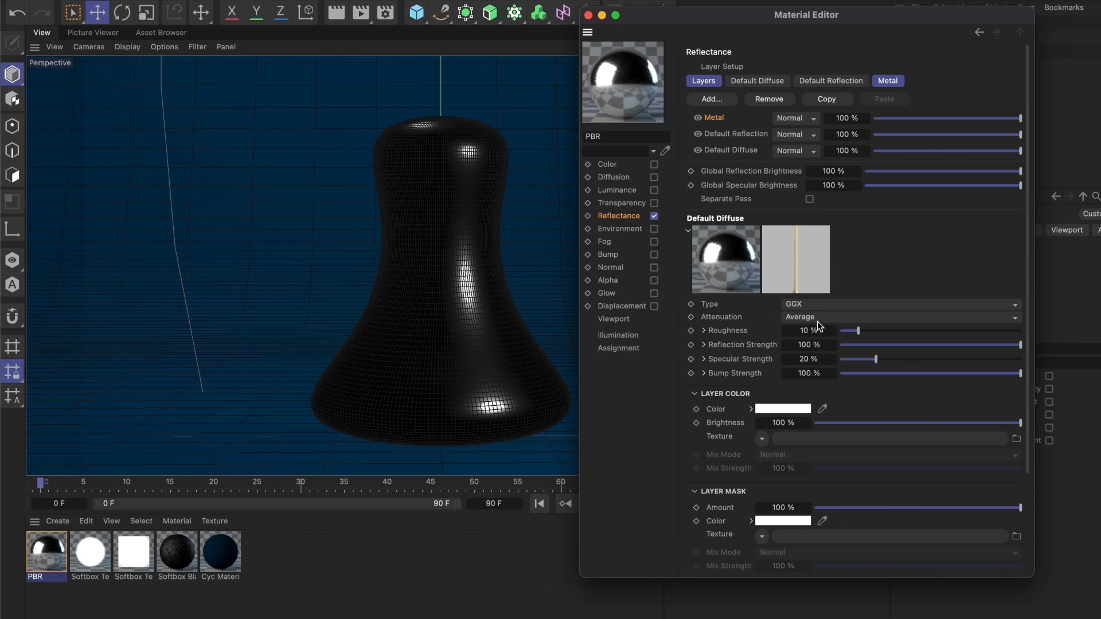
{"action": "left_click", "coordinate": [899, 317]}
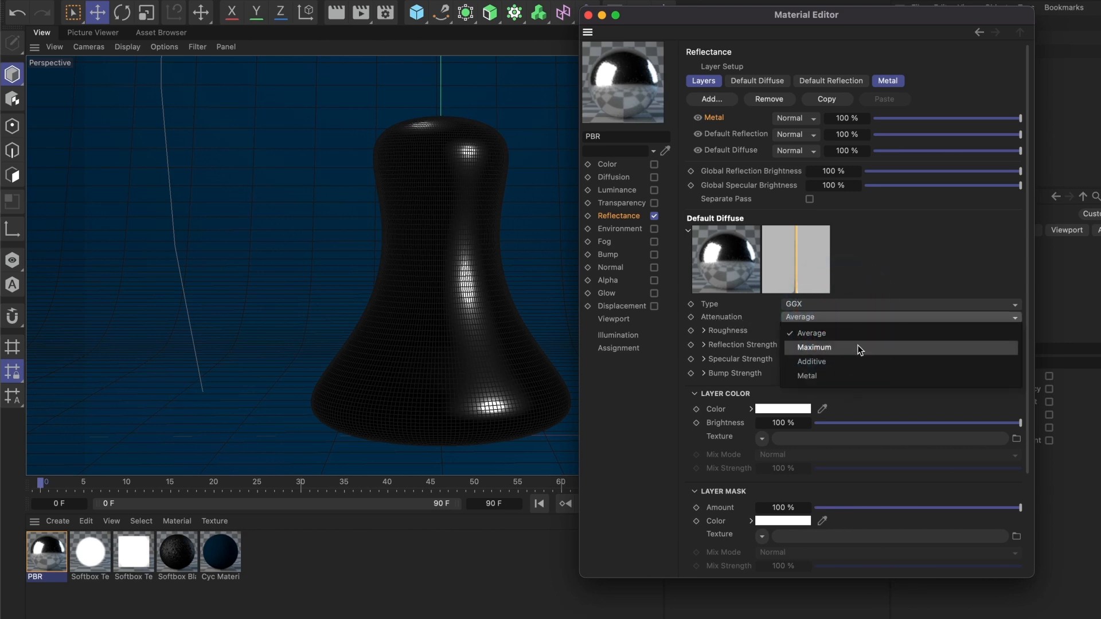
{"action": "mouse_move", "coordinate": [807, 376]}
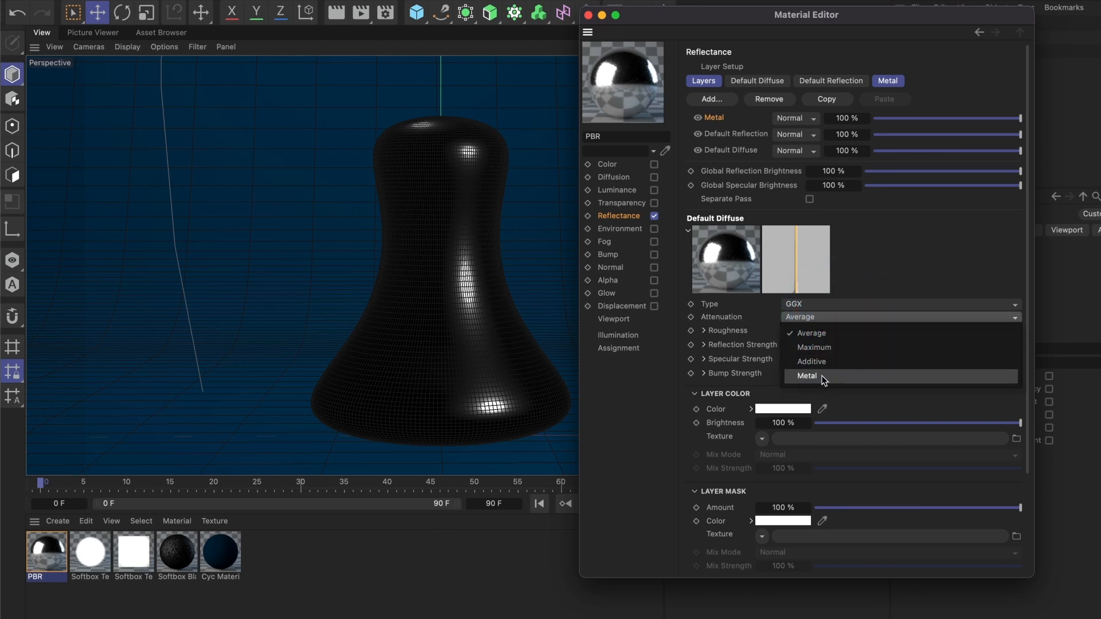
{"action": "left_click", "coordinate": [807, 376]}
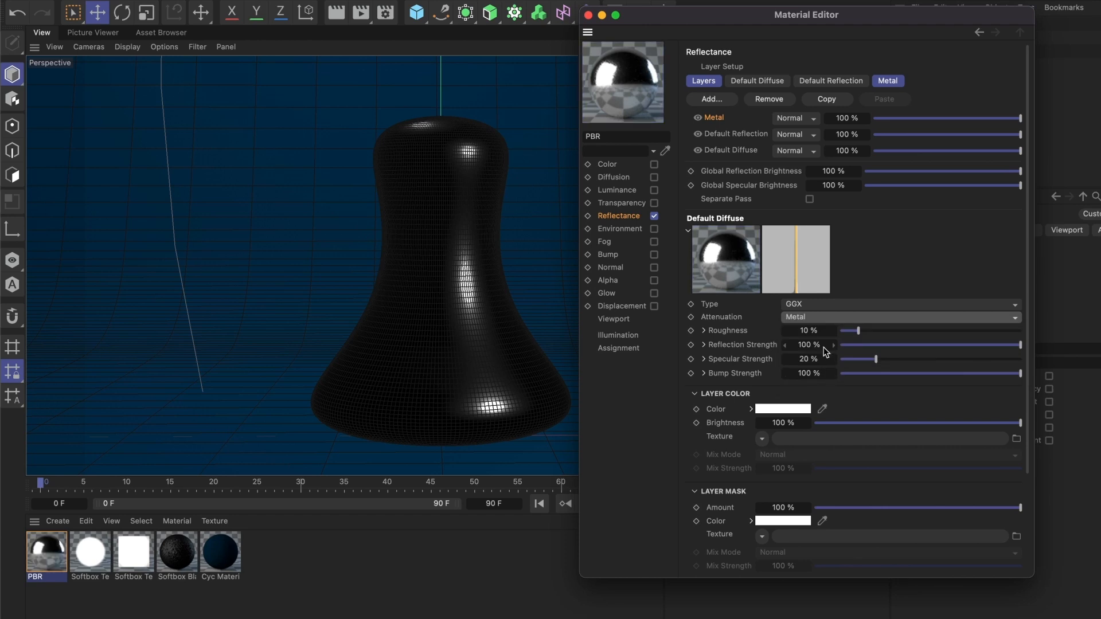
{"action": "left_click", "coordinate": [703, 331]}
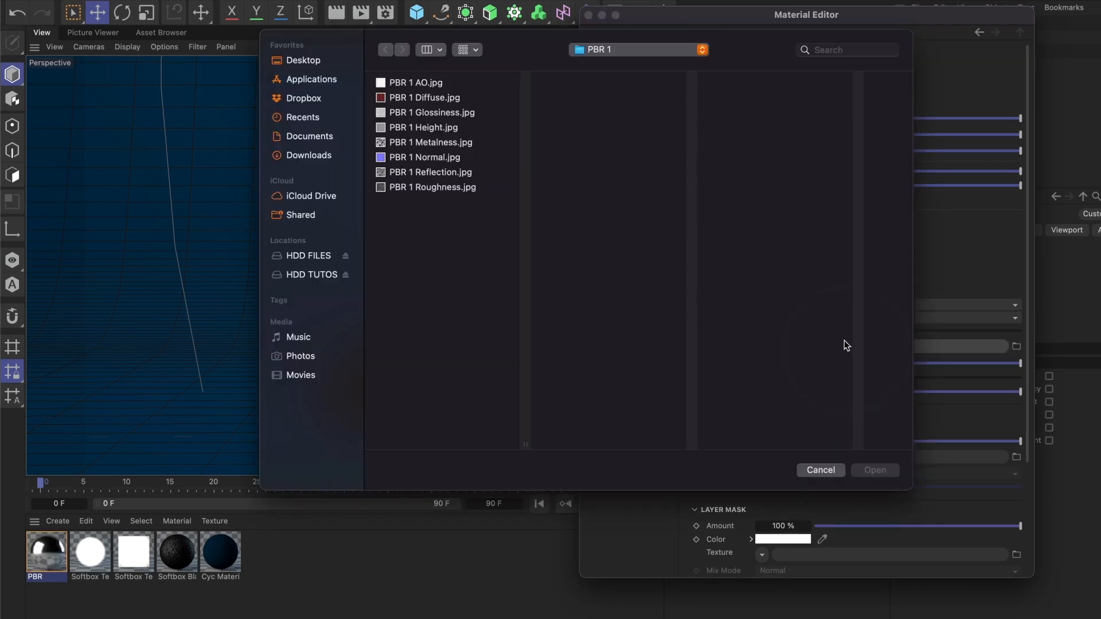
- Load PBR 1 Roughness.jpg as the Metal layer's roughness map without copying it into the project
{"action": "left_click", "coordinate": [432, 187]}
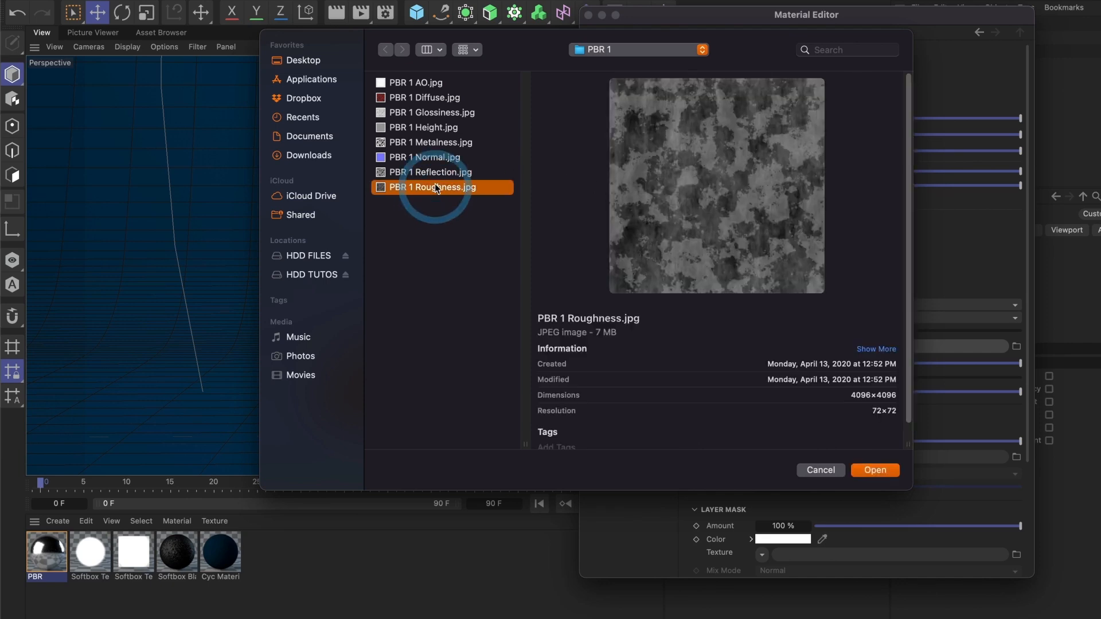
{"action": "left_click", "coordinate": [875, 470]}
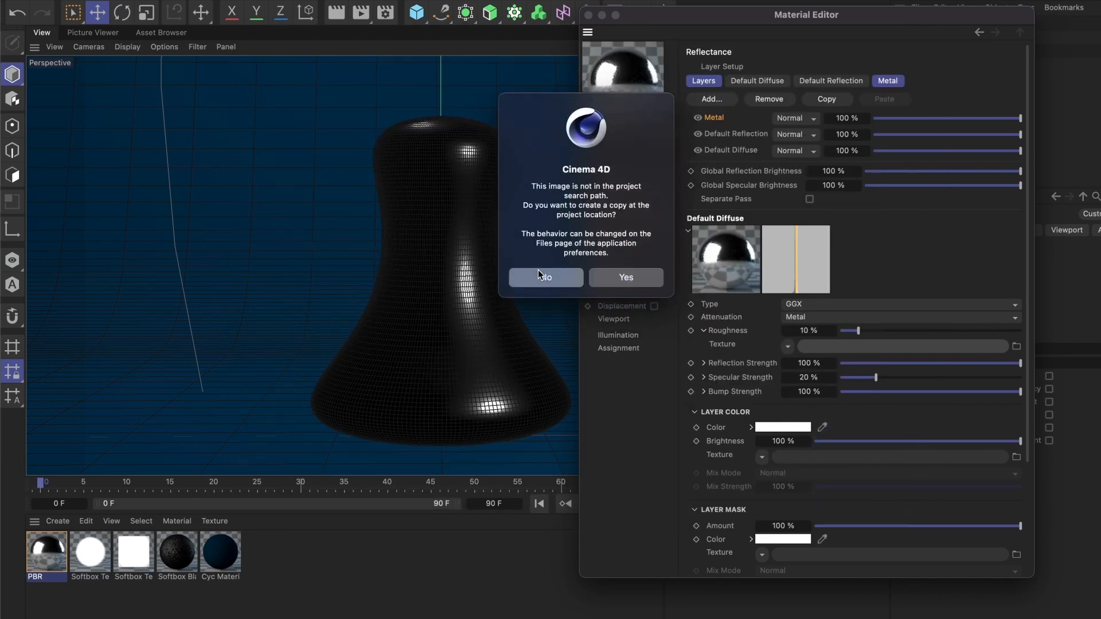
{"action": "left_click", "coordinate": [546, 276]}
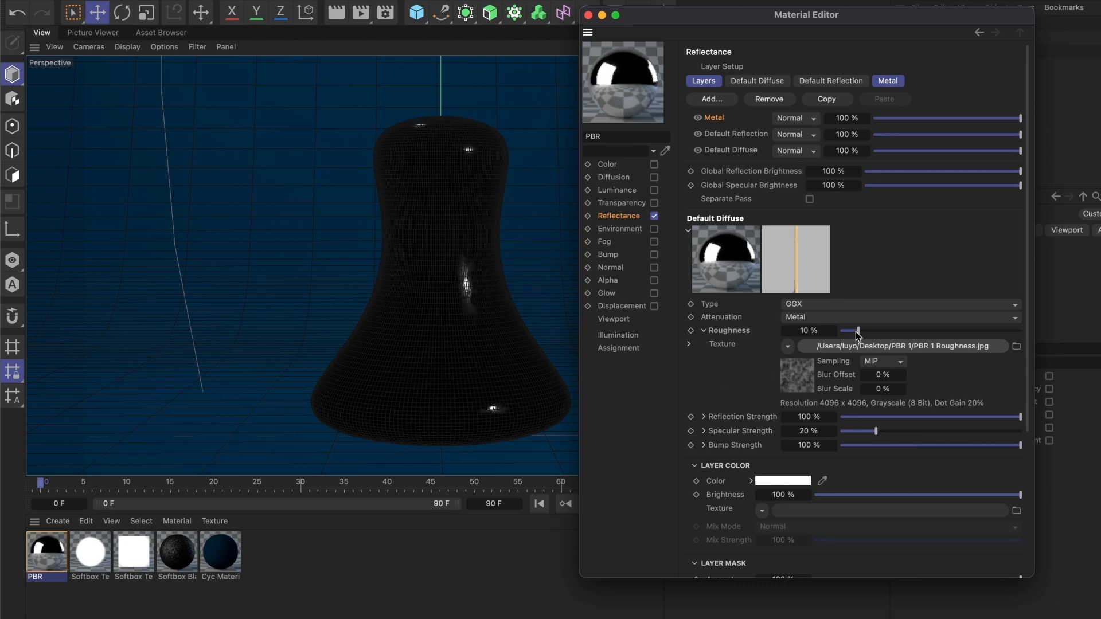
- Raise the Metal layer's roughness to 100% and collapse the Roughness section
{"action": "left_click_drag", "start_coordinate": [857, 331], "coordinate": [1021, 331]}
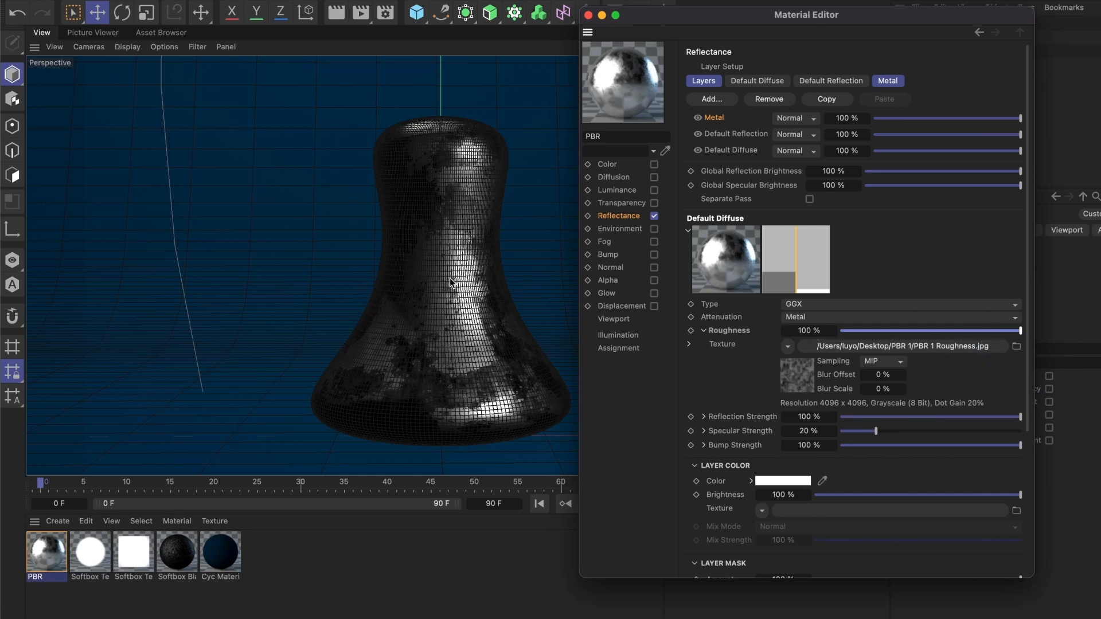
{"action": "mouse_move", "coordinate": [713, 367]}
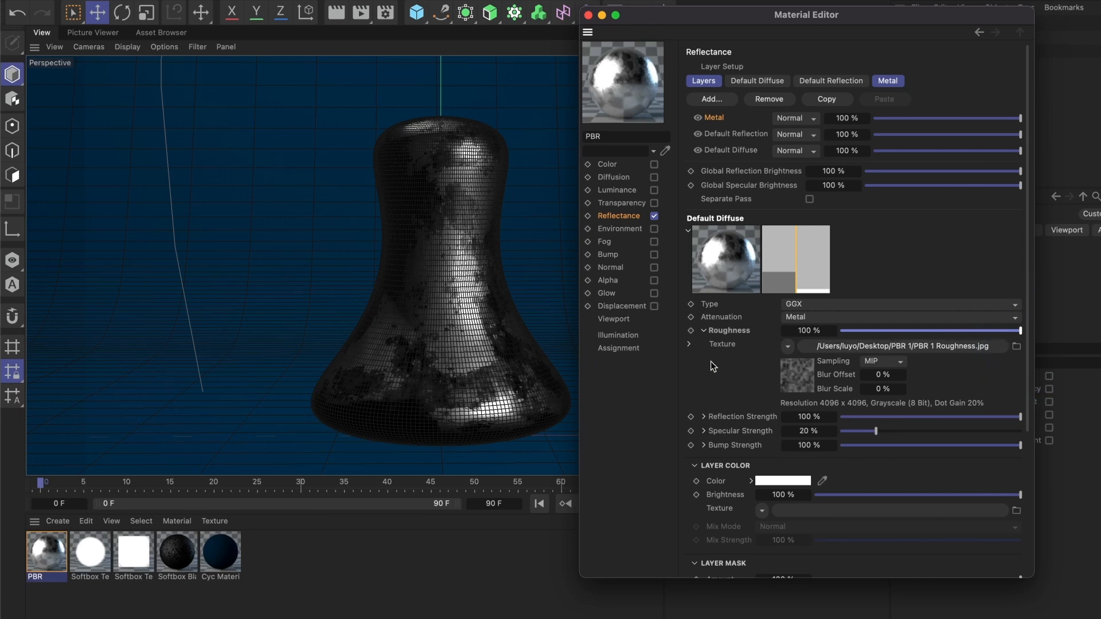
{"action": "left_click", "coordinate": [694, 330]}
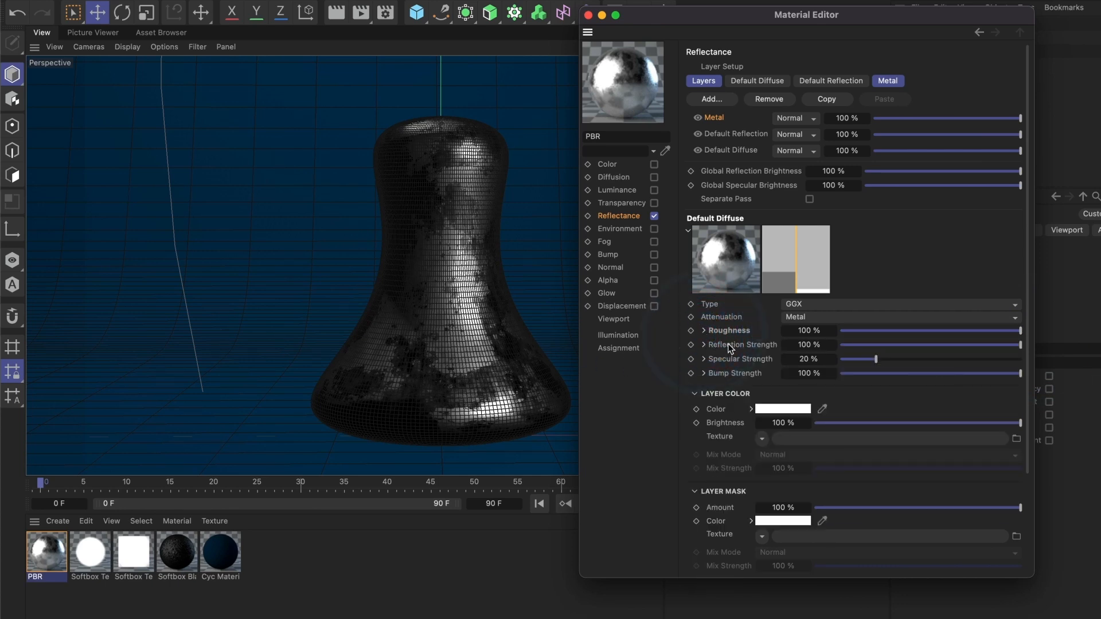
- Map PBR 1 Reflection.jpg onto the Metal layer's reflection strength and collapse the section
{"action": "left_click", "coordinate": [704, 344]}
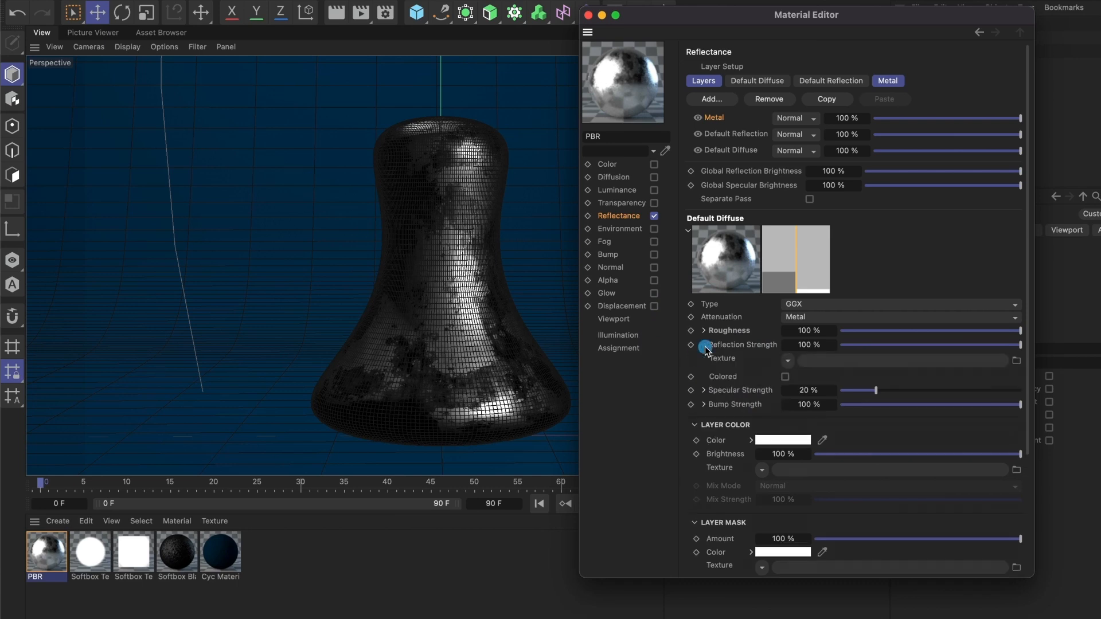
{"action": "left_click", "coordinate": [703, 345]}
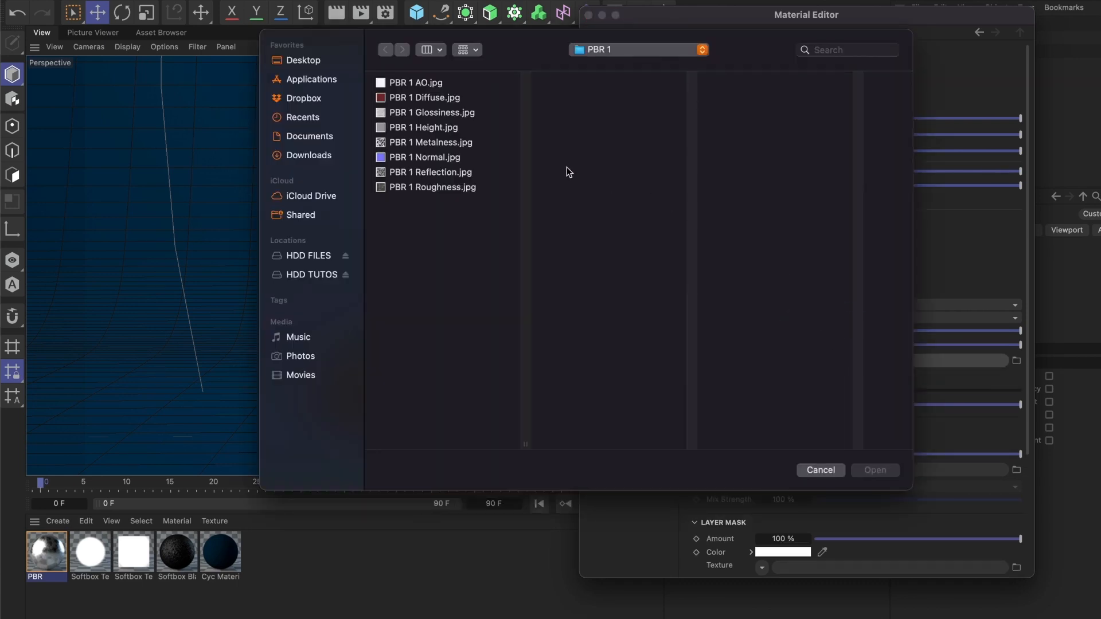
{"action": "left_click", "coordinate": [430, 172]}
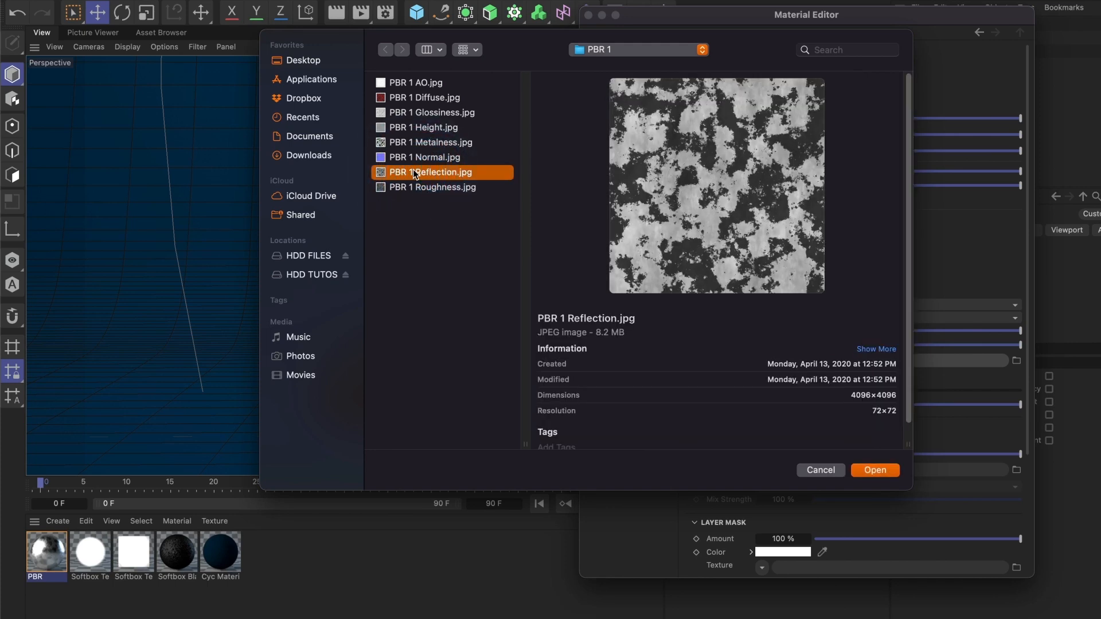
{"action": "left_click", "coordinate": [874, 470]}
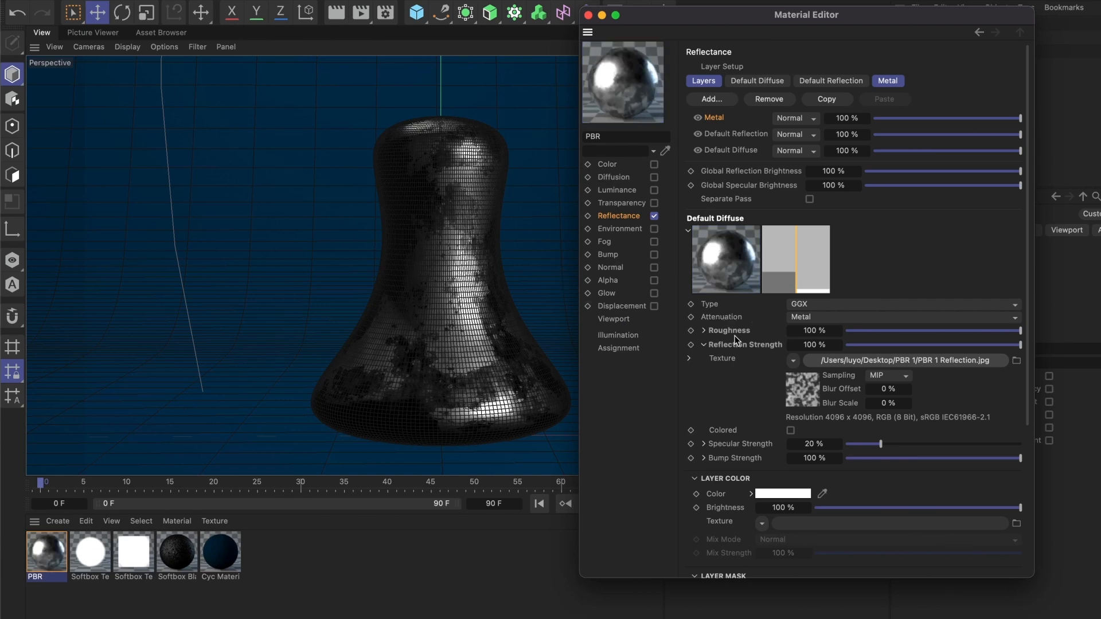
{"action": "left_click", "coordinate": [701, 345]}
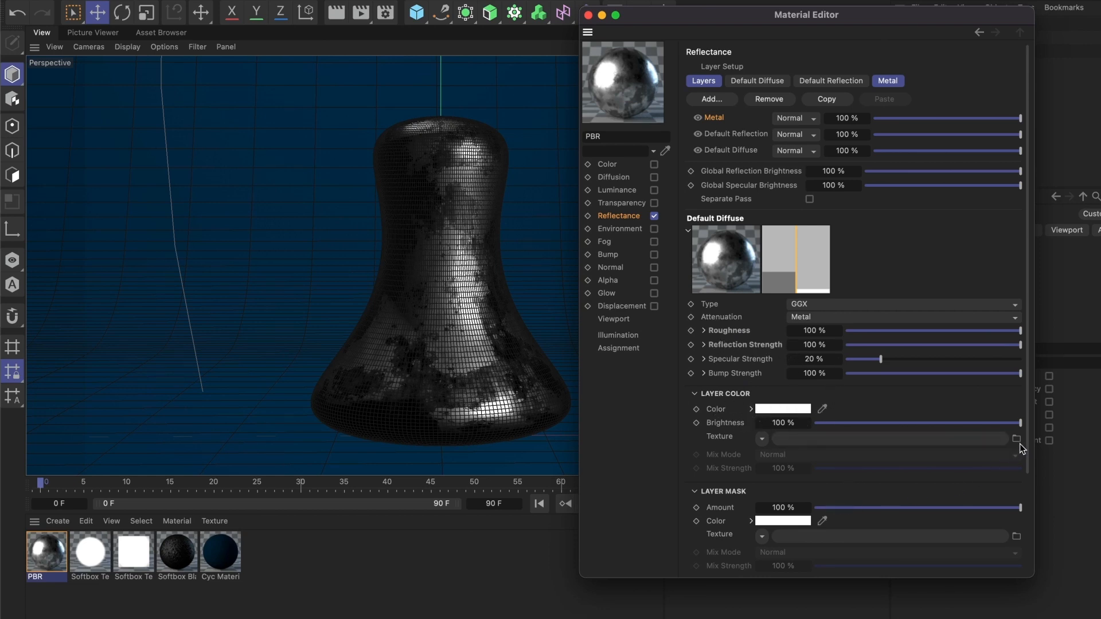
- Load PBR 1 Metalness.jpg as the Metal layer's mask, copying it into the project
{"action": "scroll", "scroll_direction": "down", "scroll_amount": 3}
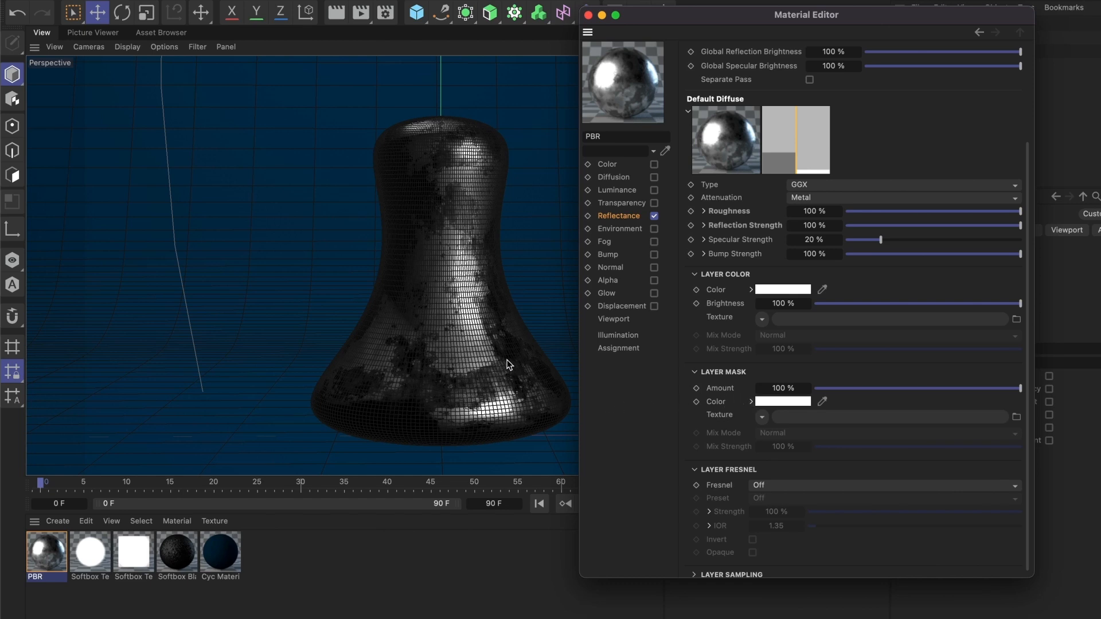
{"action": "mouse_move", "coordinate": [453, 295]}
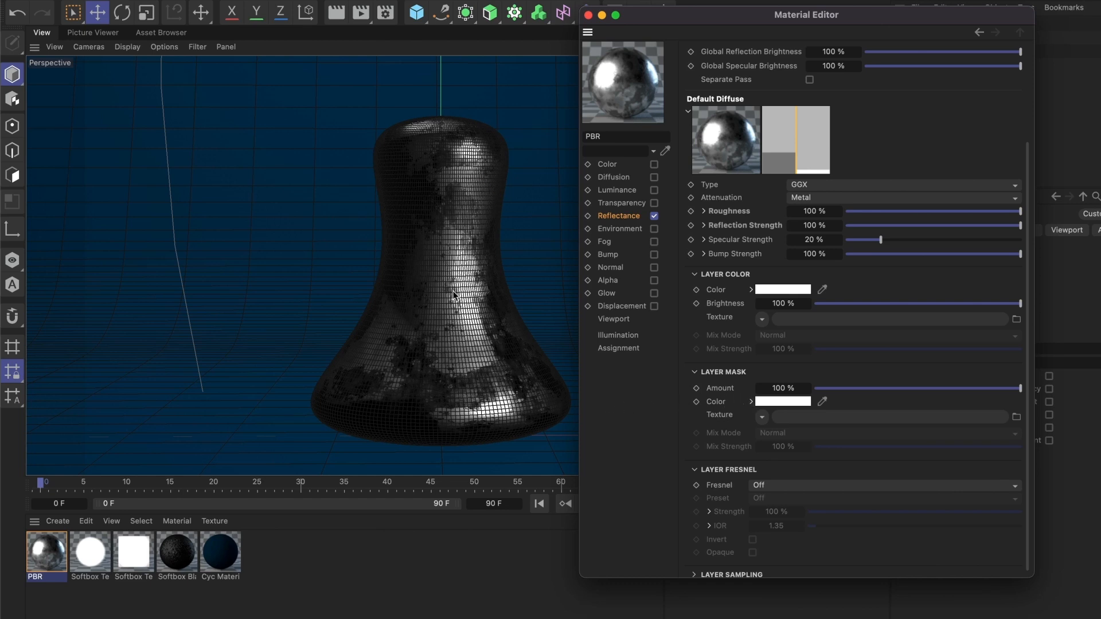
{"action": "mouse_move", "coordinate": [463, 387]}
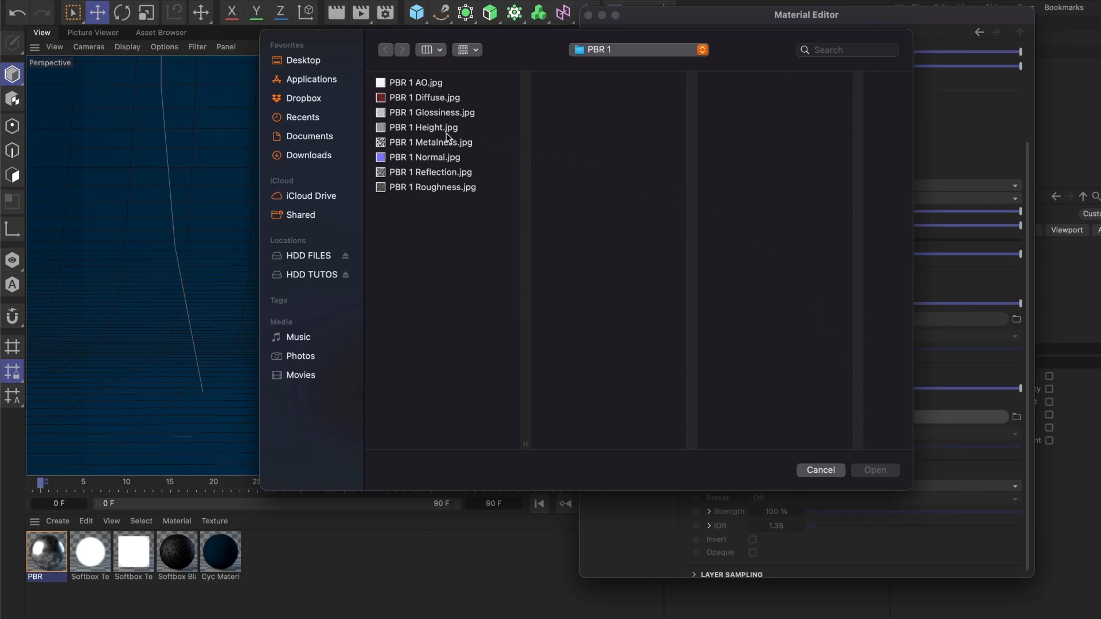
{"action": "left_click", "coordinate": [431, 142]}
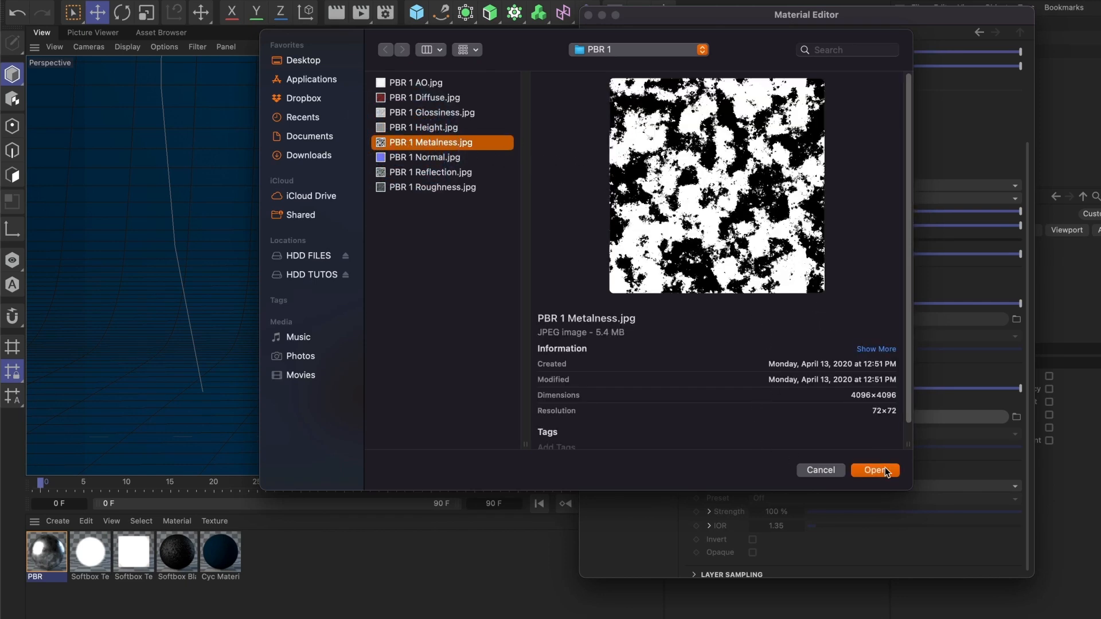
{"action": "left_click", "coordinate": [874, 469]}
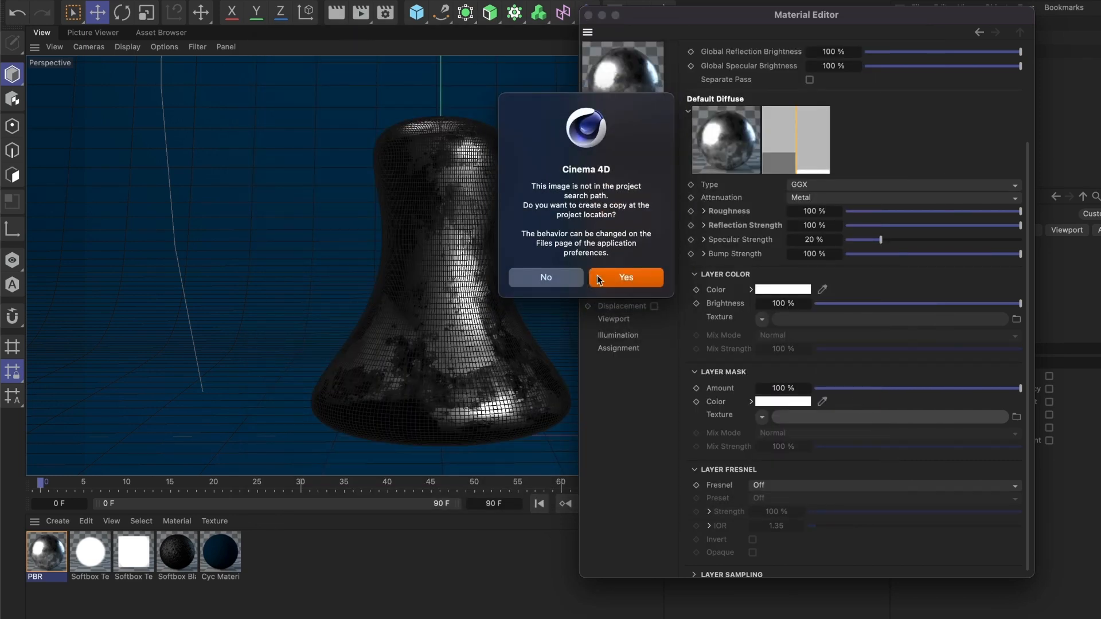
{"action": "left_click", "coordinate": [623, 276]}
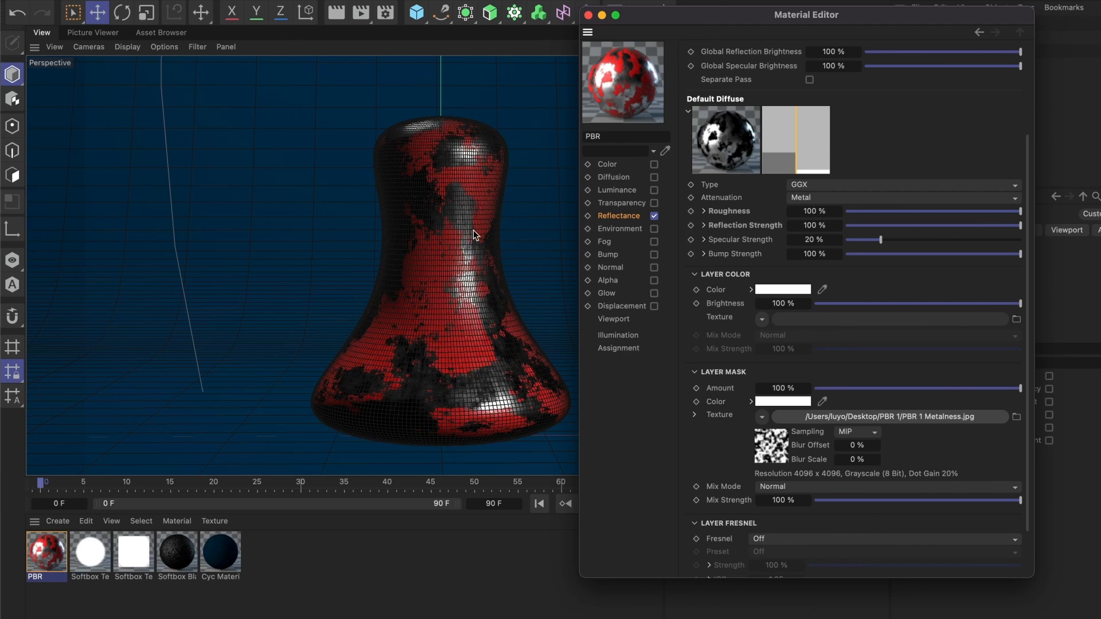
{"action": "mouse_move", "coordinate": [667, 391]}
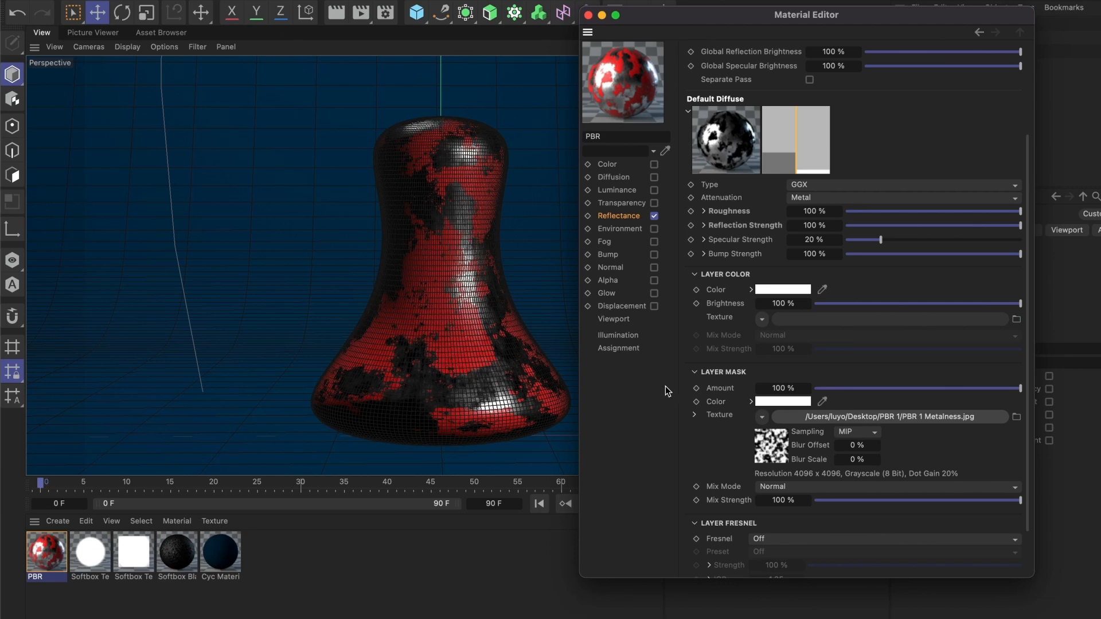
- Set the Metal layer's Fresnel mode to Conductor (strength 100%, IOR 1.35, absorption 2)
{"action": "scroll", "scroll_direction": "down", "scroll_amount": 3}
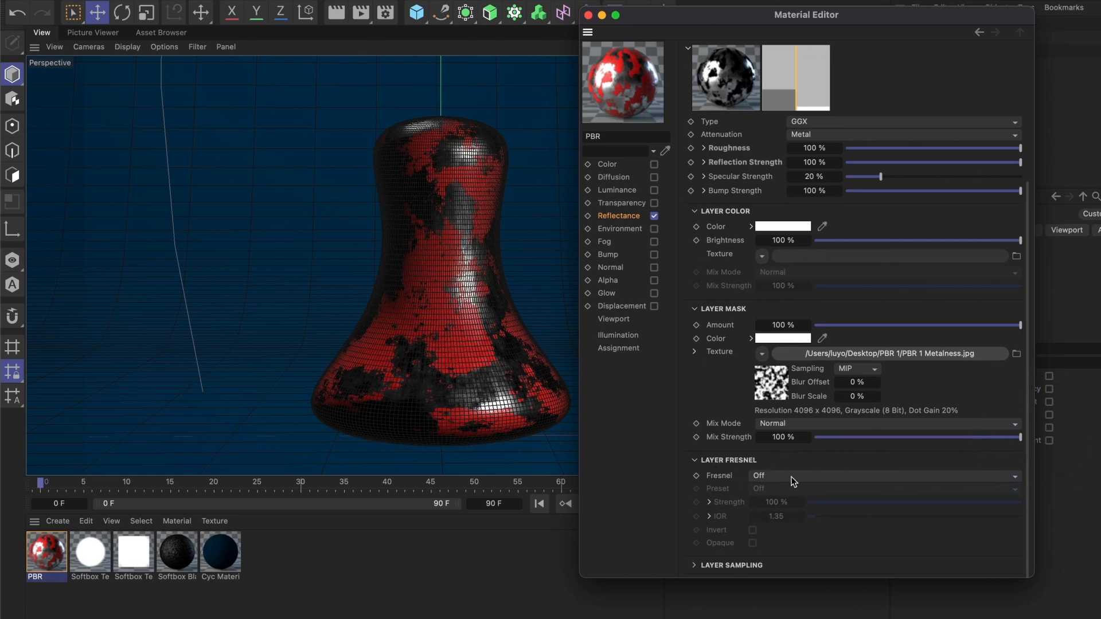
{"action": "left_click", "coordinate": [884, 475]}
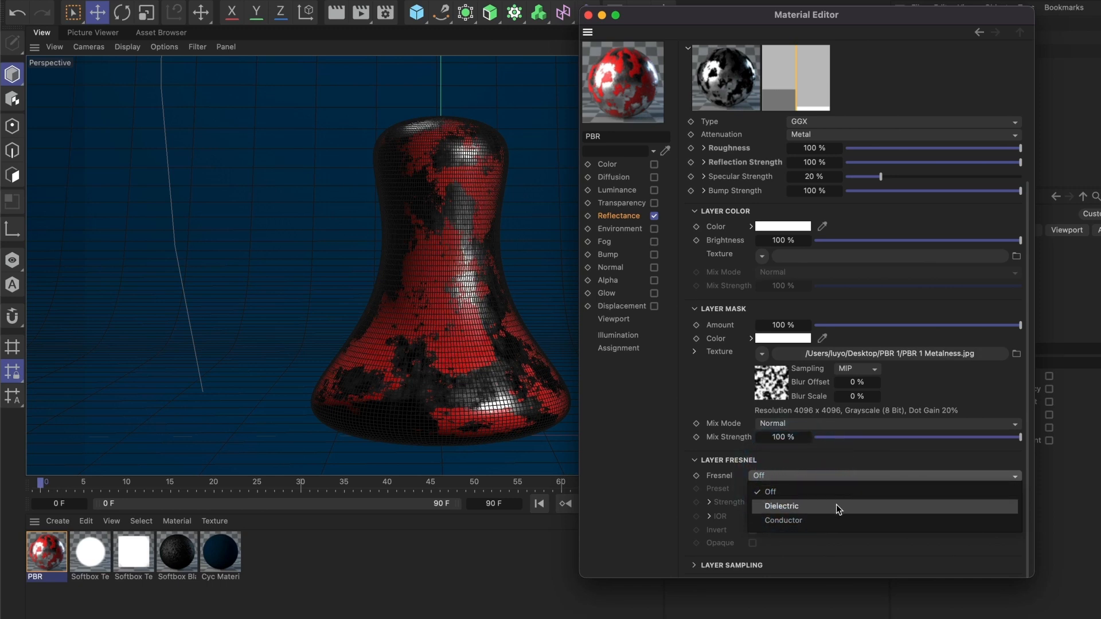
{"action": "mouse_move", "coordinate": [839, 520]}
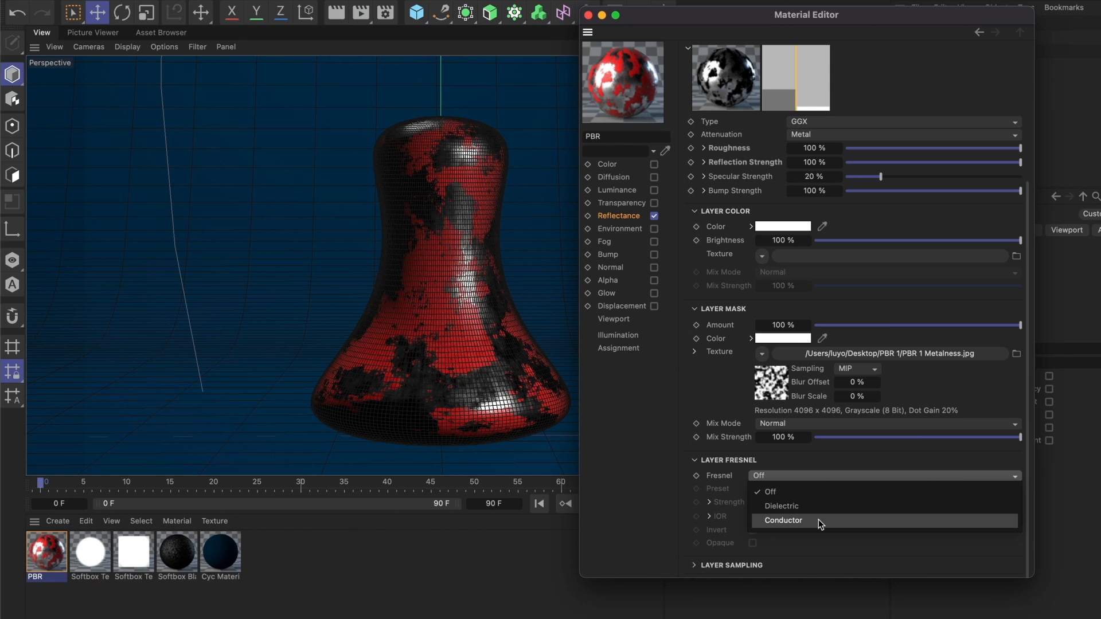
{"action": "left_click", "coordinate": [783, 520]}
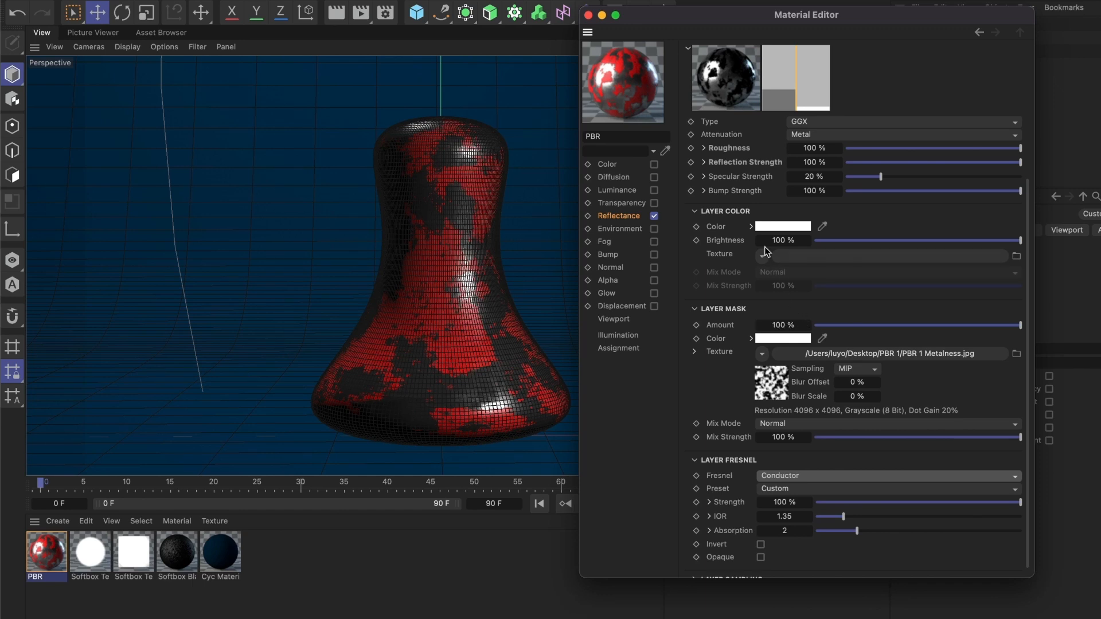
- Enable Diffusion and texture it with PBR 1 AO.jpg, declining to copy the image
{"action": "left_click", "coordinate": [613, 176]}
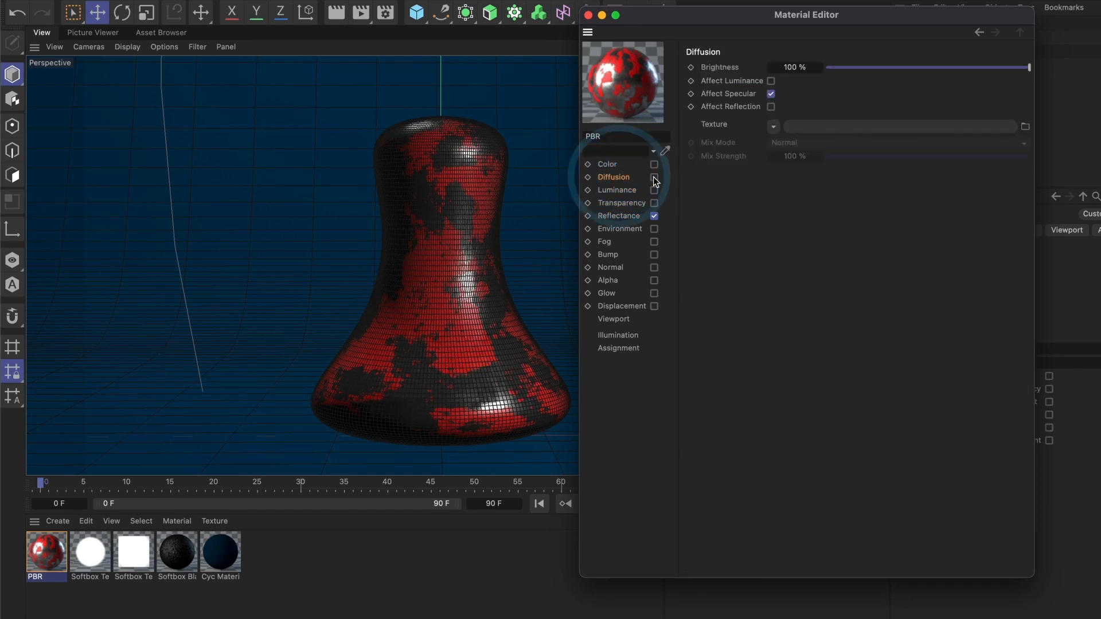
{"action": "left_click", "coordinate": [653, 178]}
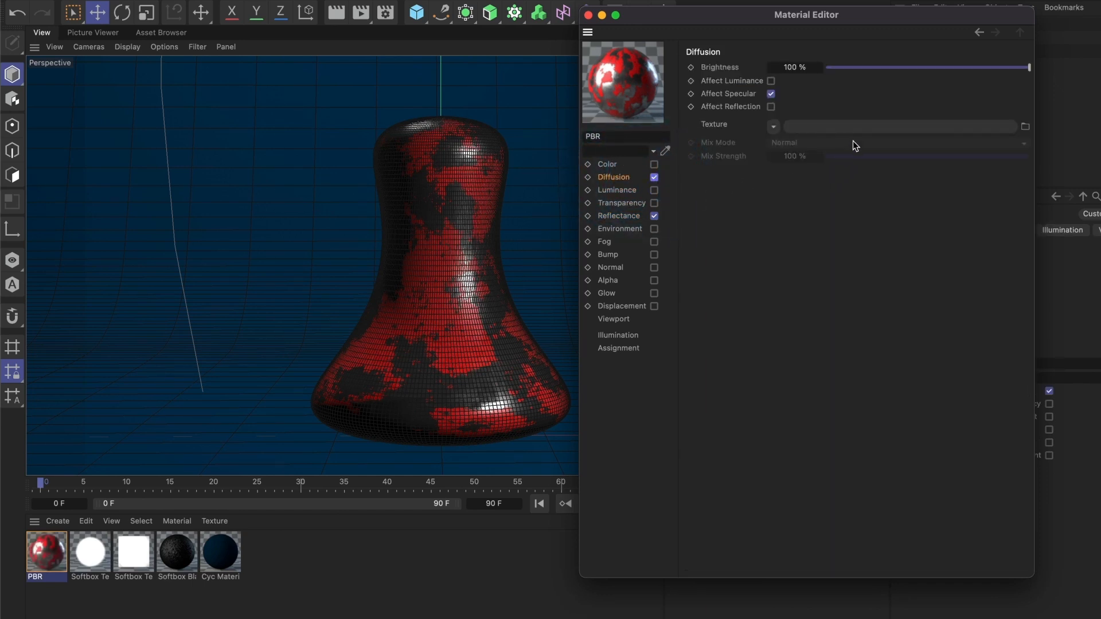
{"action": "left_click", "coordinate": [1025, 126]}
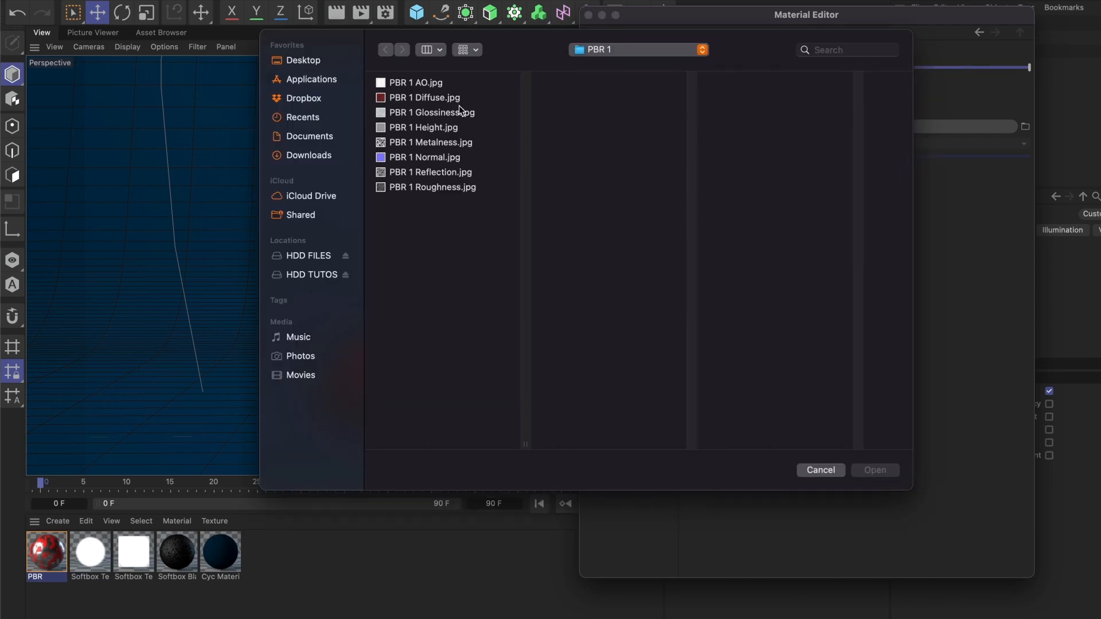
{"action": "left_click", "coordinate": [418, 82]}
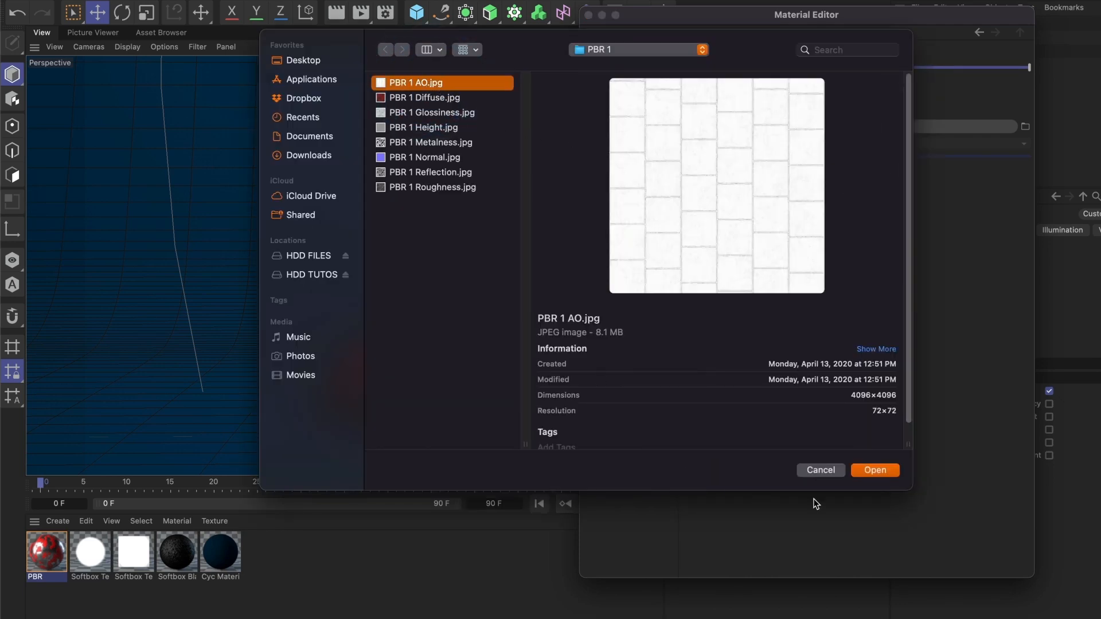
{"action": "left_click", "coordinate": [874, 469]}
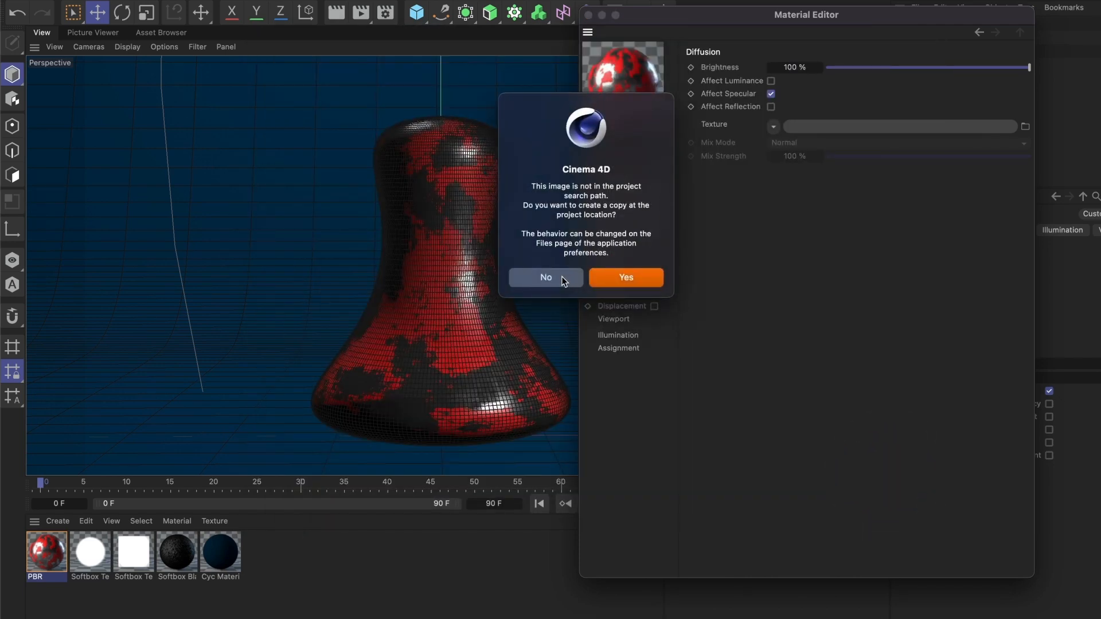
{"action": "left_click", "coordinate": [545, 278]}
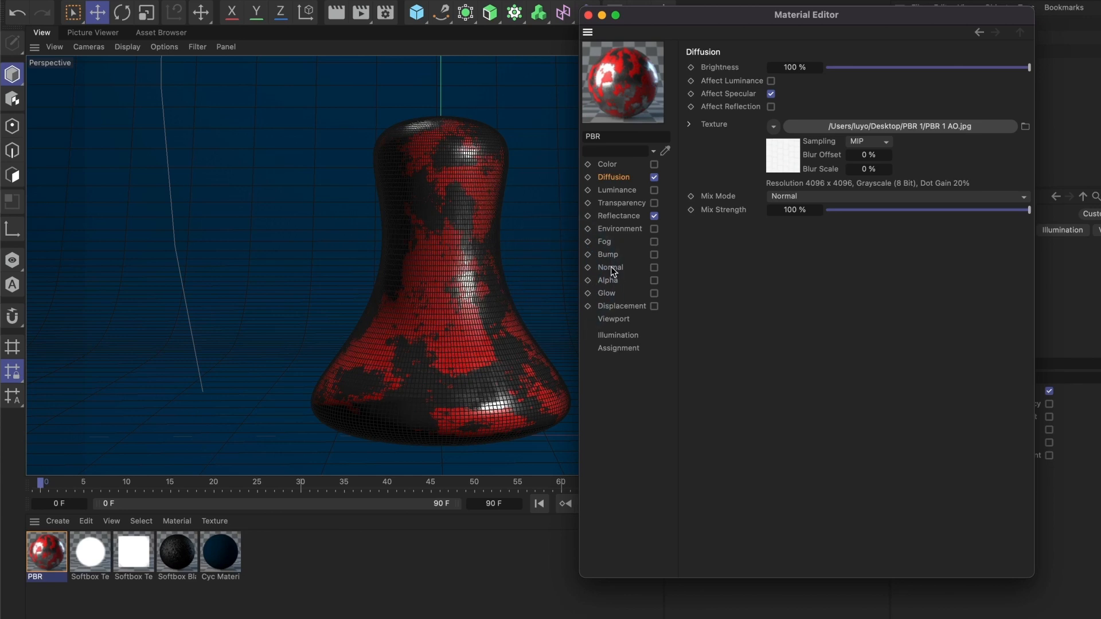
- Enable the Normal channel textured with PBR 1 Normal.jpg, declining to copy the image
{"action": "left_click", "coordinate": [609, 268]}
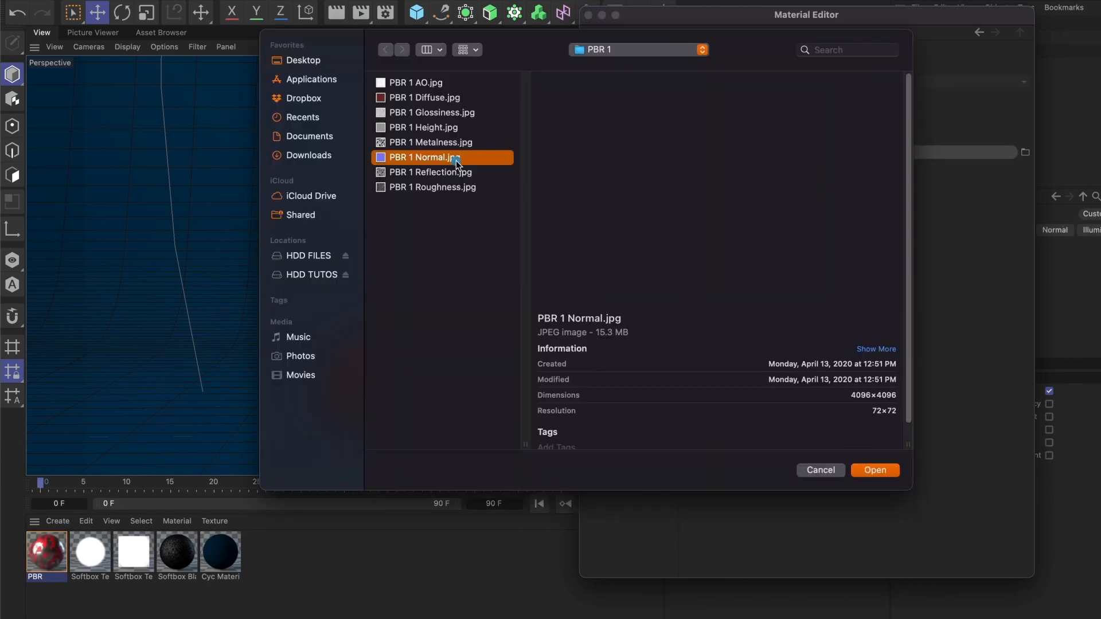
{"action": "left_click", "coordinate": [874, 470]}
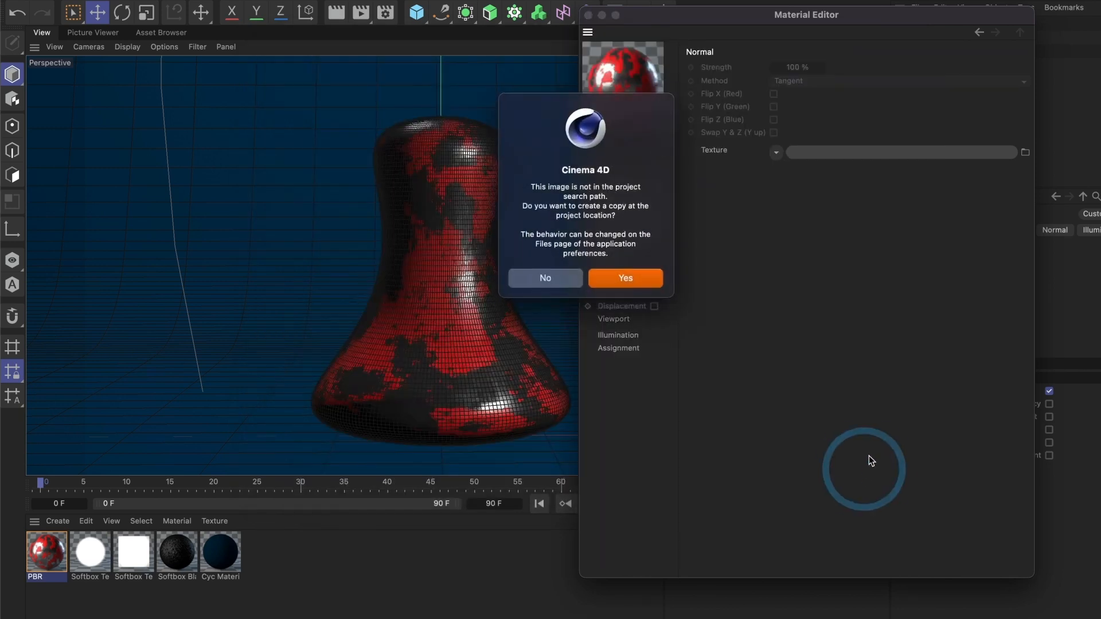
{"action": "left_click", "coordinate": [623, 279]}
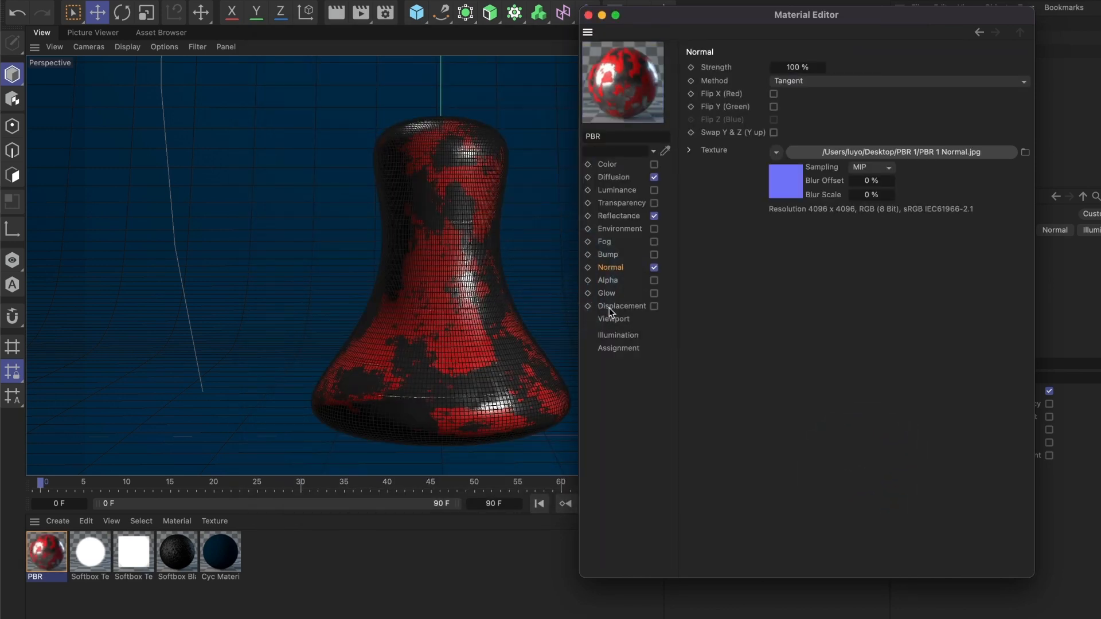
{"action": "left_click", "coordinate": [620, 305]}
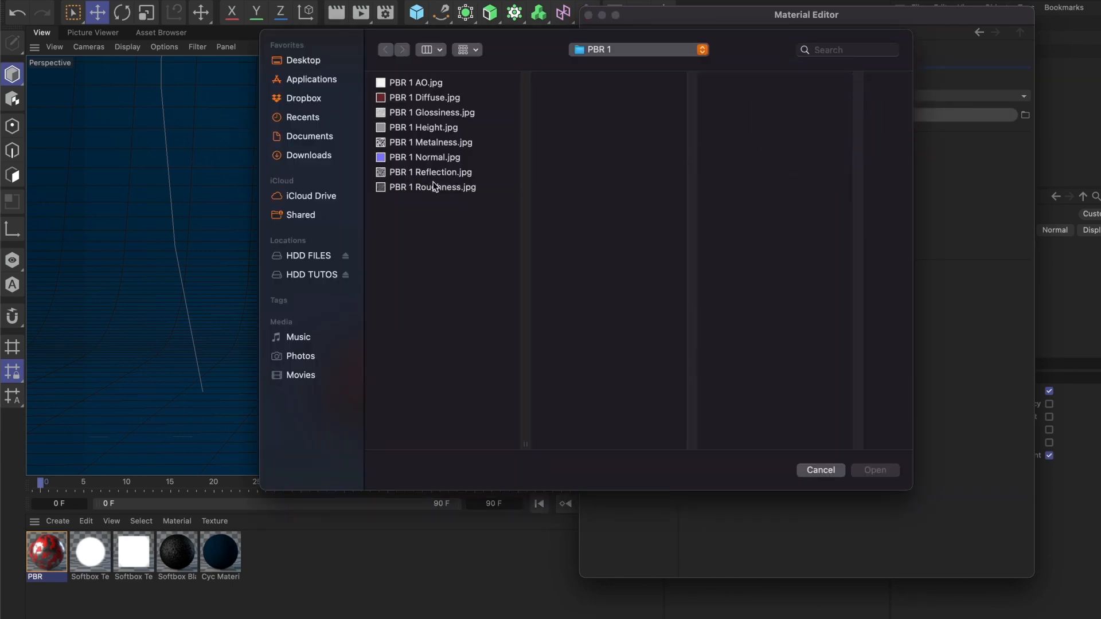
{"action": "mouse_move", "coordinate": [435, 131]}
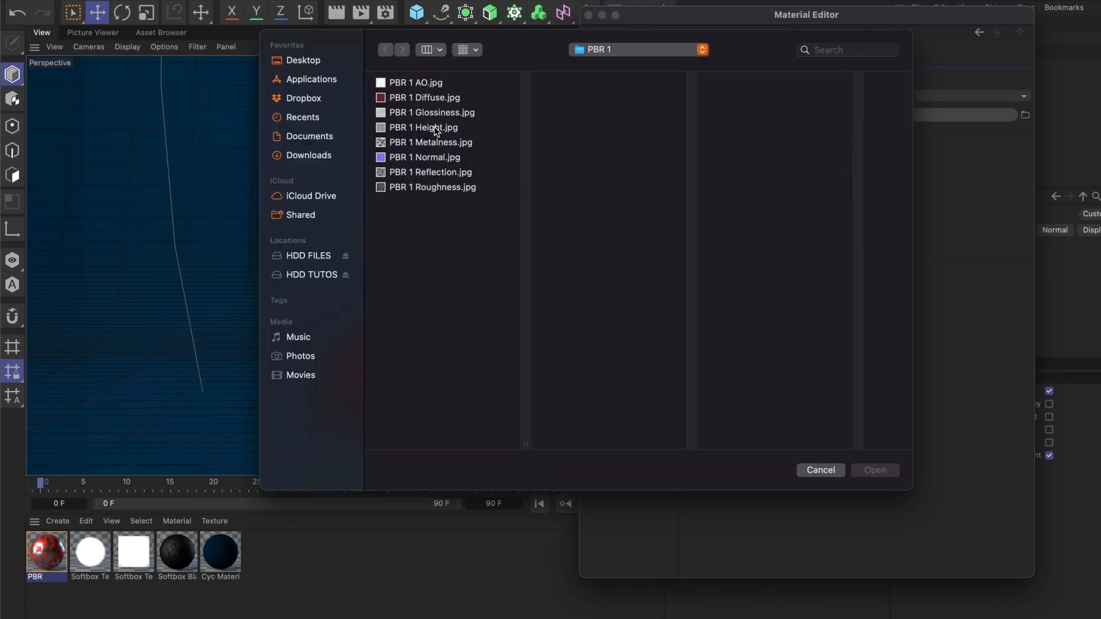
- Texture Displacement with PBR 1 Height.jpg at 100% strength, keeping Intensity (Centered) type
{"action": "left_click", "coordinate": [875, 470]}
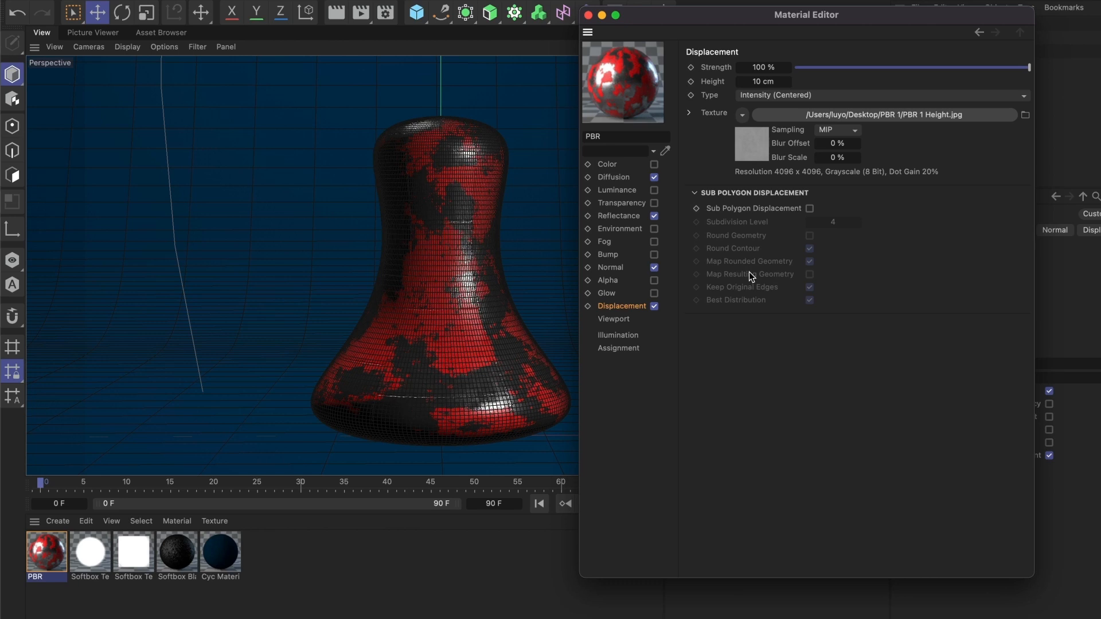
{"action": "left_click", "coordinate": [751, 208]}
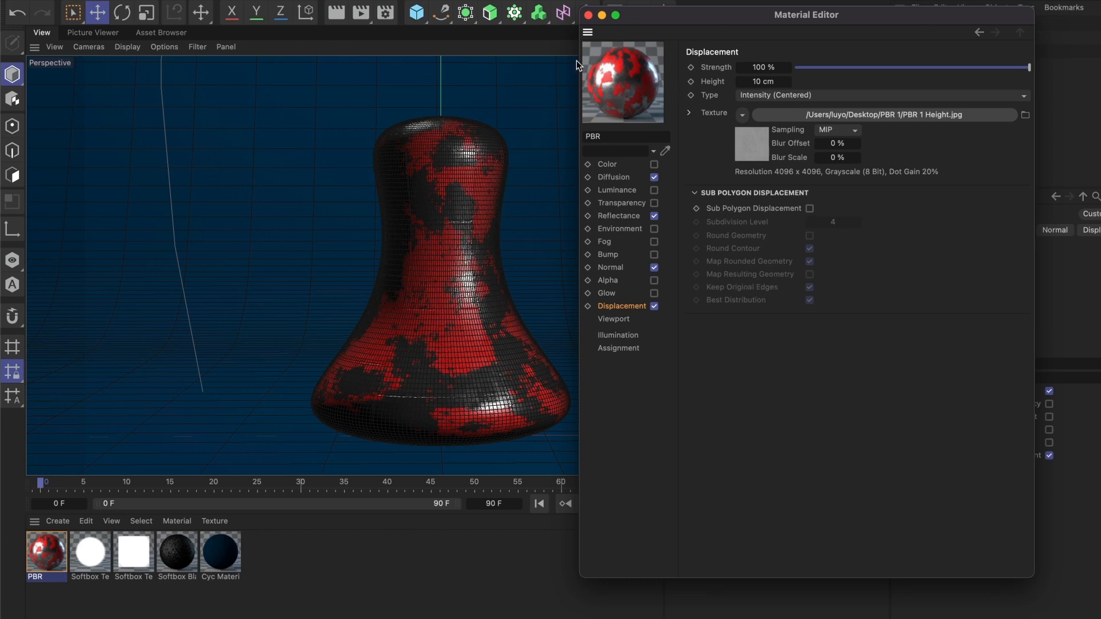
{"action": "mouse_move", "coordinate": [474, 309]}
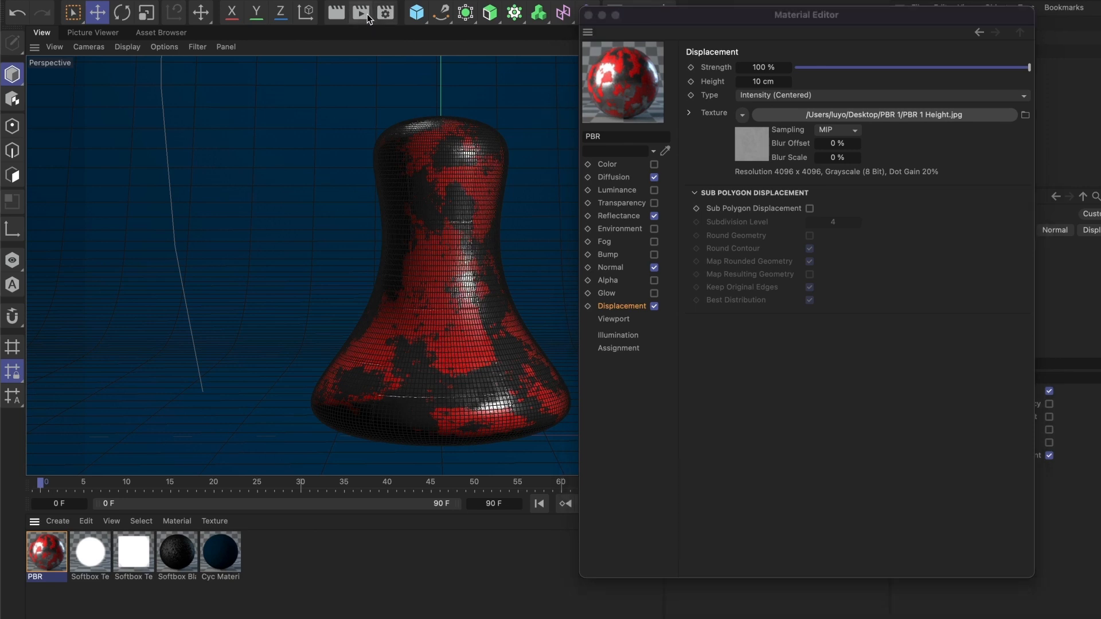
- Render the bell to the Picture Viewer, reduce displacement height to 1 cm, and close the editor
{"action": "left_click", "coordinate": [360, 12]}
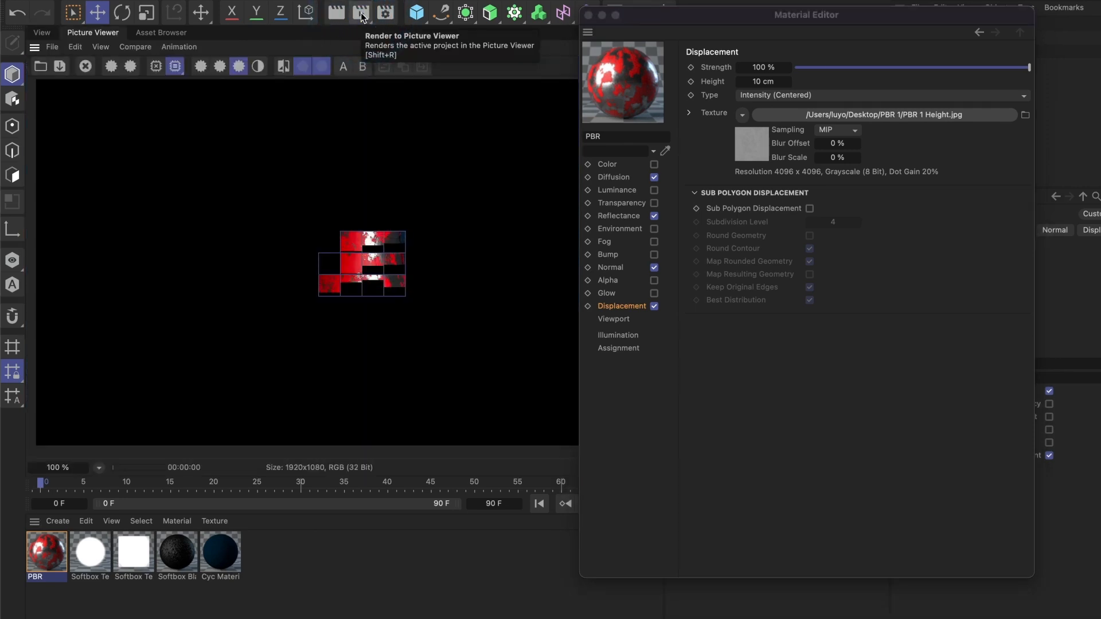
{"action": "left_click", "coordinate": [361, 12]}
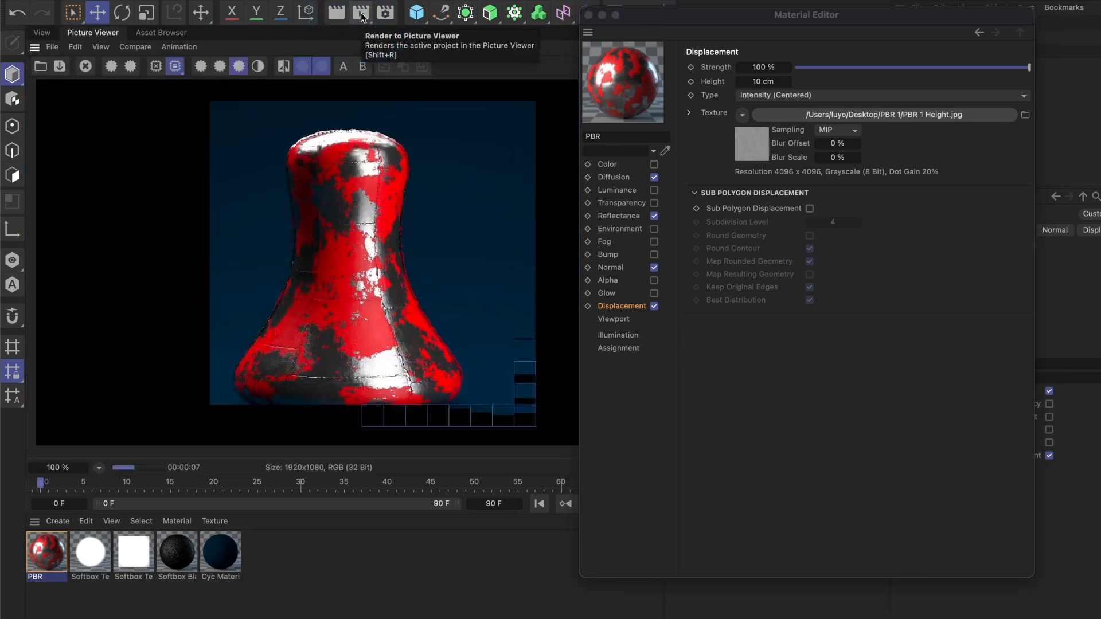
{"action": "left_click", "coordinate": [360, 13]}
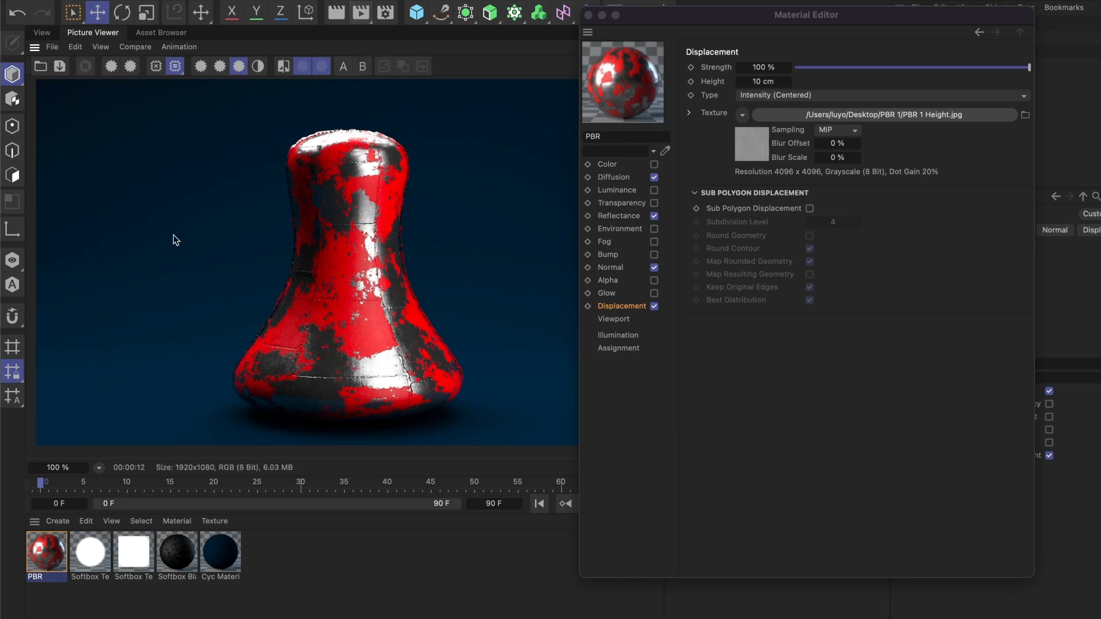
{"action": "mouse_move", "coordinate": [299, 270]}
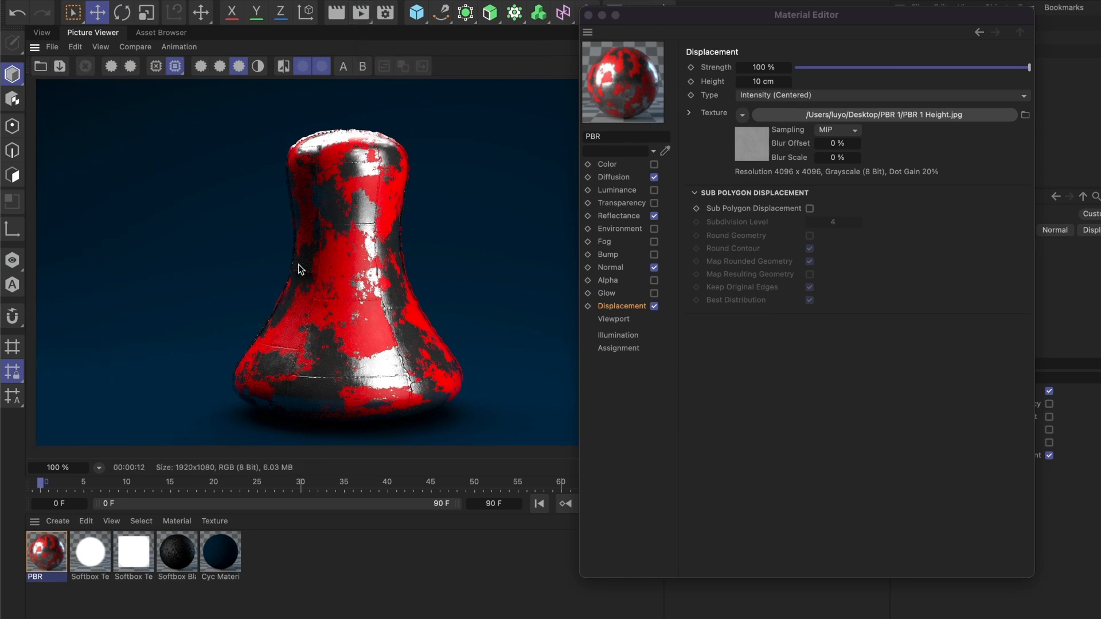
{"action": "mouse_move", "coordinate": [409, 286]}
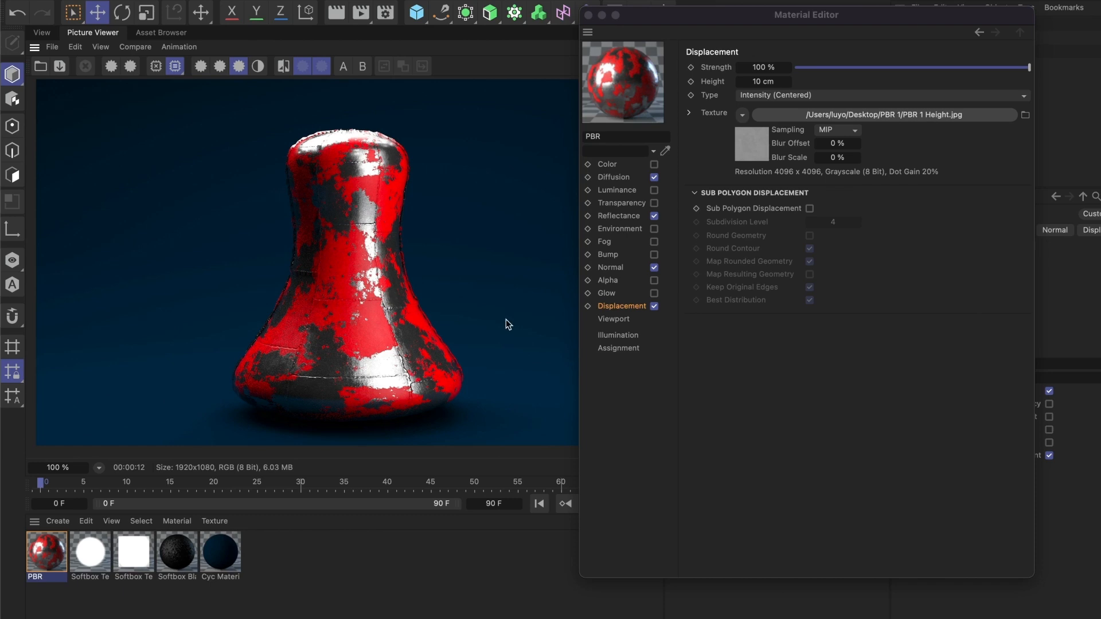
{"action": "left_click", "coordinate": [762, 81]}
{"action": "type", "text": "1"}
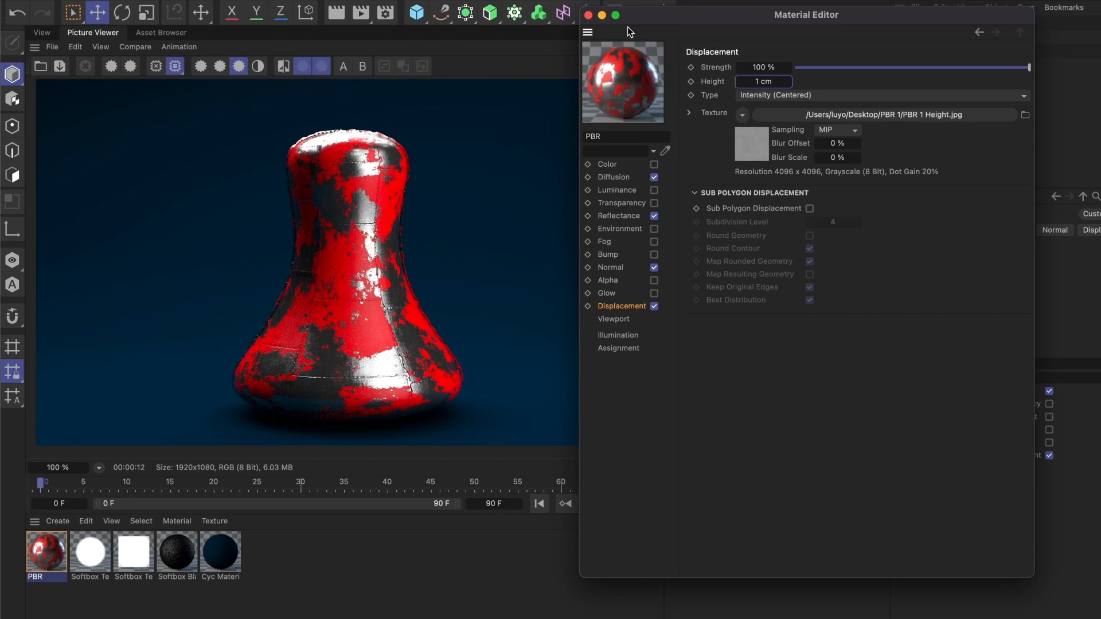
{"action": "left_click", "coordinate": [588, 13]}
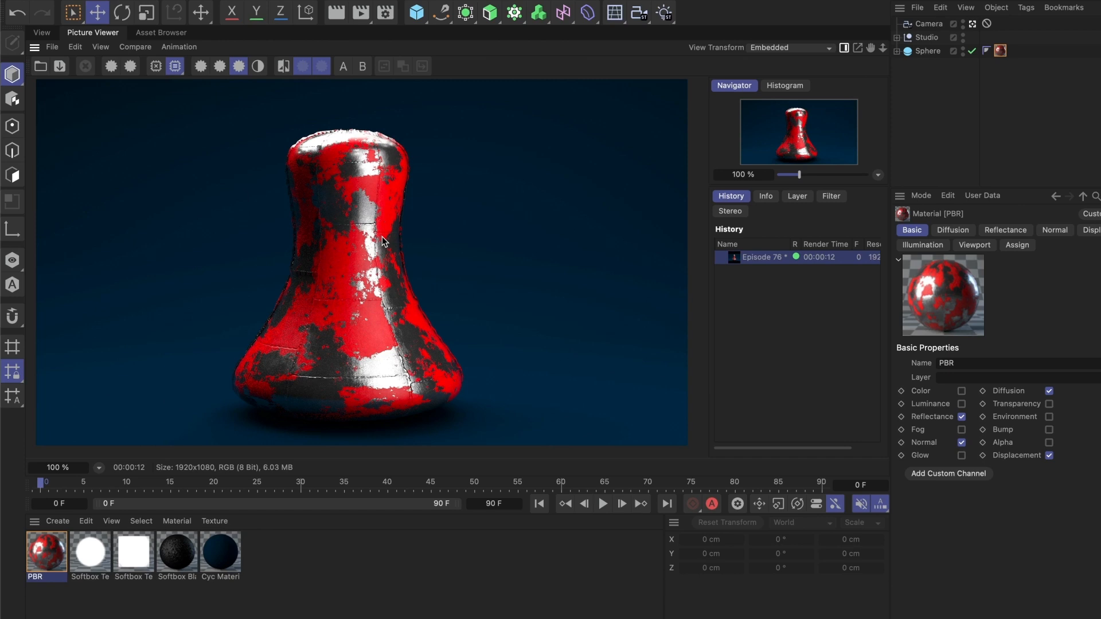
{"action": "mouse_move", "coordinate": [415, 267]}
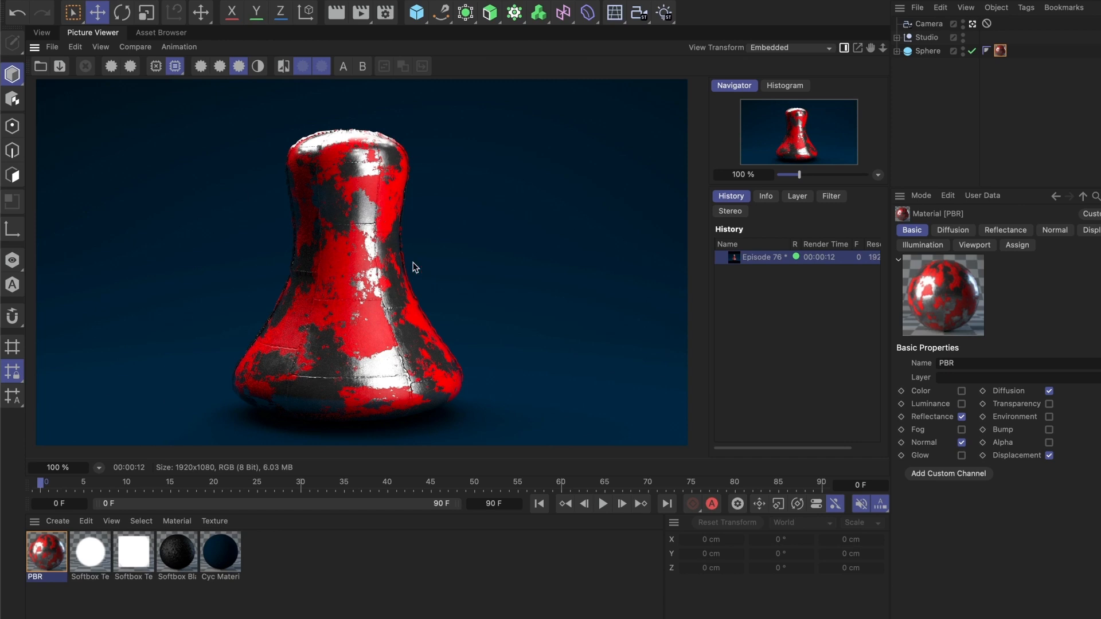
- Toggle the Sphere's Render Perfect option off and render a second image to the Picture Viewer
{"action": "left_click", "coordinate": [928, 50]}
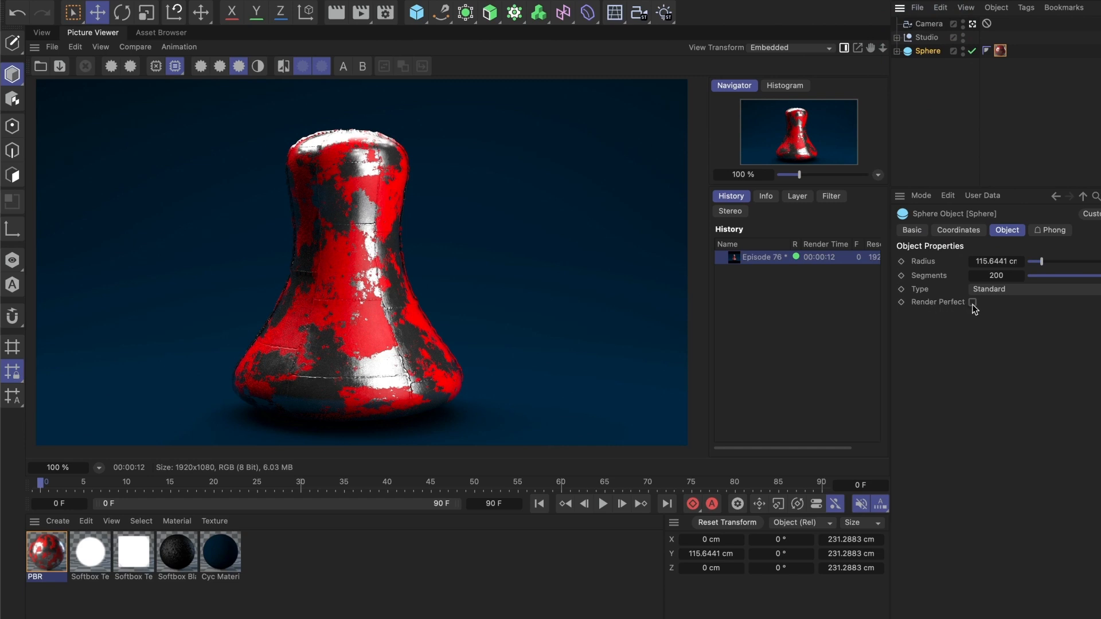
{"action": "left_click", "coordinate": [973, 302]}
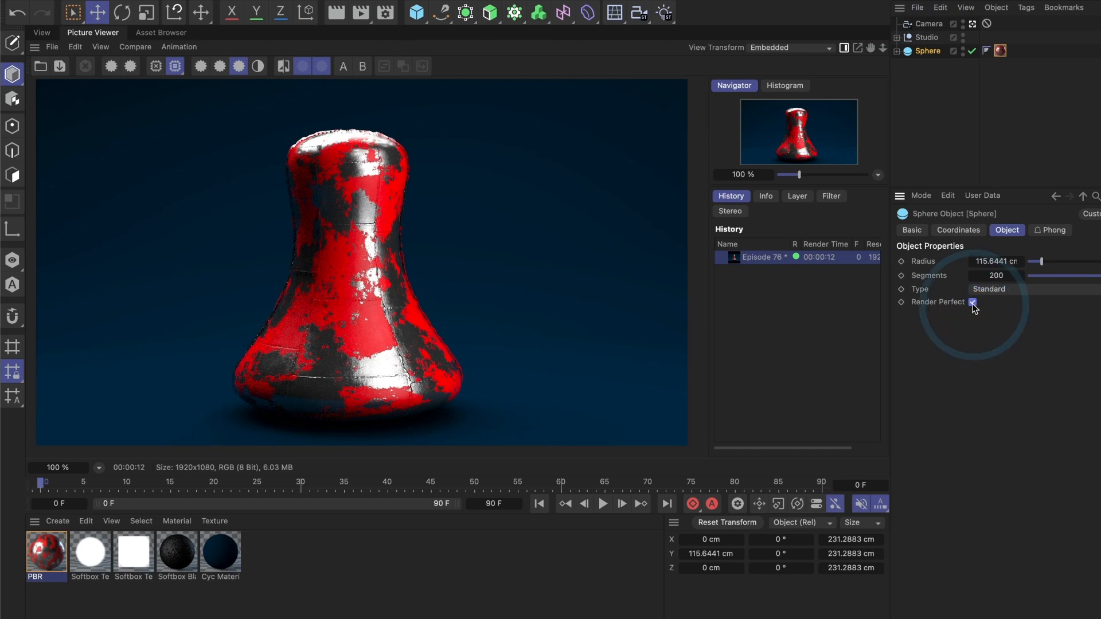
{"action": "left_click", "coordinate": [973, 302]}
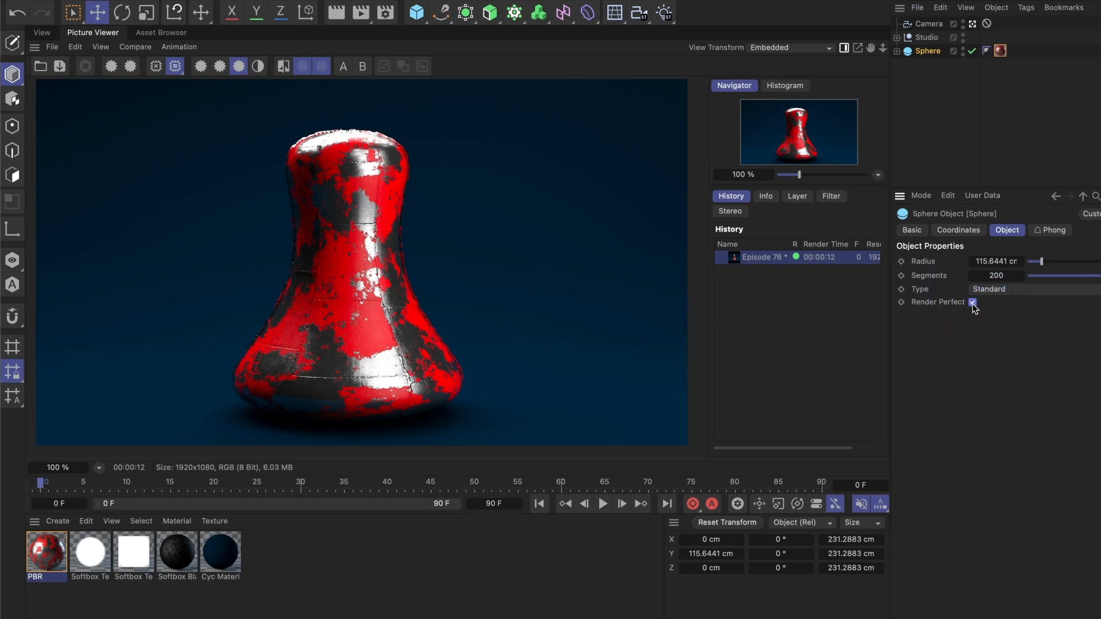
{"action": "left_click", "coordinate": [973, 303]}
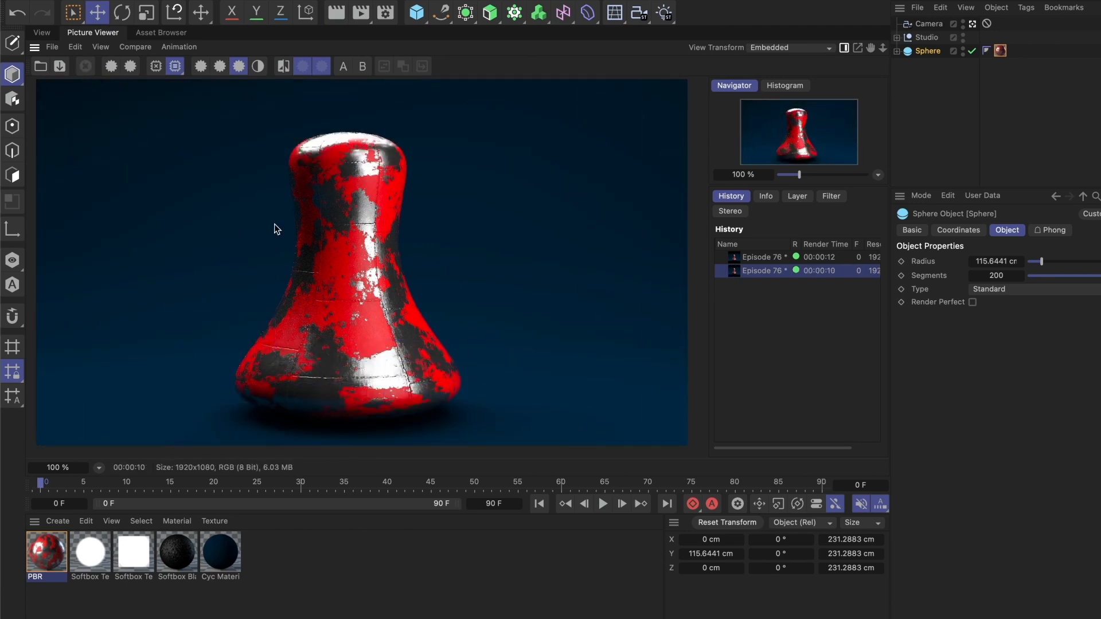
{"action": "mouse_move", "coordinate": [391, 342]}
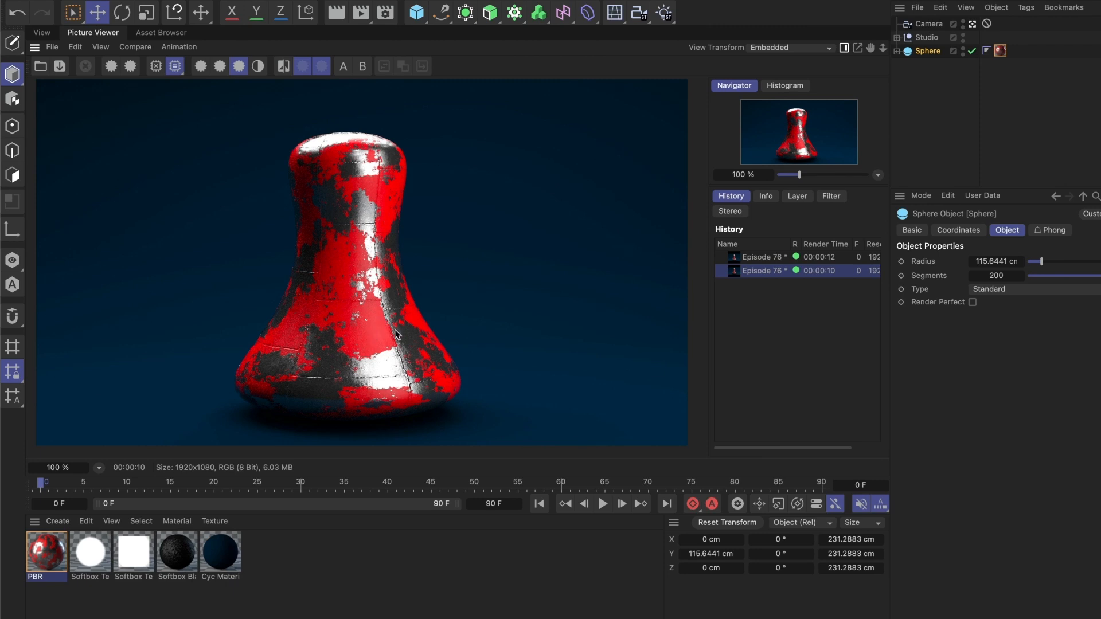
{"action": "mouse_move", "coordinate": [374, 270]}
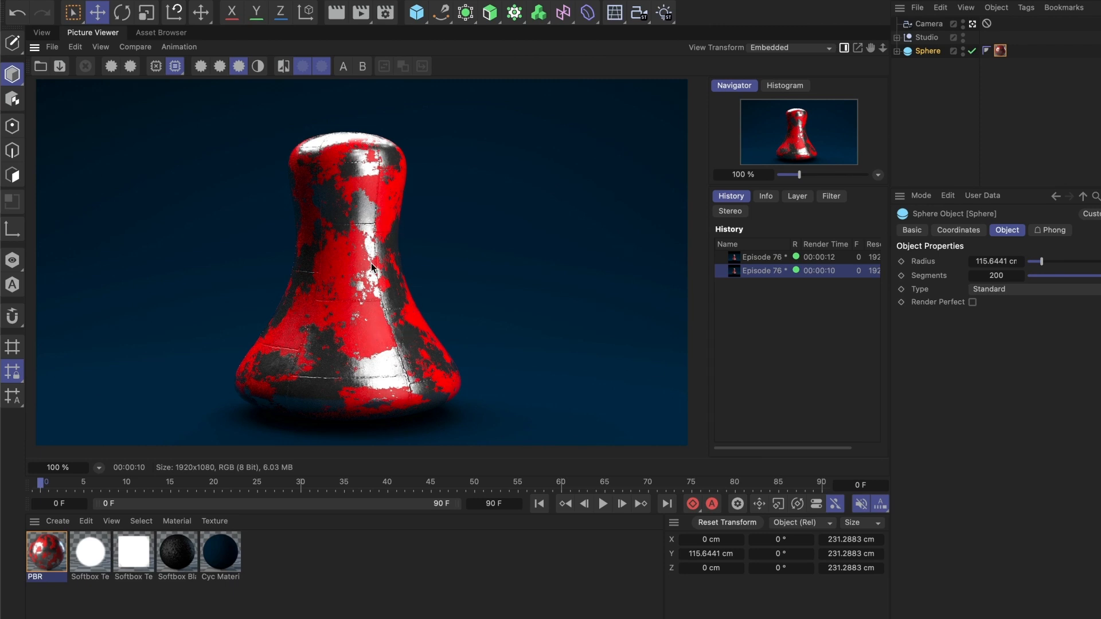
{"action": "mouse_move", "coordinate": [375, 281]}
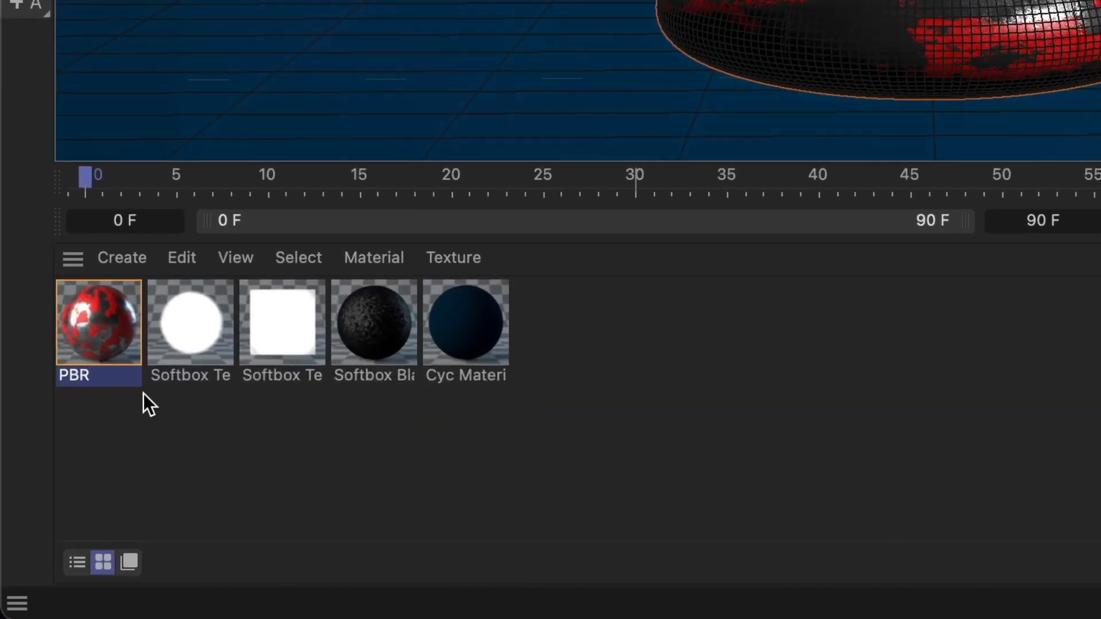
- Create a new default material PBR.1, apply it to the Sphere and open it for editing
{"action": "left_click", "coordinate": [121, 257]}
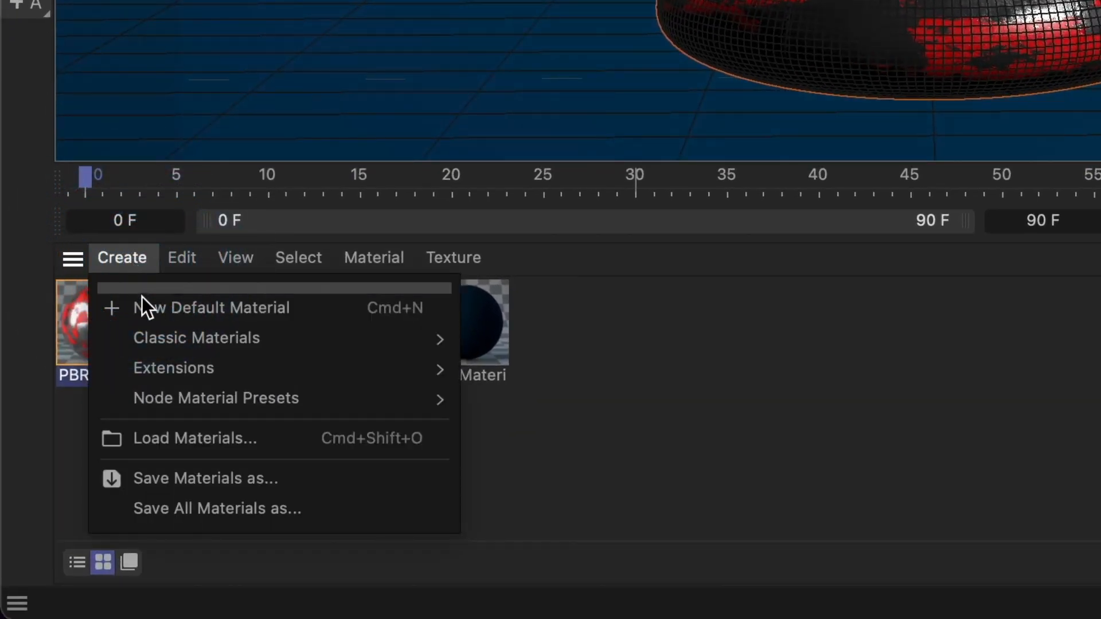
{"action": "left_click", "coordinate": [210, 307]}
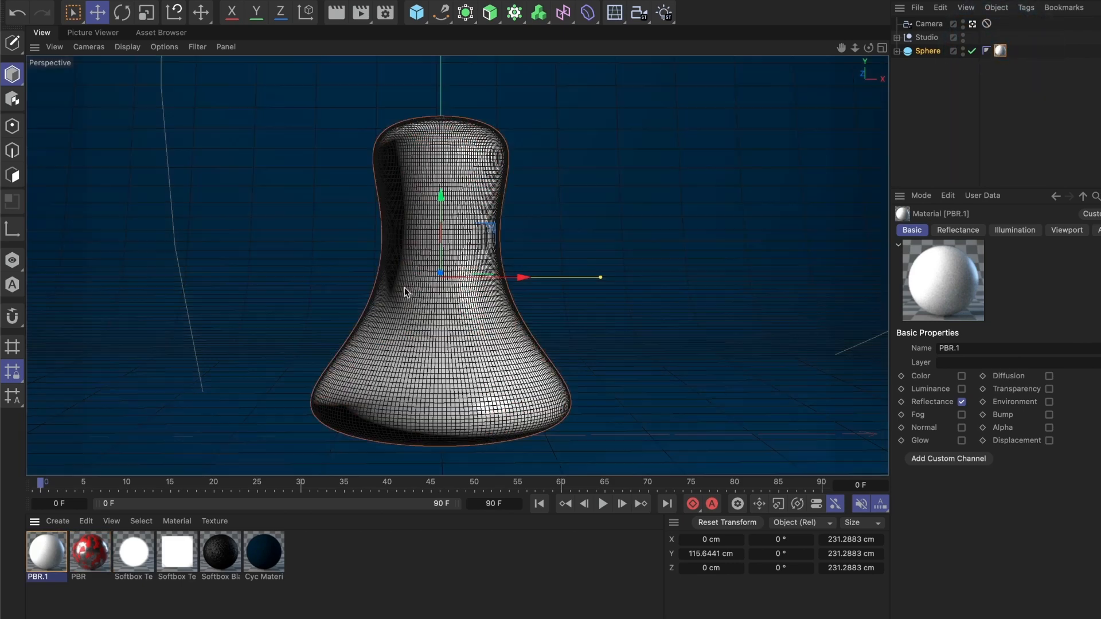
{"action": "double_click", "coordinate": [46, 550]}
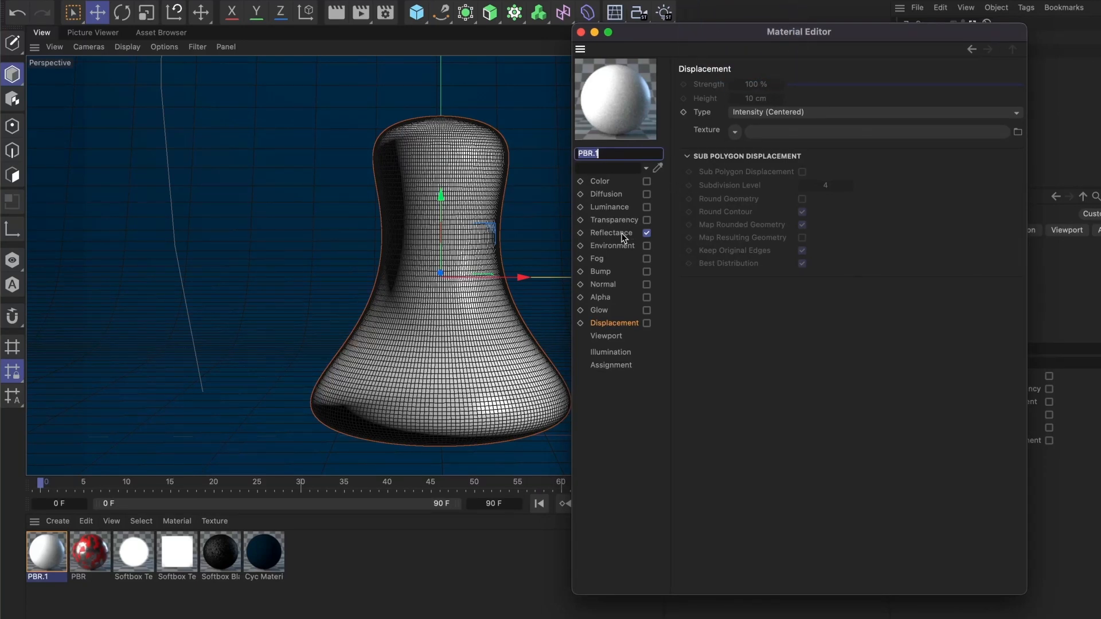
- Texture the Color channel with Desktop > PBR 2 > PBR 2 Diffuse.jpg, copying it into the project
{"action": "left_click", "coordinate": [611, 232]}
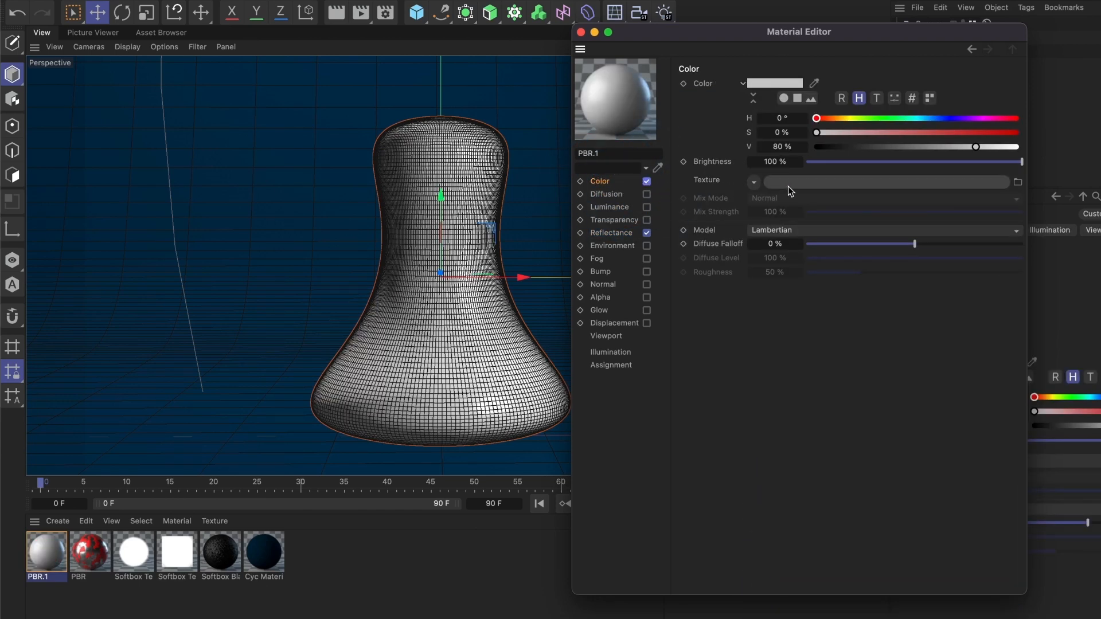
{"action": "left_click", "coordinate": [1017, 182]}
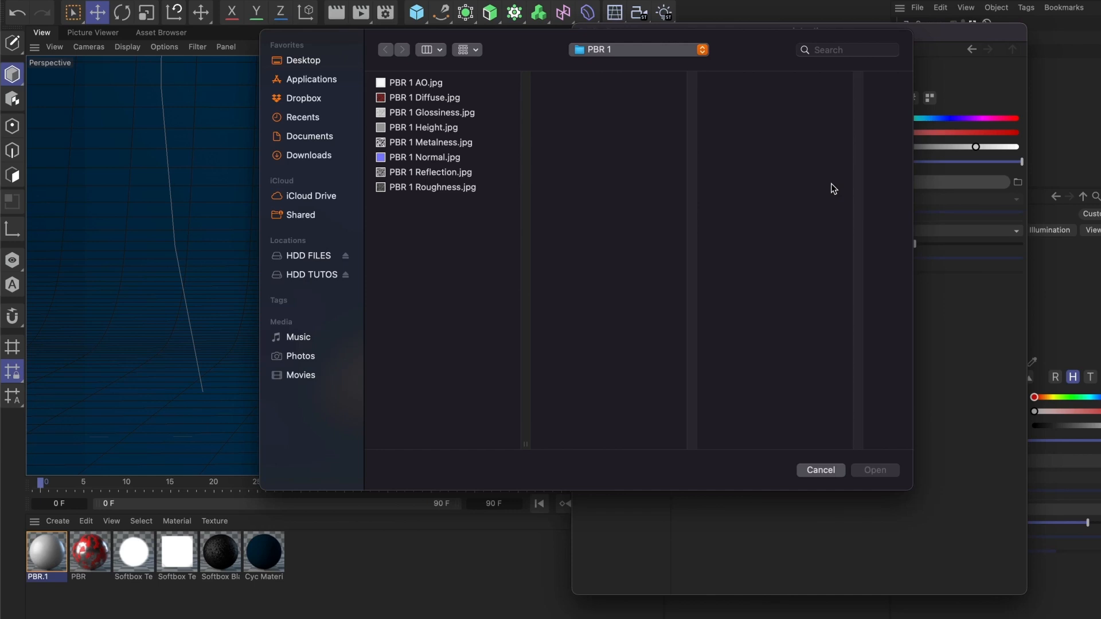
{"action": "left_click", "coordinate": [301, 61]}
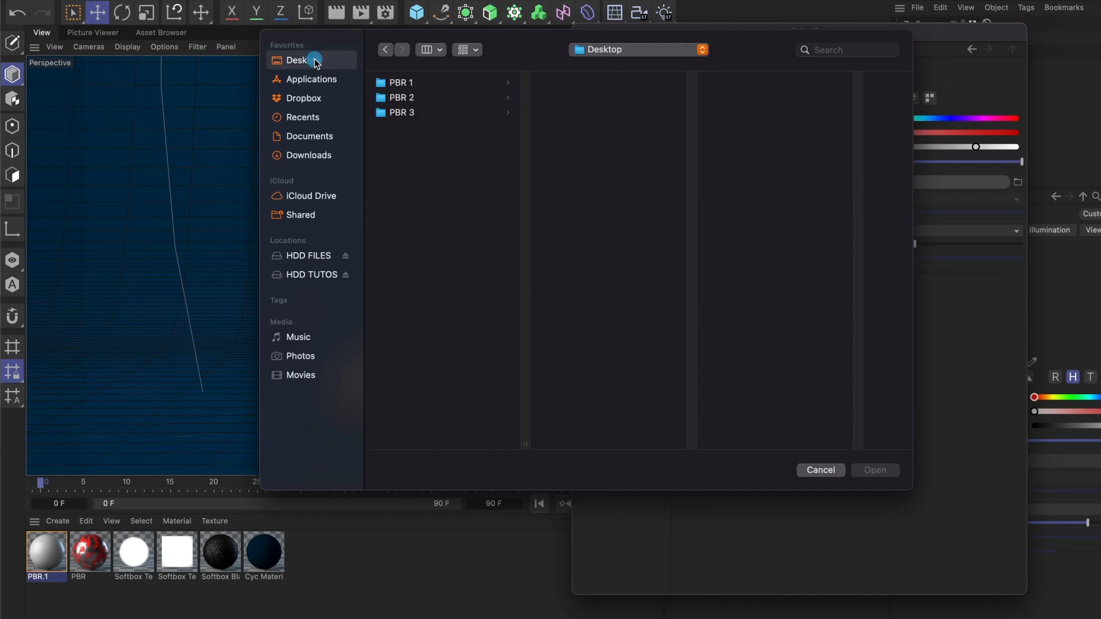
{"action": "left_click", "coordinate": [401, 98]}
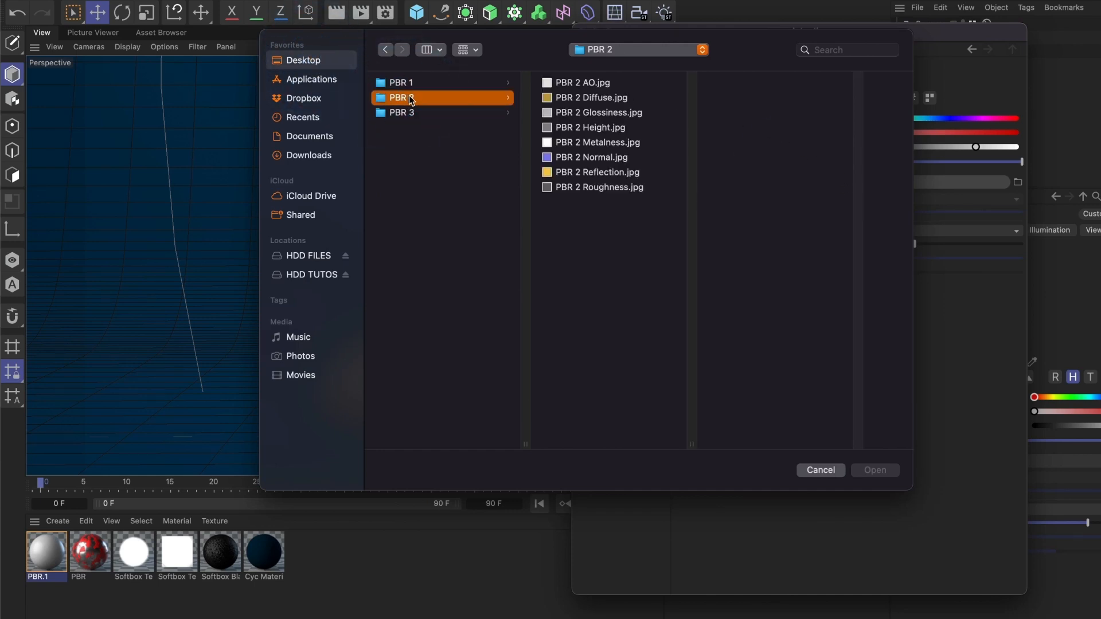
{"action": "left_click", "coordinate": [590, 98]}
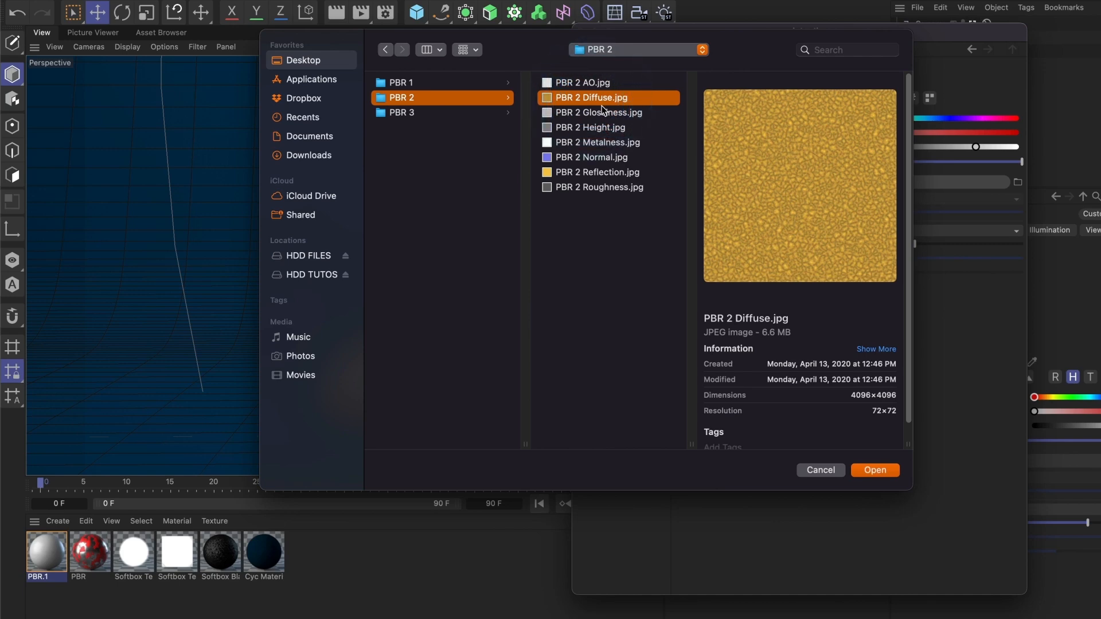
{"action": "mouse_move", "coordinate": [772, 195]}
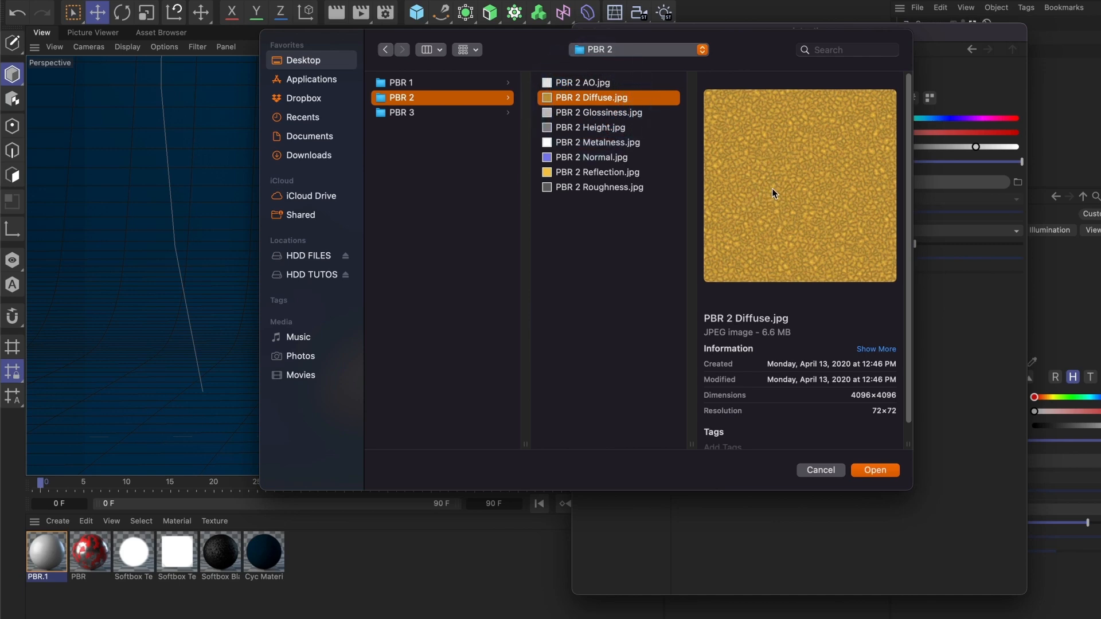
{"action": "left_click", "coordinate": [875, 469]}
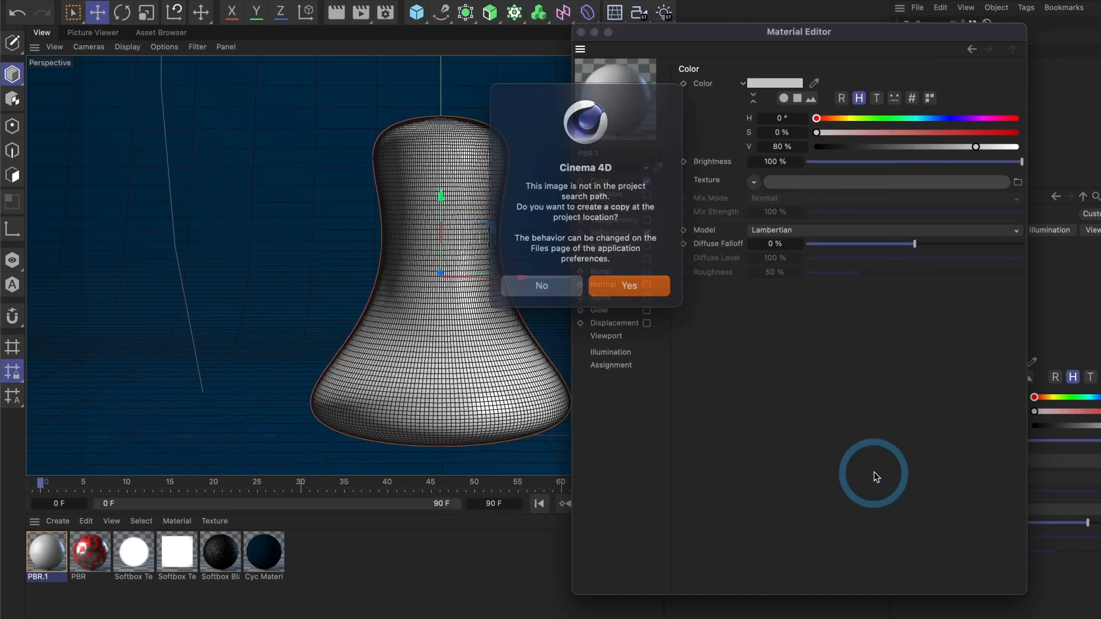
{"action": "left_click", "coordinate": [629, 285]}
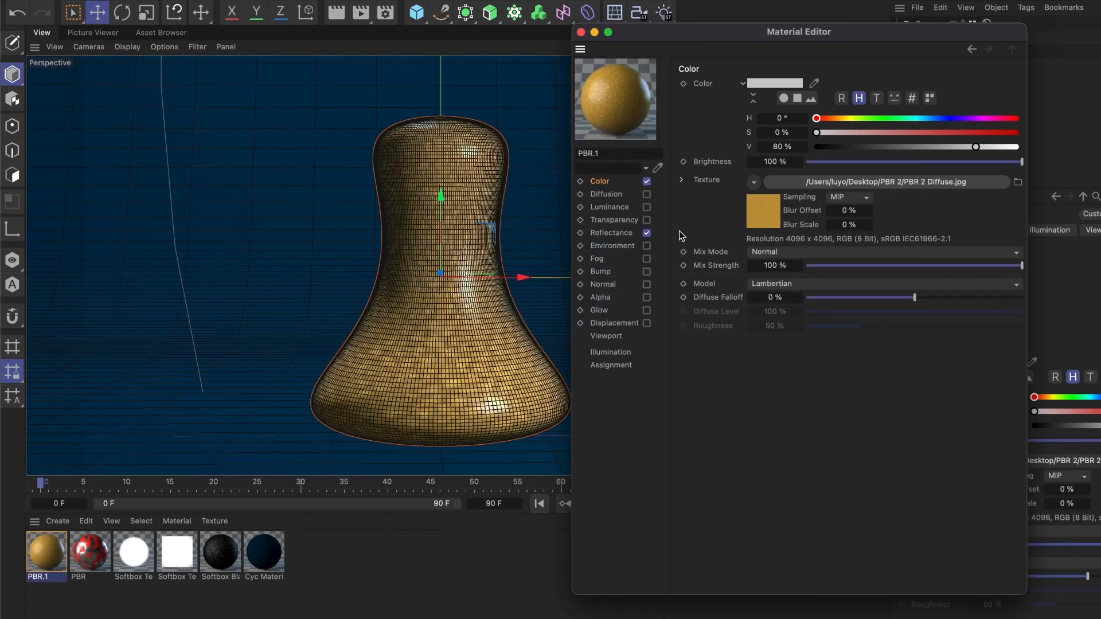
- Enable Diffusion and load PBR 2 AO.jpg as its texture
{"action": "left_click", "coordinate": [606, 194]}
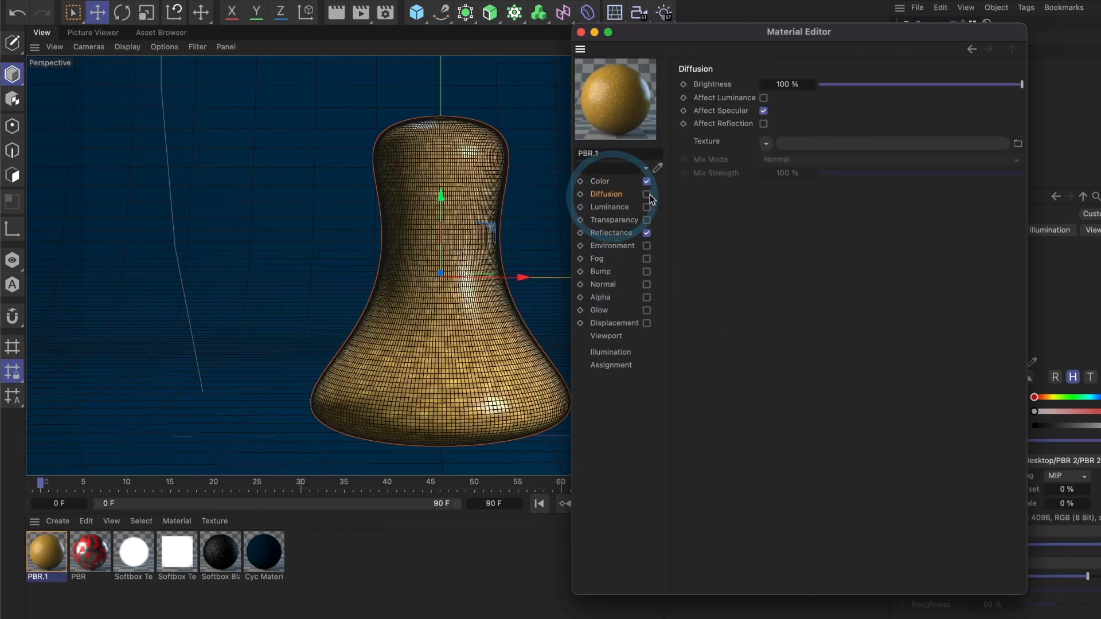
{"action": "left_click", "coordinate": [645, 194]}
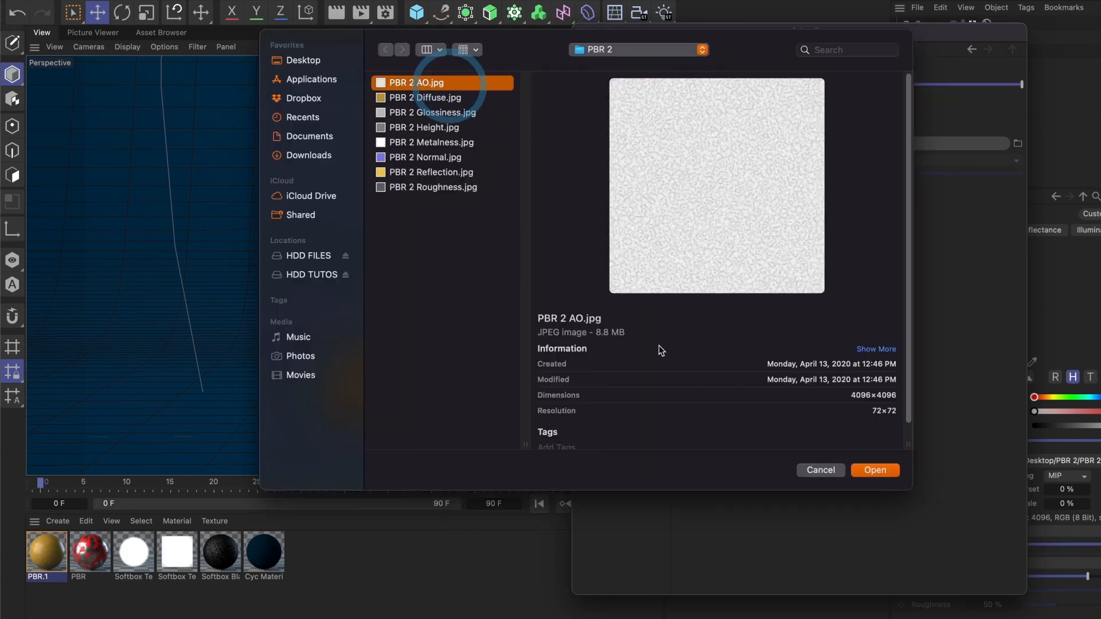
{"action": "left_click", "coordinate": [874, 469]}
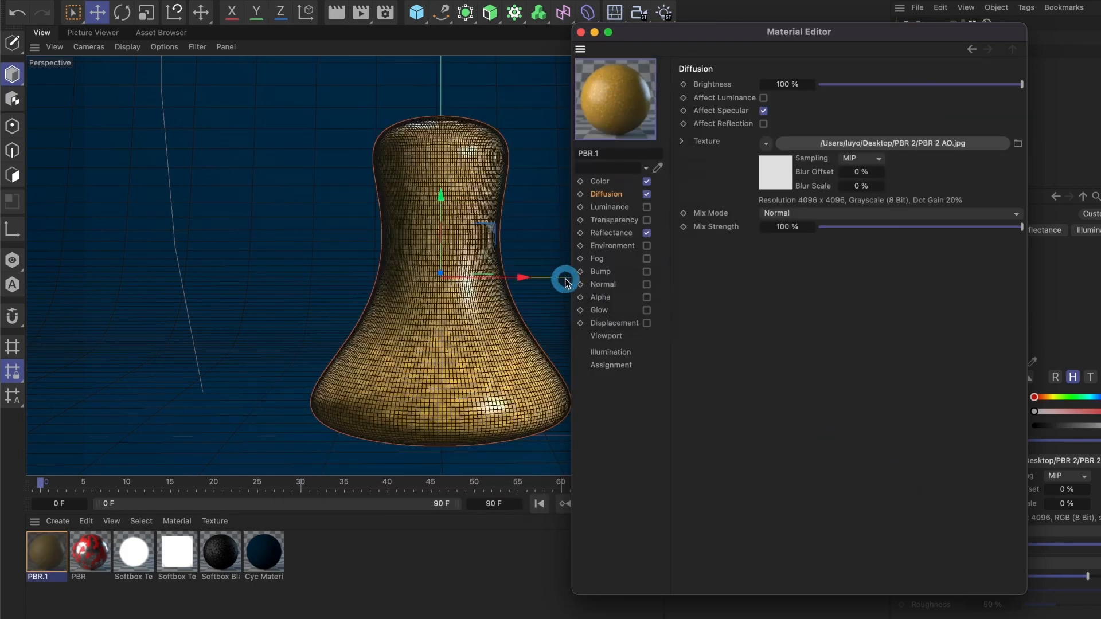
- Give the Default Reflection layer's roughness the PBR 2 Roughness.jpg map, copying it into the project
{"action": "left_click", "coordinate": [610, 233]}
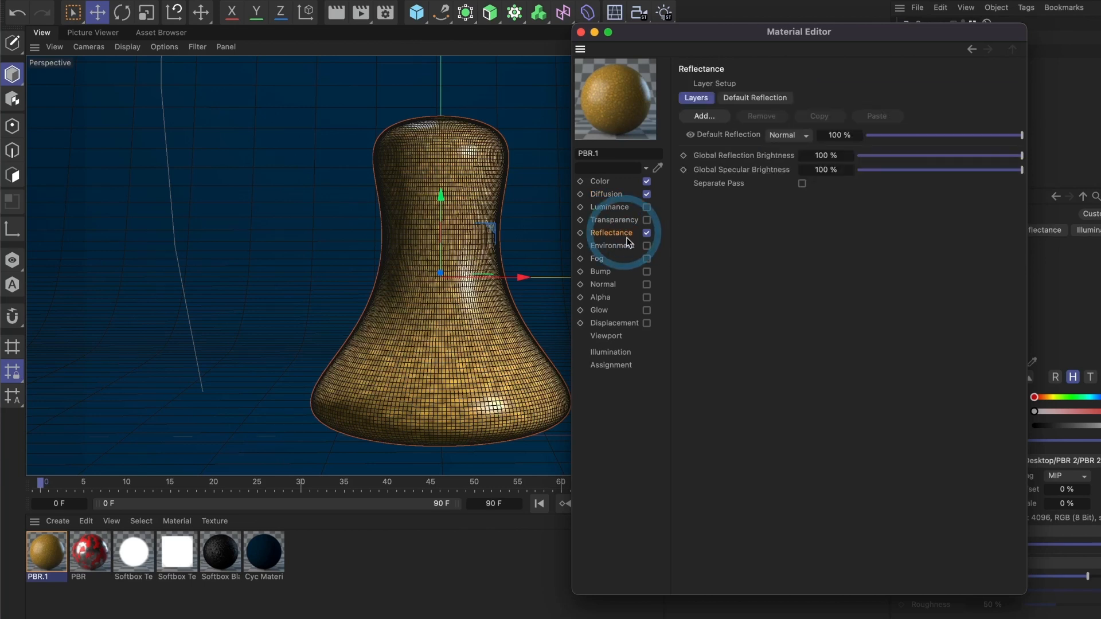
{"action": "mouse_move", "coordinate": [743, 143]}
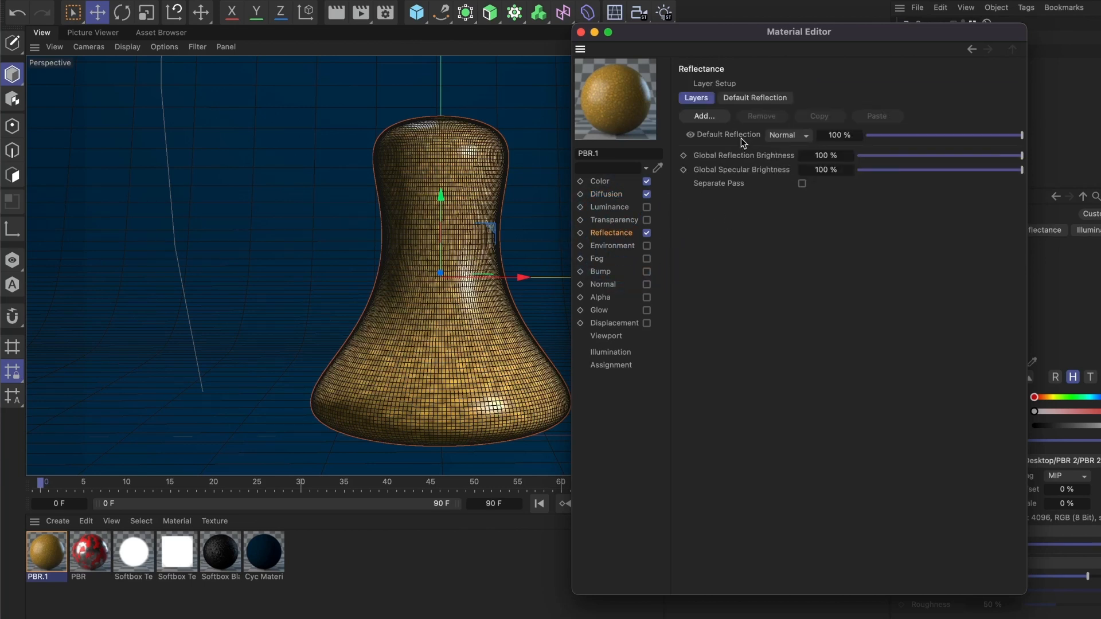
{"action": "left_click", "coordinate": [727, 134]}
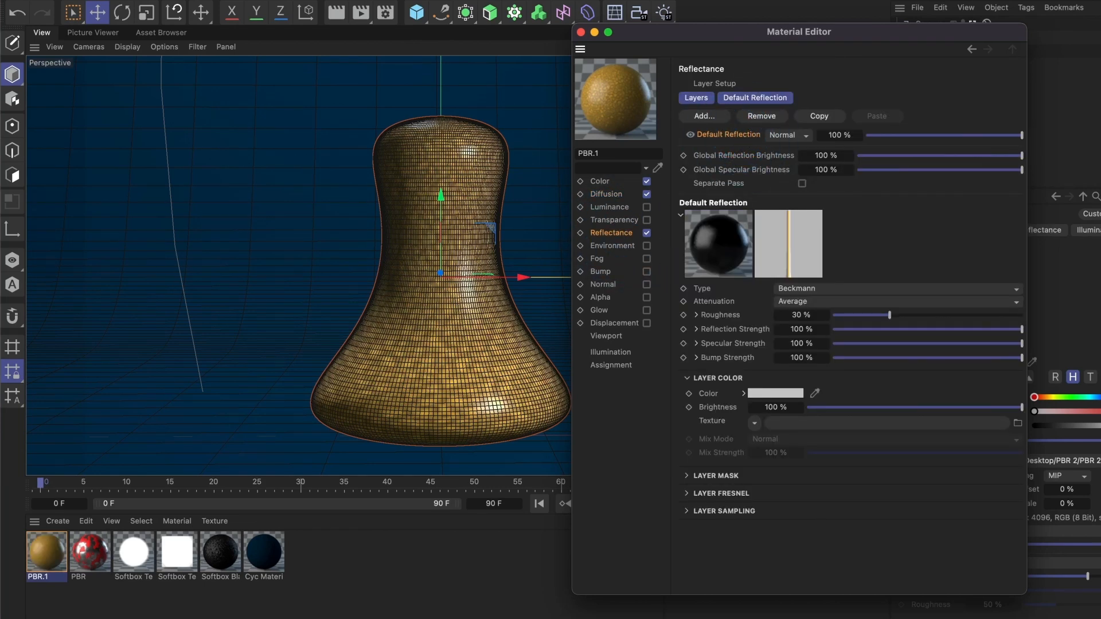
{"action": "left_click", "coordinate": [695, 315]}
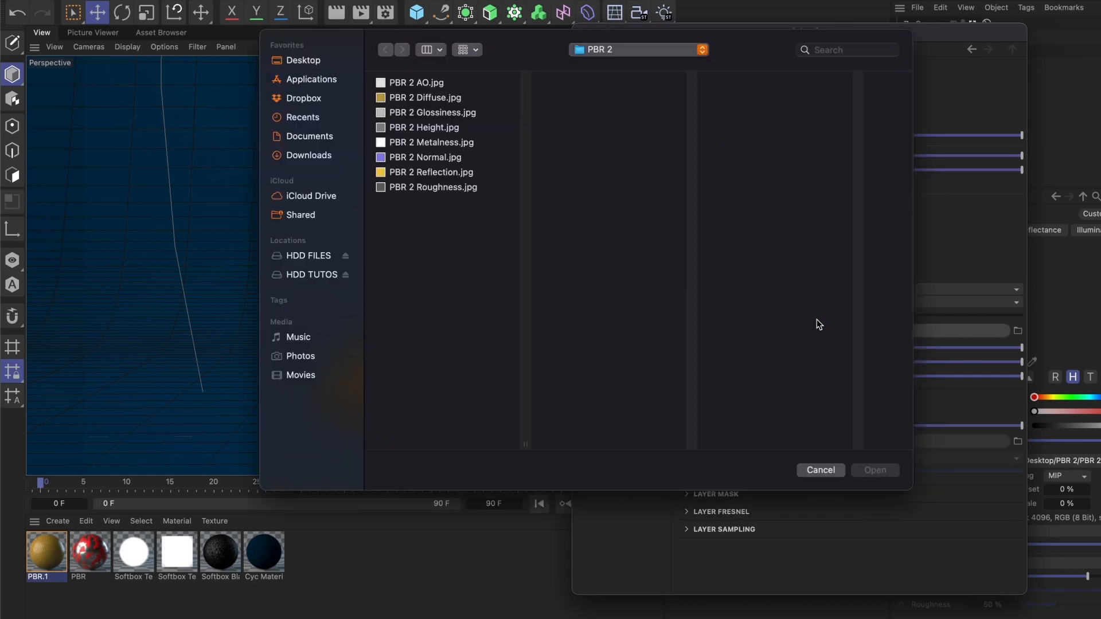
{"action": "left_click", "coordinate": [433, 187]}
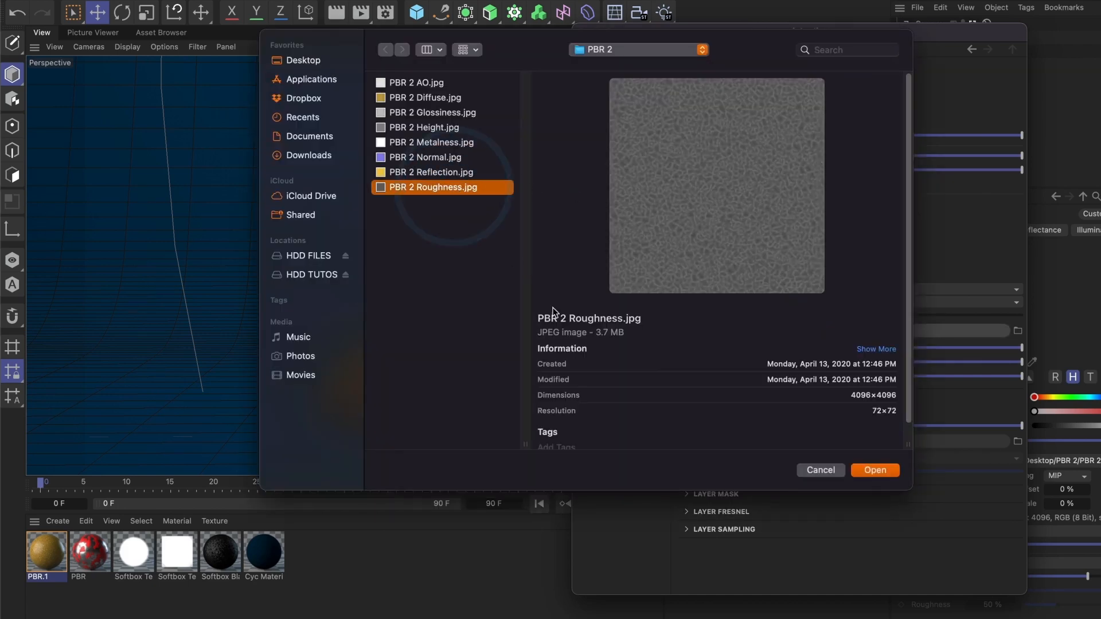
{"action": "left_click", "coordinate": [874, 470]}
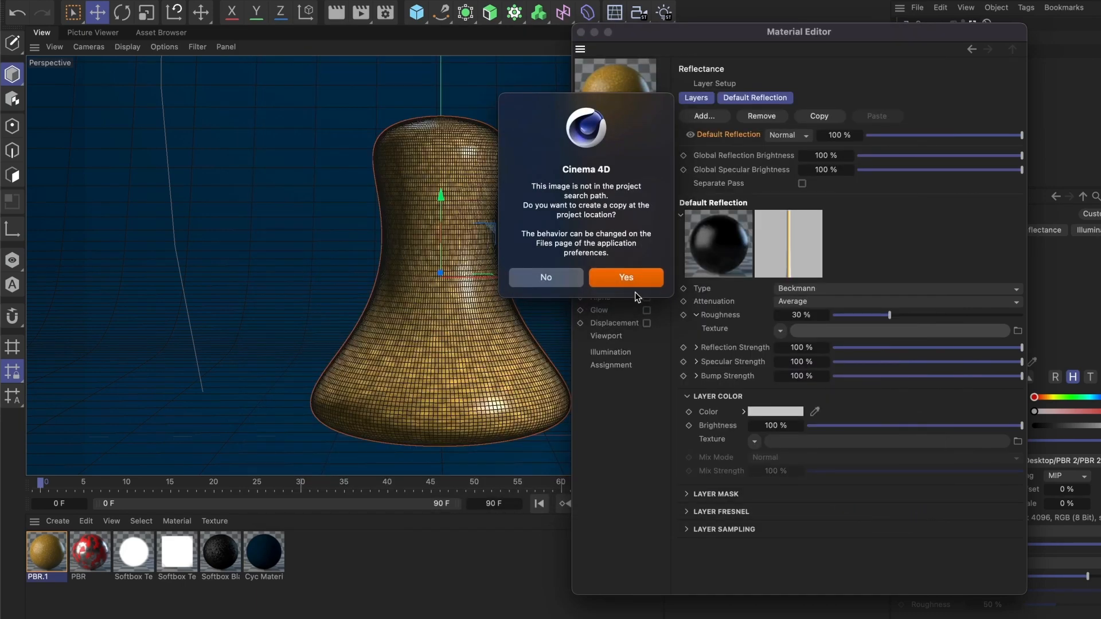
{"action": "left_click", "coordinate": [624, 277]}
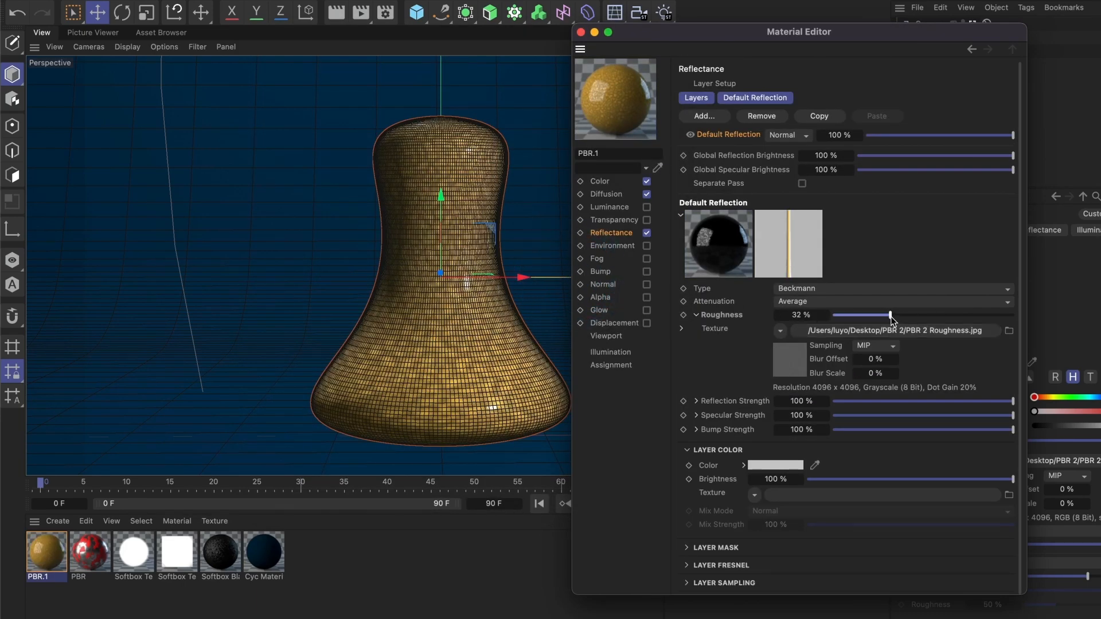
- Add a reflection layer named Metal with its Attenuation set to Metal
{"action": "left_click_drag", "start_coordinate": [891, 315], "coordinate": [1013, 315]}
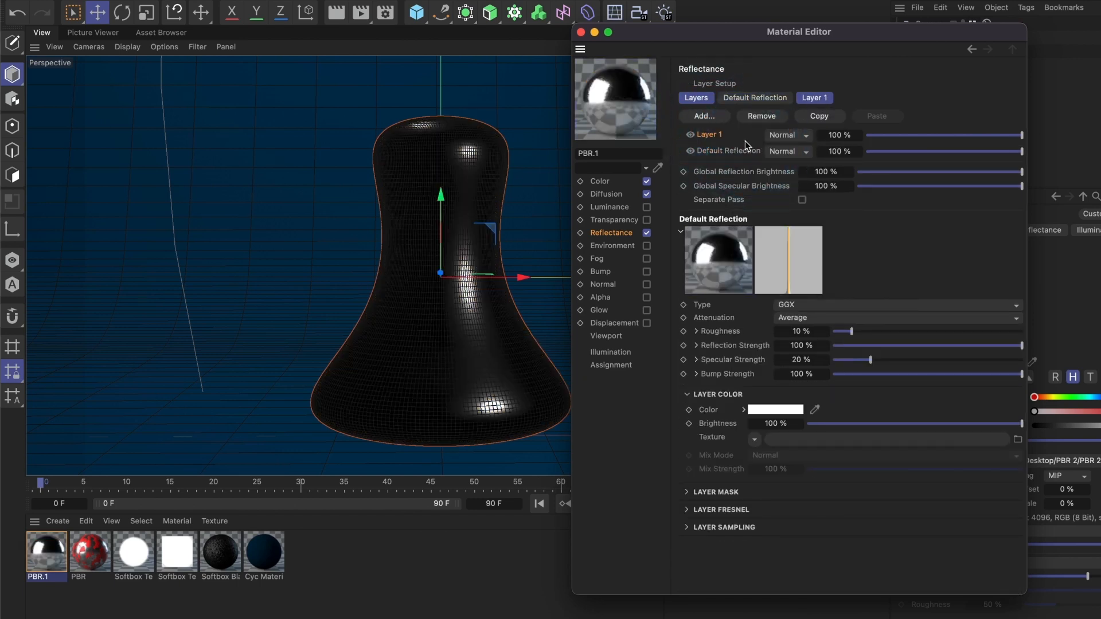
{"action": "double_click", "coordinate": [710, 135]}
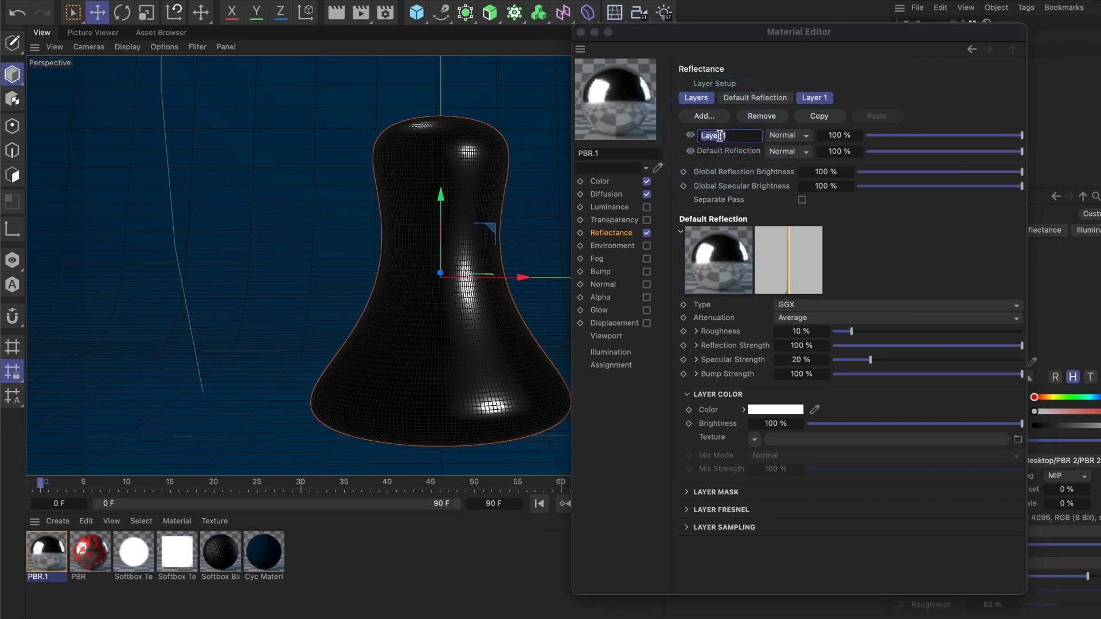
{"action": "type", "text": "Metal"}
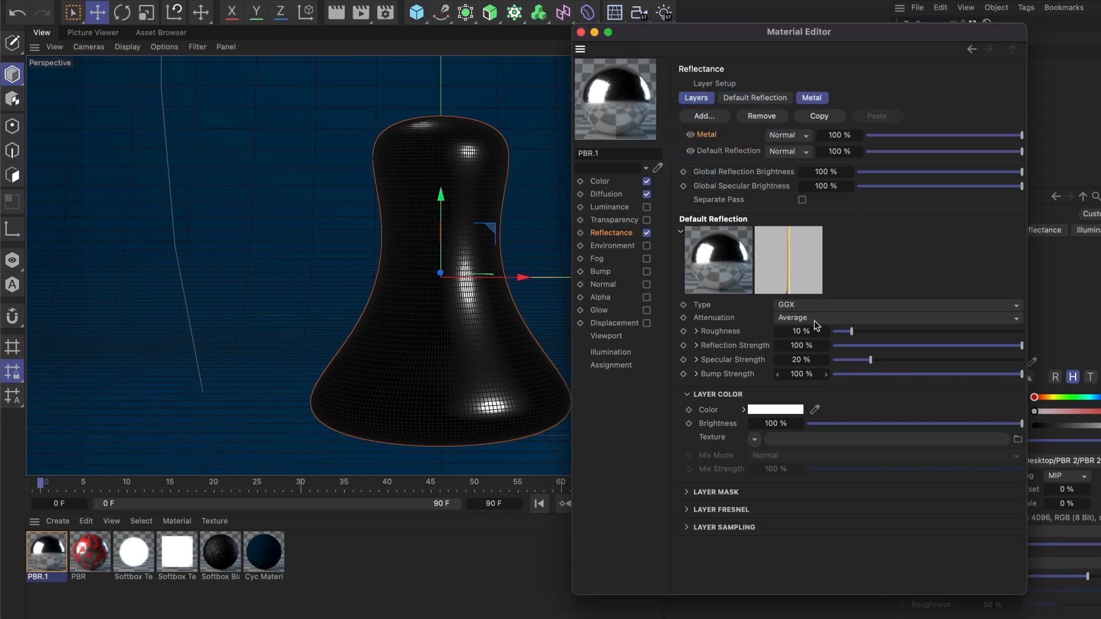
{"action": "left_click", "coordinate": [895, 317]}
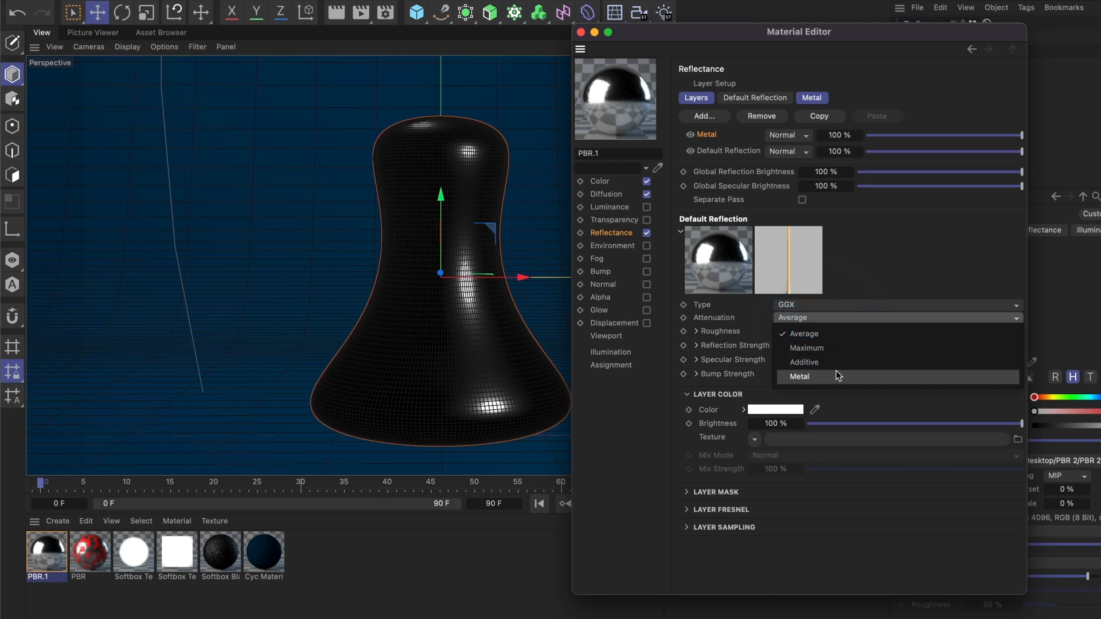
{"action": "left_click", "coordinate": [799, 377]}
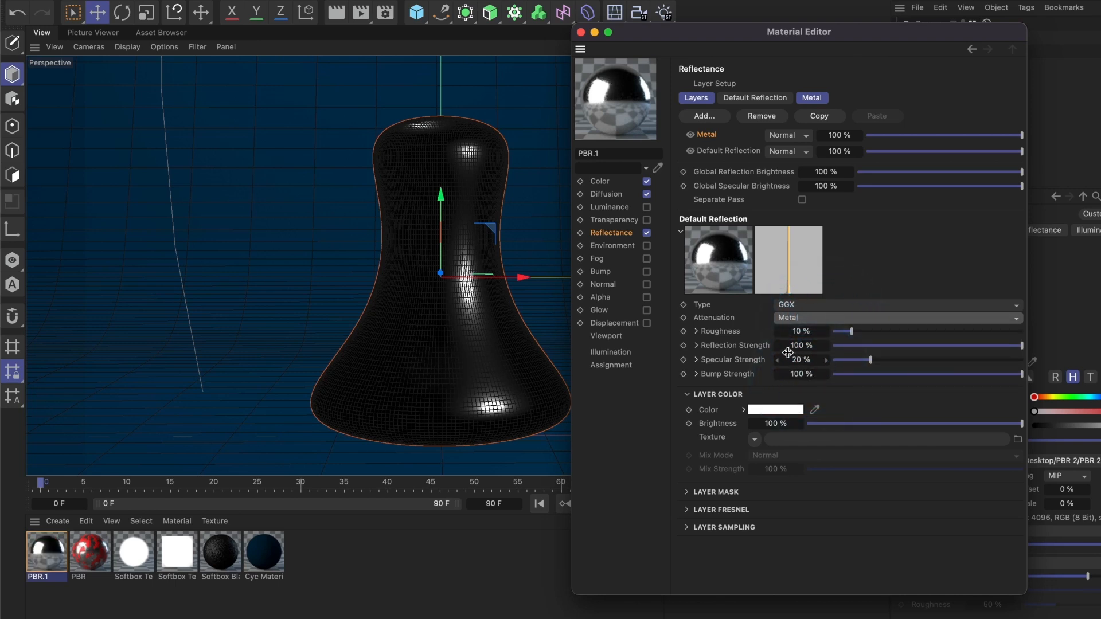
- Load PBR 2 Roughness.jpg into Roughness Texture and Reflection.jpg into Reflection Strength Texture
{"action": "left_click", "coordinate": [695, 331]}
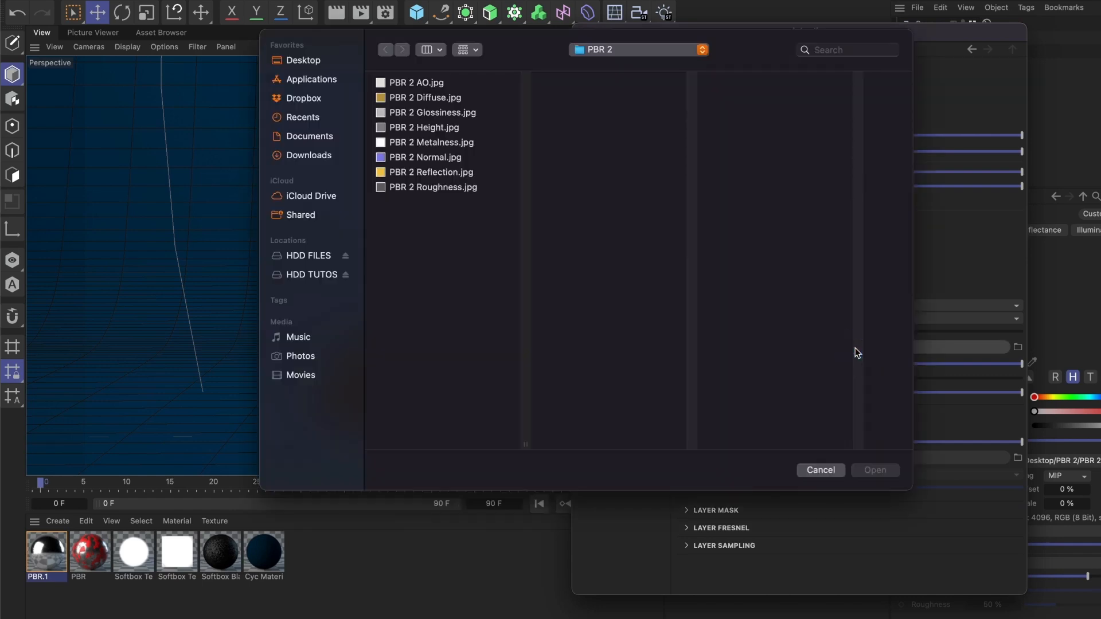
{"action": "mouse_move", "coordinate": [444, 195]}
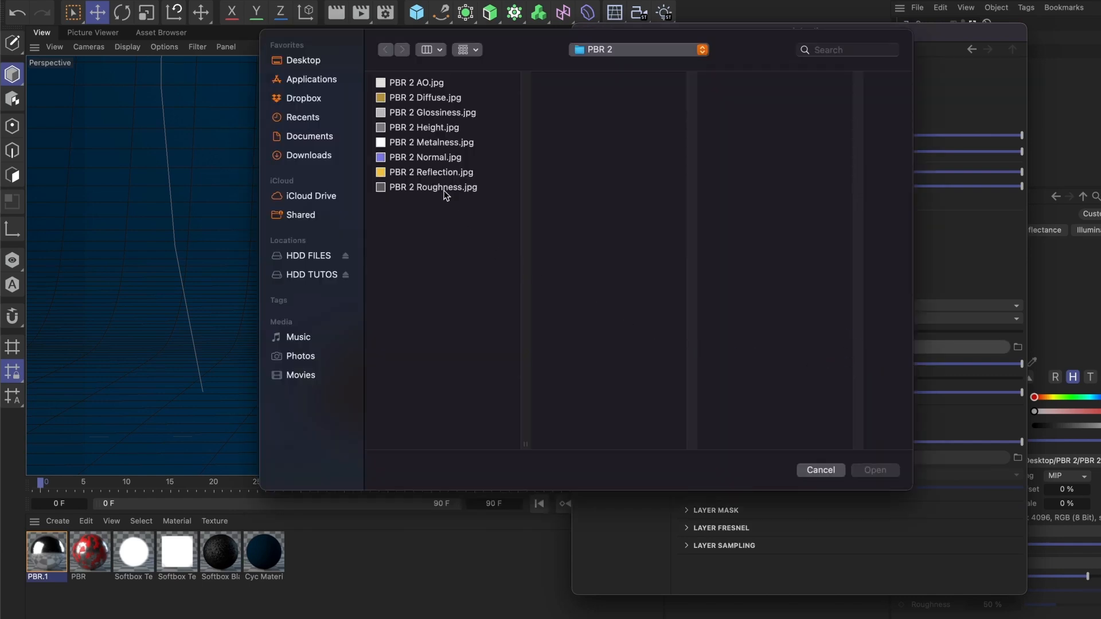
{"action": "left_click", "coordinate": [434, 187]}
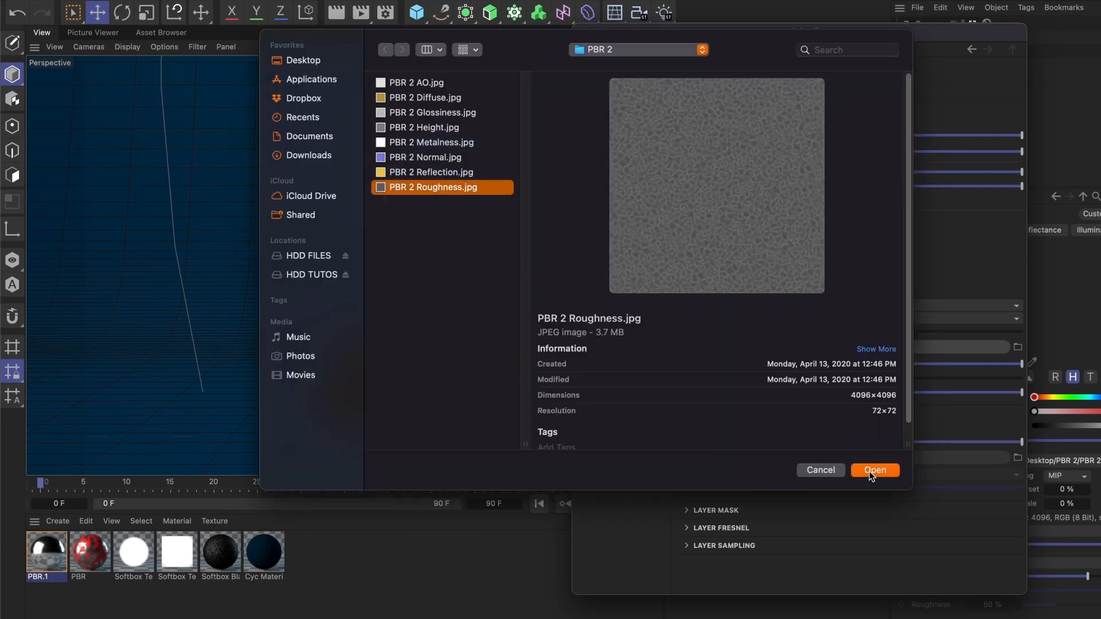
{"action": "left_click", "coordinate": [874, 470]}
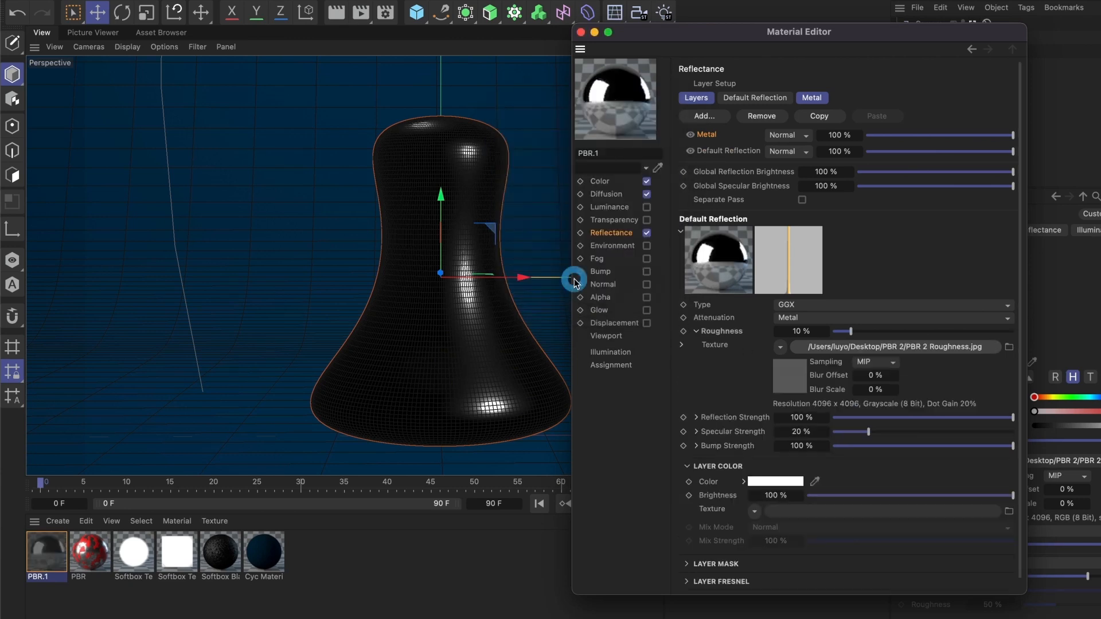
{"action": "left_click", "coordinate": [696, 417]}
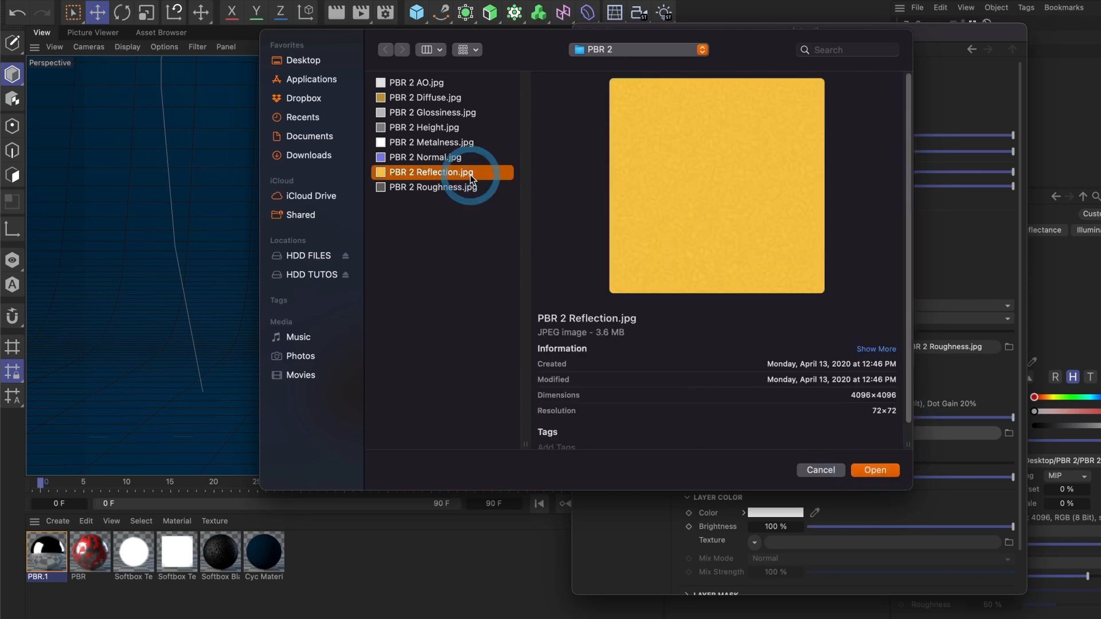
{"action": "left_click", "coordinate": [874, 469]}
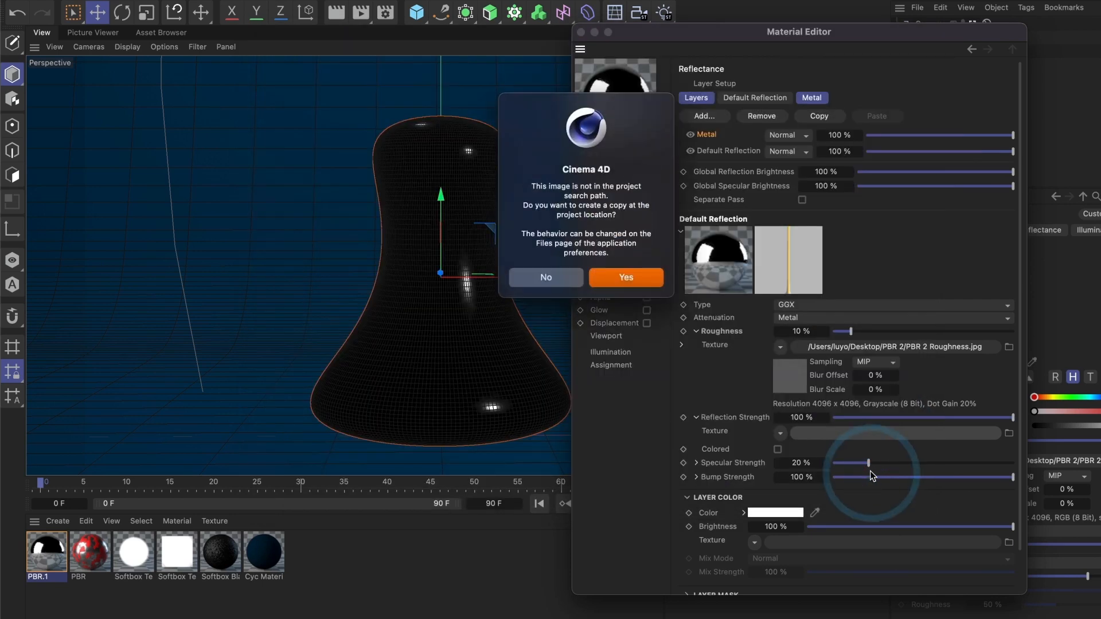
{"action": "left_click", "coordinate": [625, 277]}
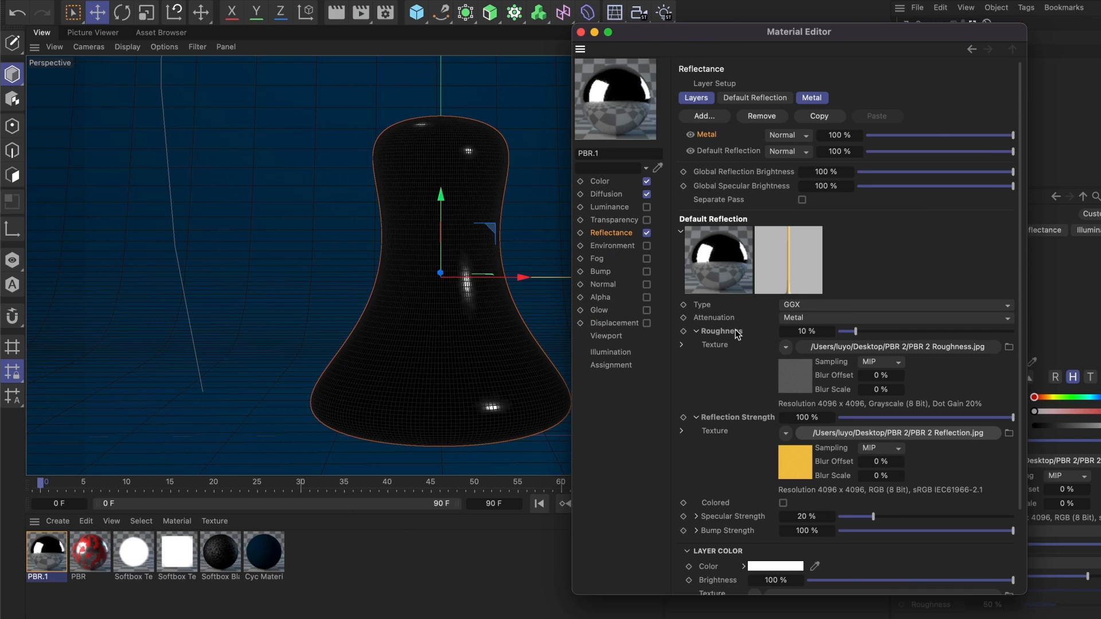
{"action": "left_click_drag", "start_coordinate": [848, 331], "coordinate": [894, 331]}
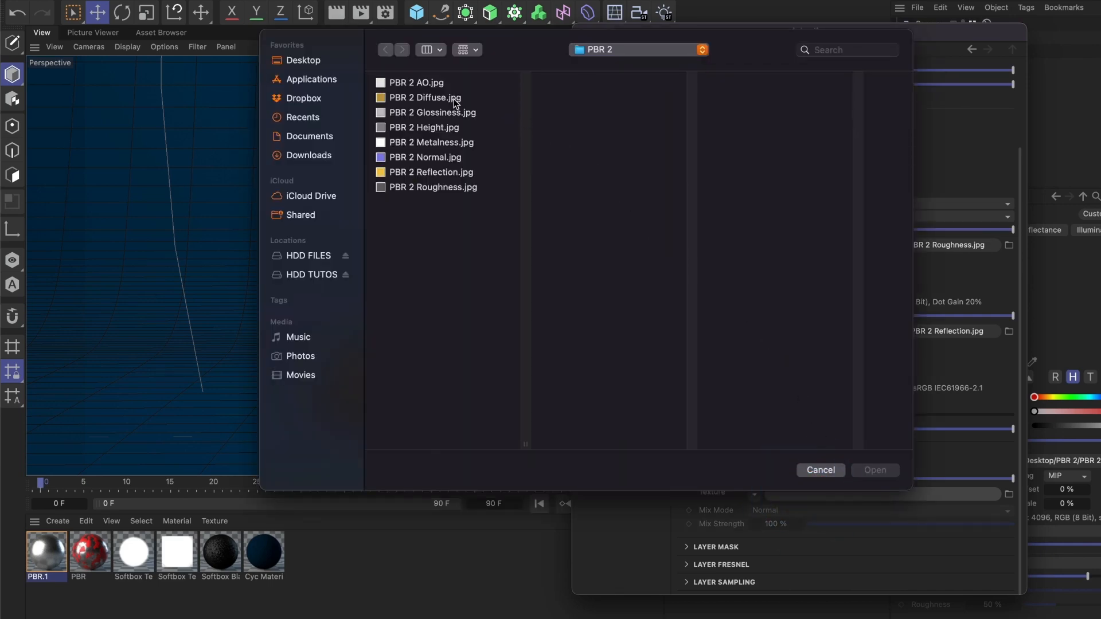
- Load PBR 2 Diffuse.jpg as the Metal layer colour, turning the bell gold
{"action": "left_click", "coordinate": [424, 97]}
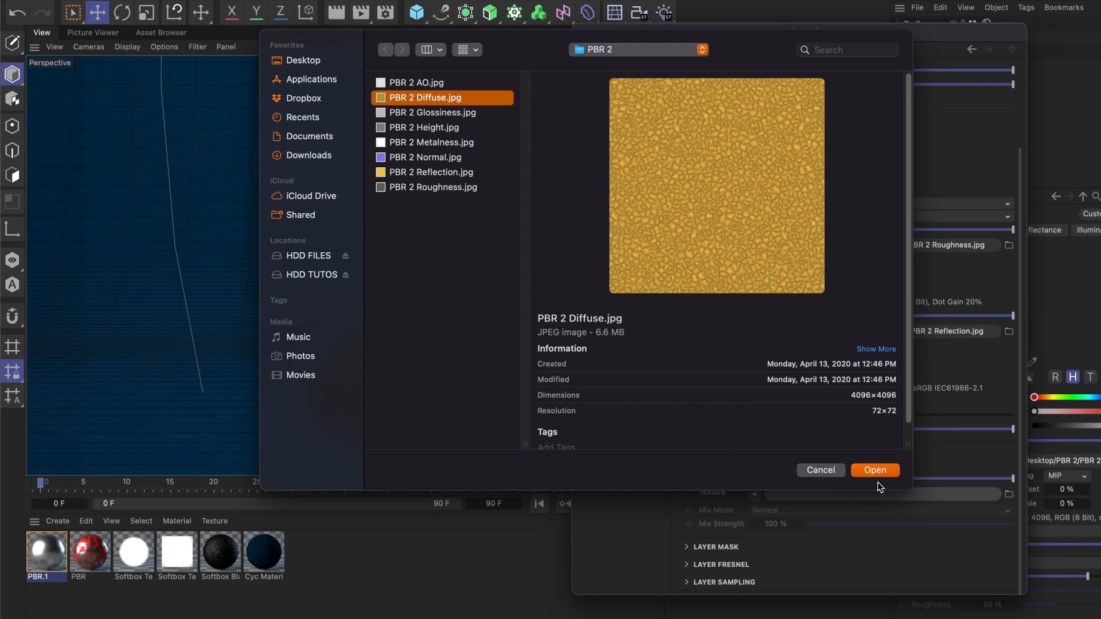
{"action": "left_click", "coordinate": [874, 470]}
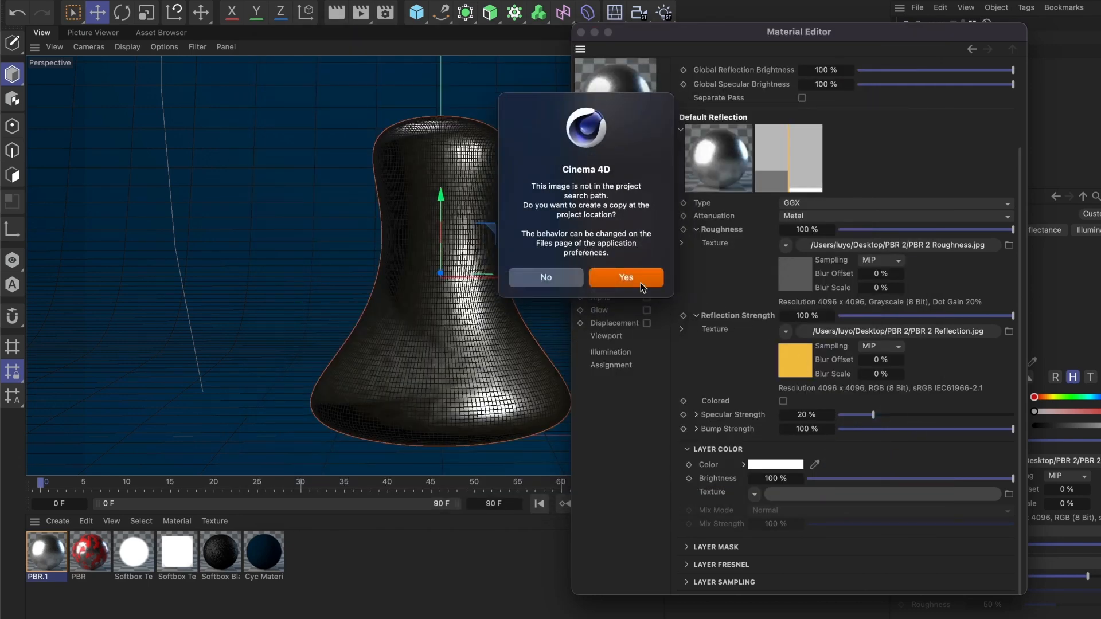
{"action": "left_click", "coordinate": [624, 276]}
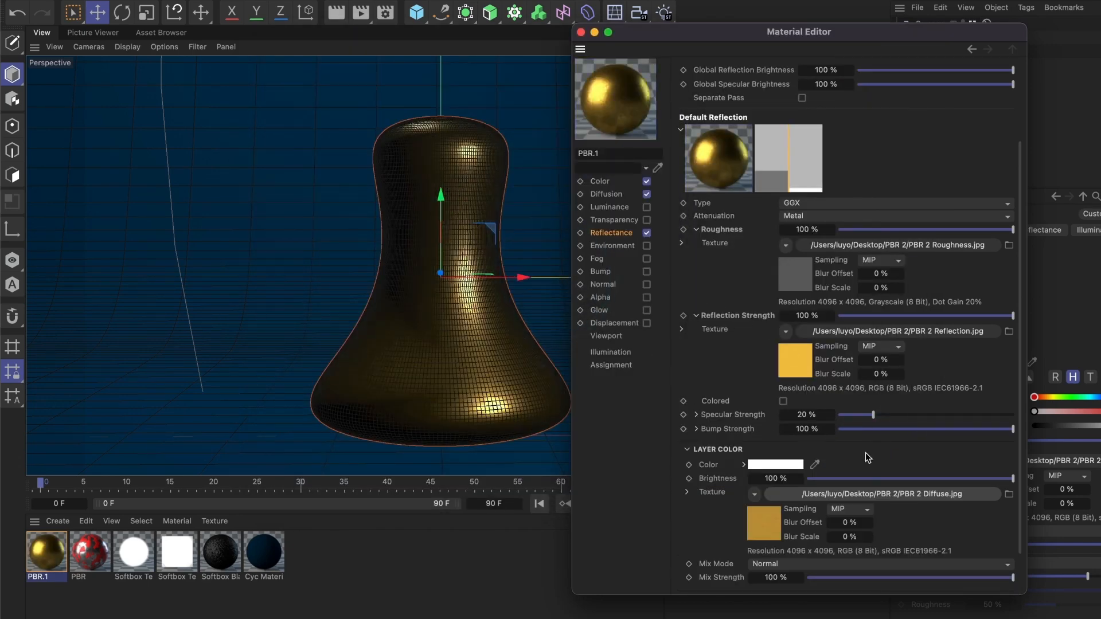
- Expand the Layer Mask and choose PBR 2 Metalness.jpg as its texture
{"action": "scroll", "scroll_direction": "down", "scroll_amount": 3}
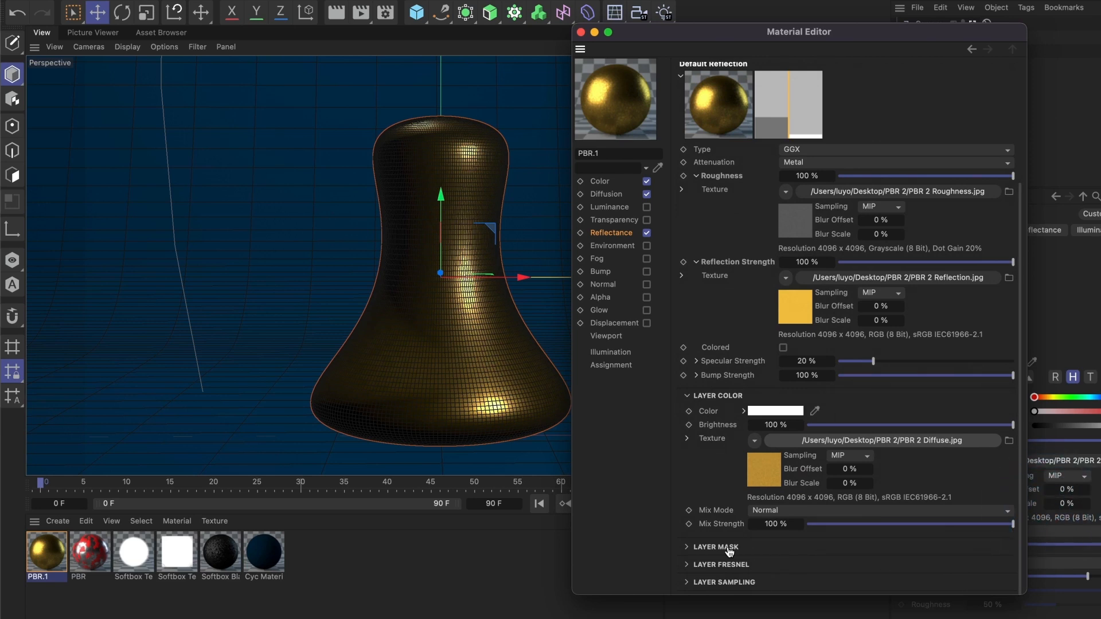
{"action": "left_click", "coordinate": [716, 547]}
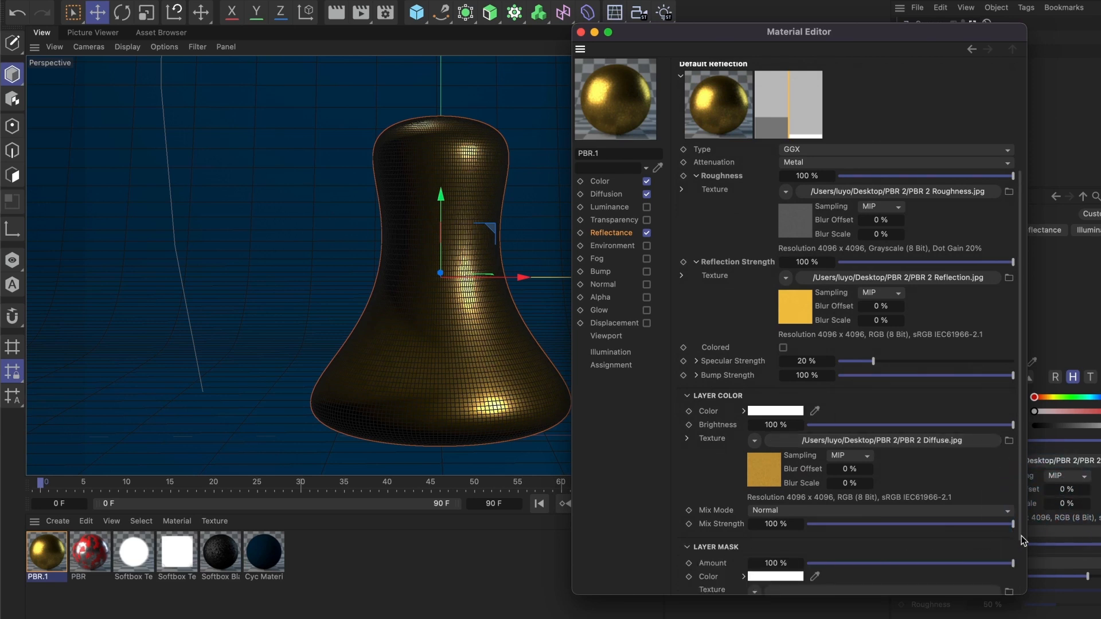
{"action": "scroll", "scroll_direction": "down", "scroll_amount": 3}
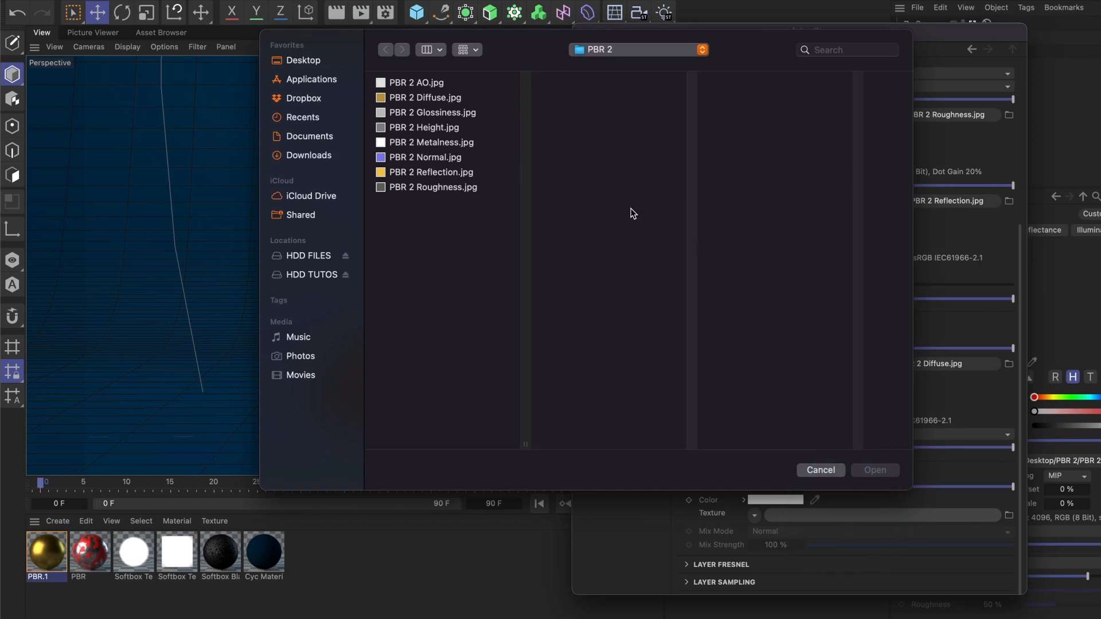
{"action": "left_click", "coordinate": [432, 142]}
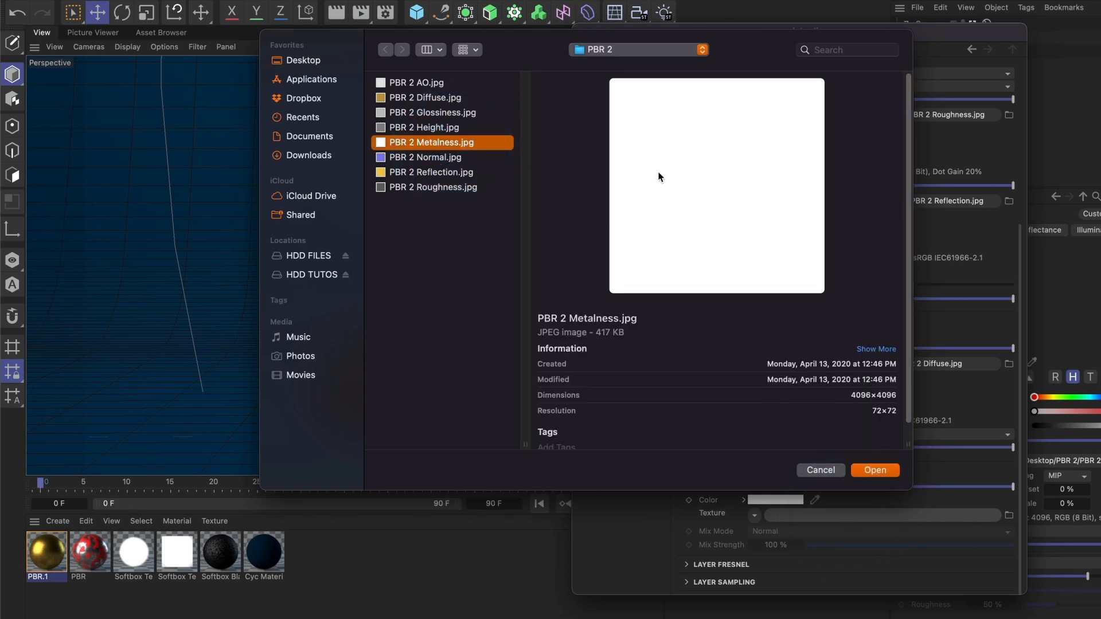
{"action": "mouse_move", "coordinate": [710, 178]}
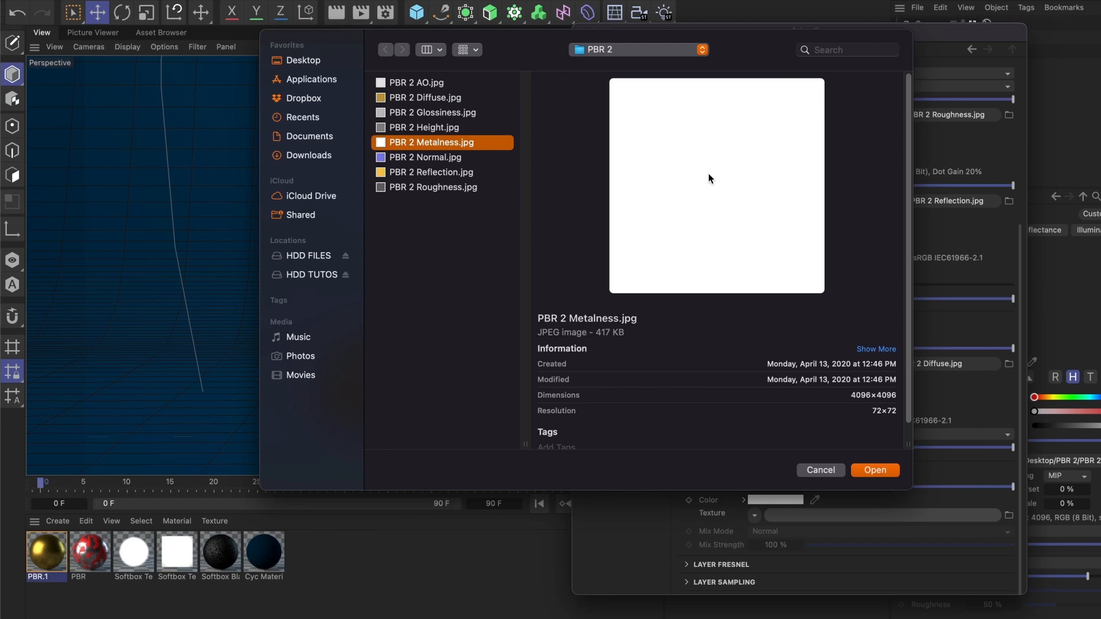
{"action": "mouse_move", "coordinate": [813, 399]}
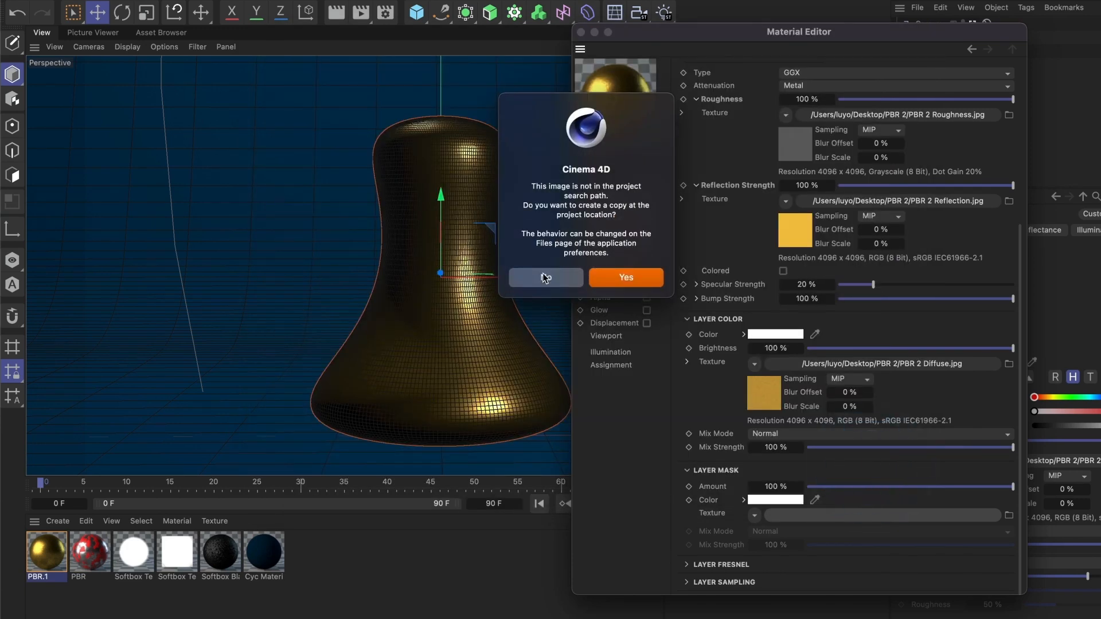
- Keep the Metalness mask without copying it and set the layer Fresnel to Conductor
{"action": "left_click", "coordinate": [545, 277]}
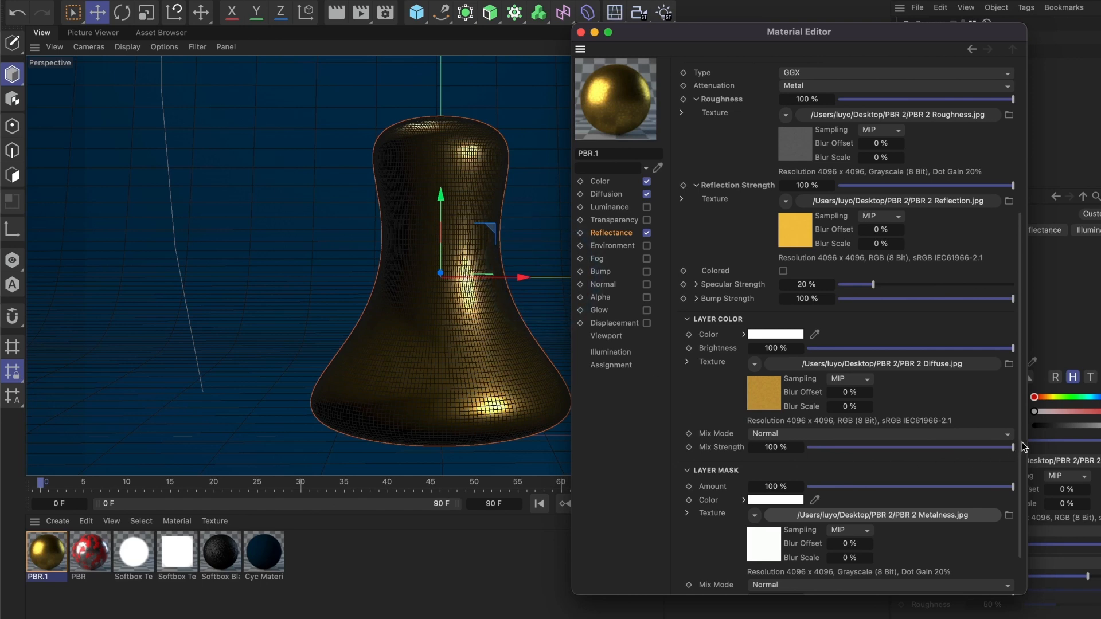
{"action": "scroll", "scroll_direction": "down", "scroll_amount": 3}
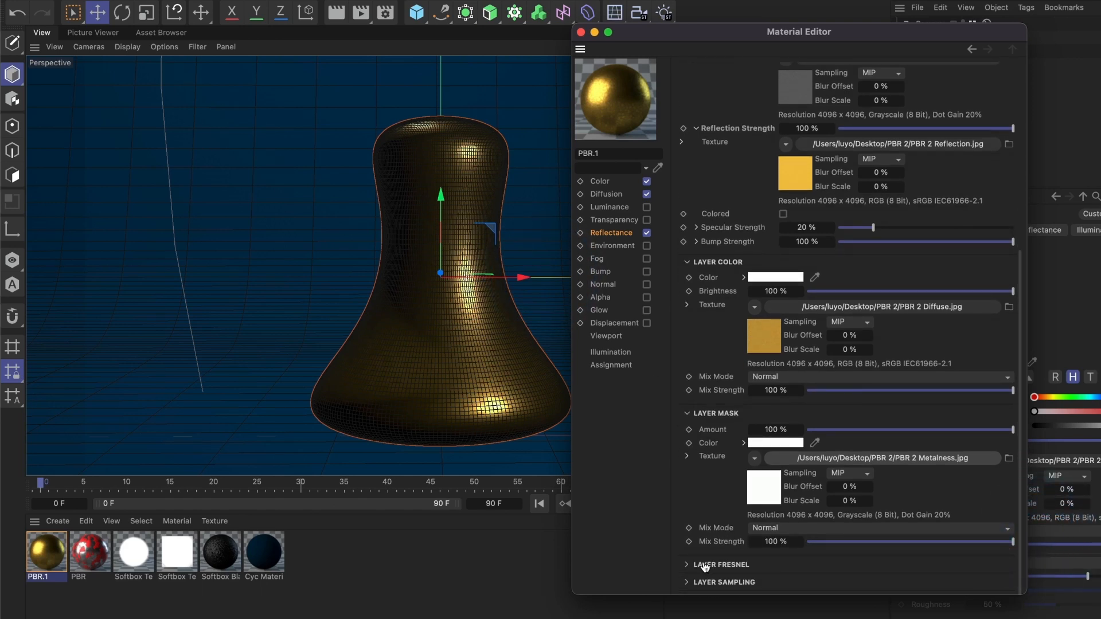
{"action": "scroll", "scroll_direction": "down", "scroll_amount": 3}
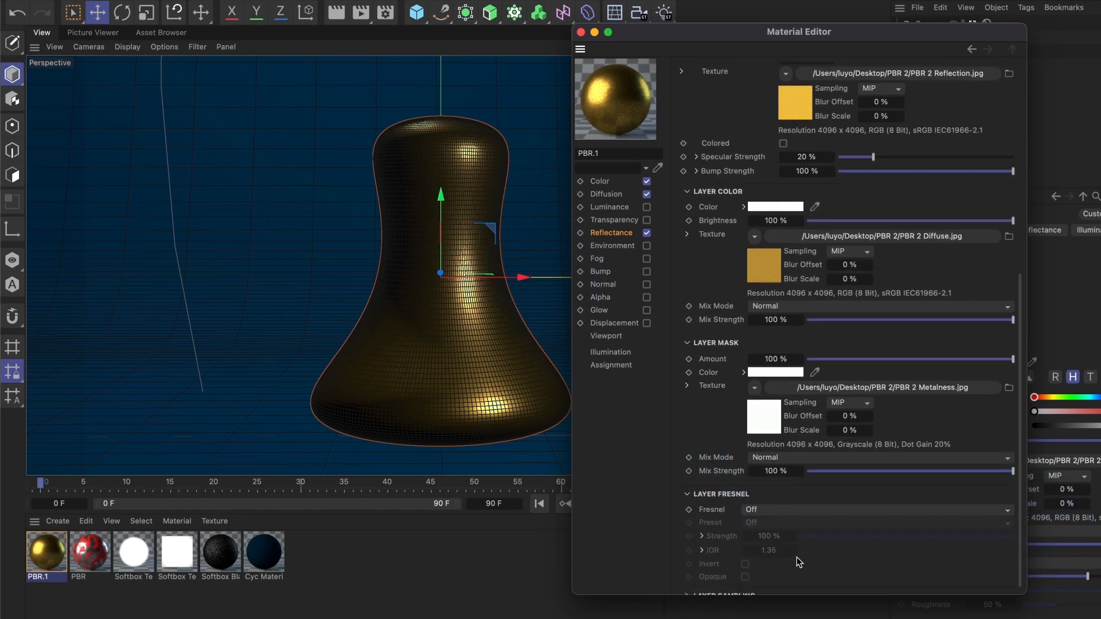
{"action": "left_click", "coordinate": [874, 505]}
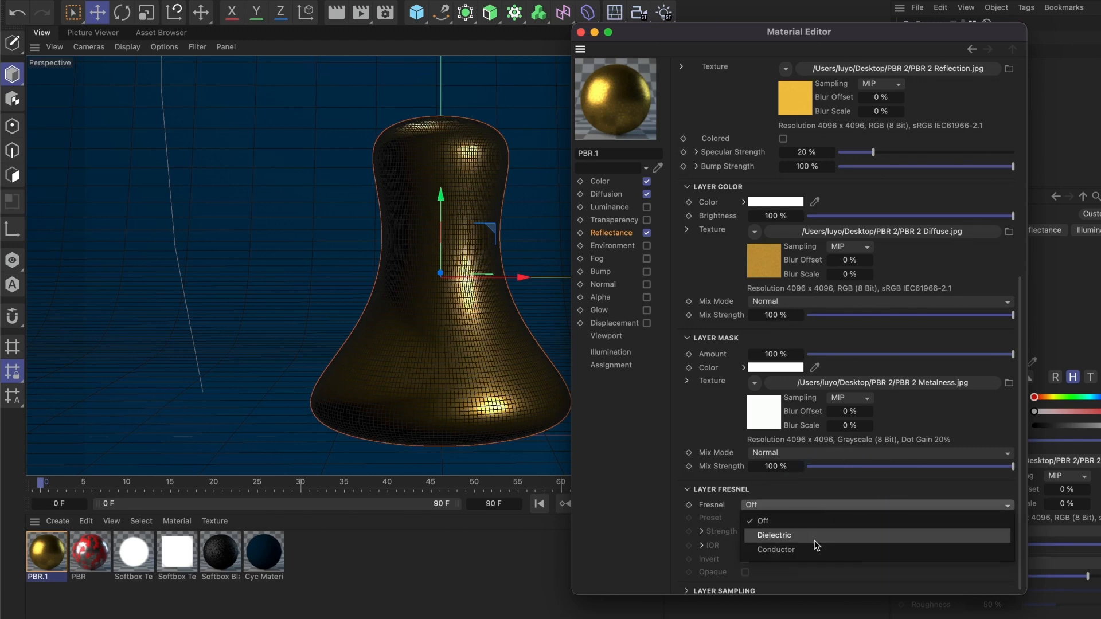
{"action": "mouse_move", "coordinate": [803, 541]}
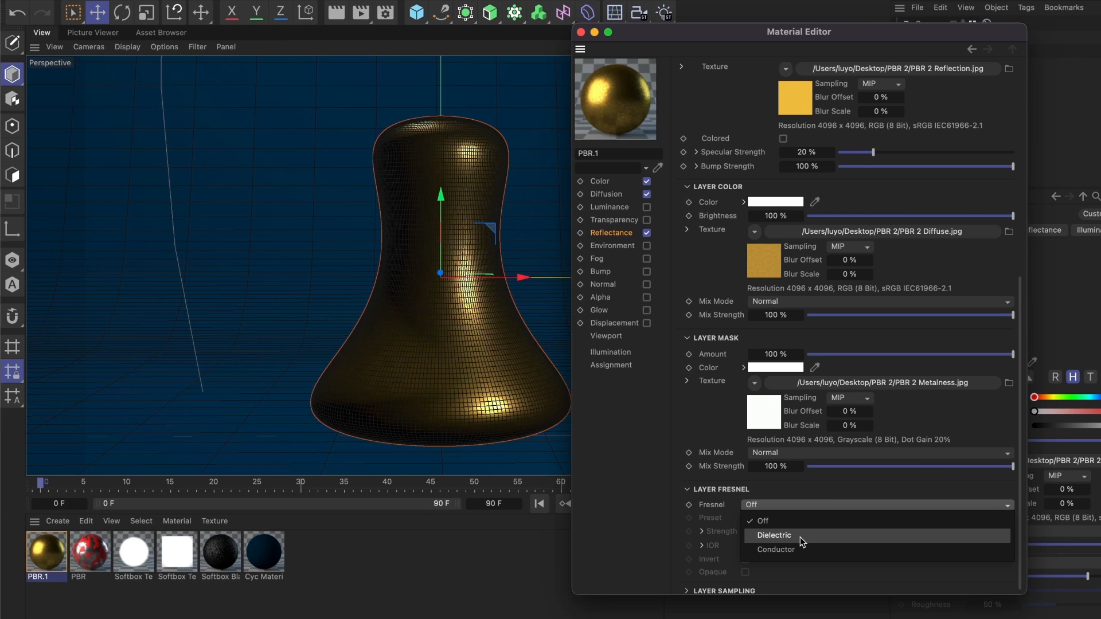
{"action": "mouse_move", "coordinate": [808, 550]}
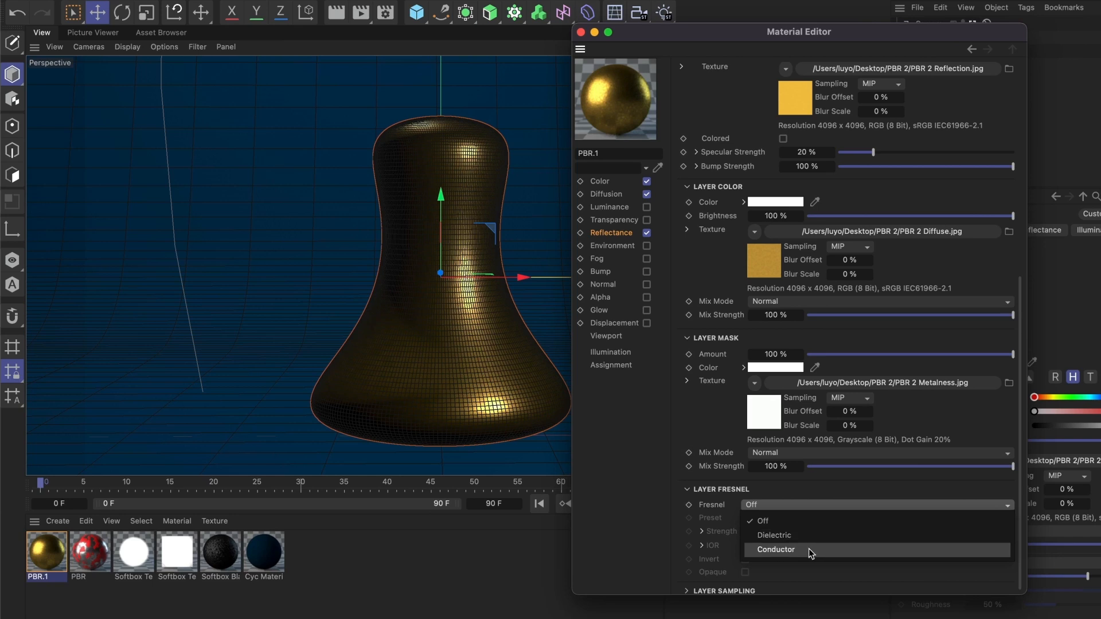
{"action": "left_click", "coordinate": [776, 550]}
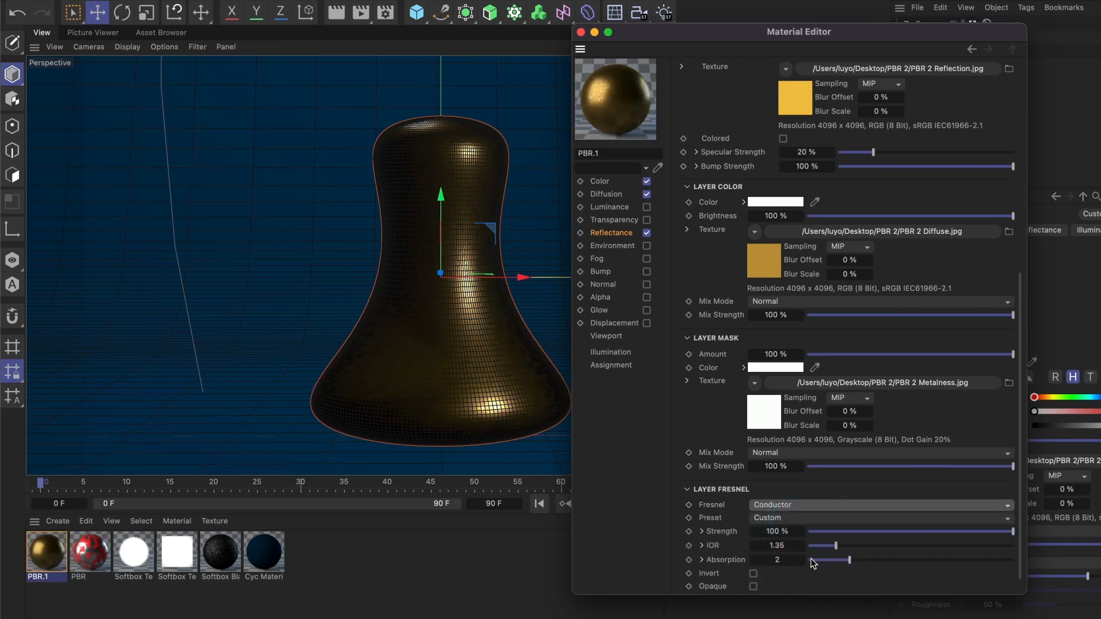
{"action": "left_click", "coordinate": [601, 284]}
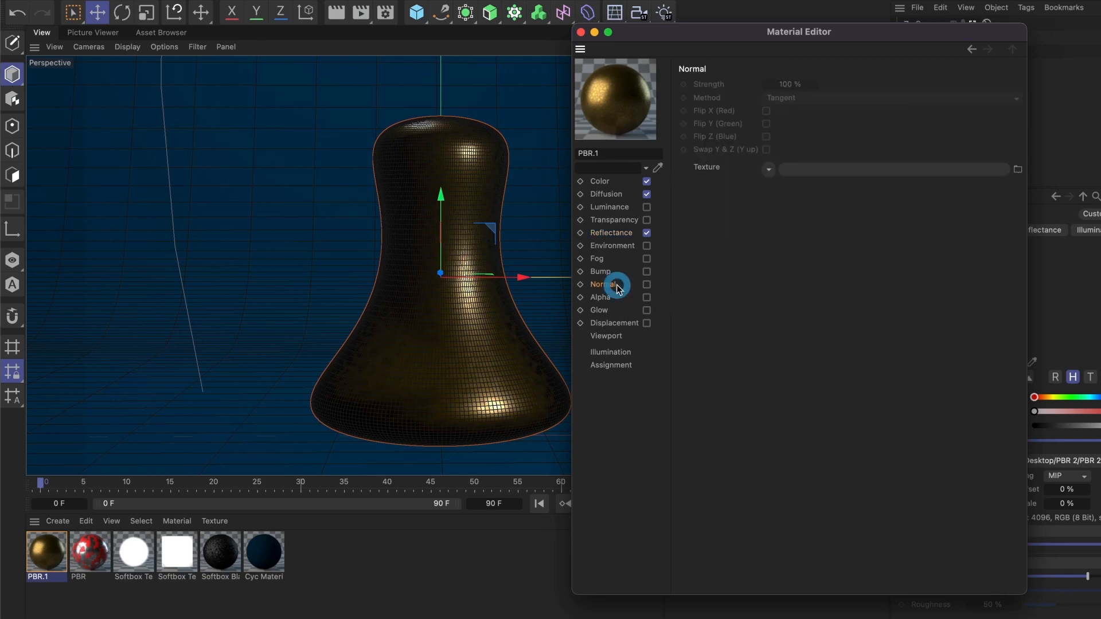
- Load PBR 2 Normal.jpg into the Normal channel texture
{"action": "left_click", "coordinate": [646, 284]}
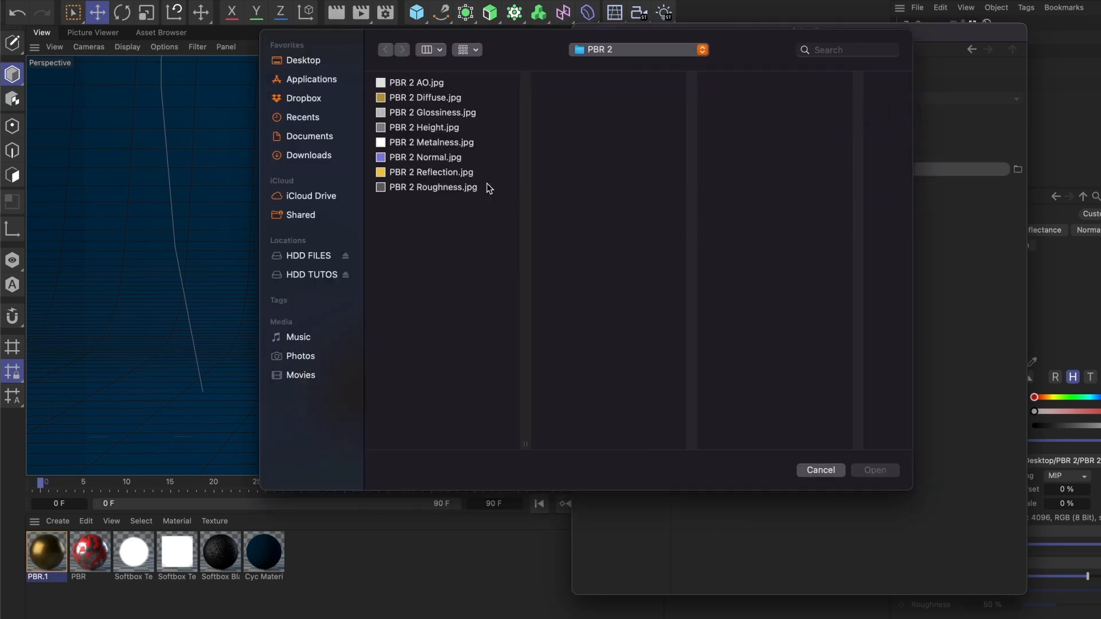
{"action": "left_click", "coordinate": [425, 157]}
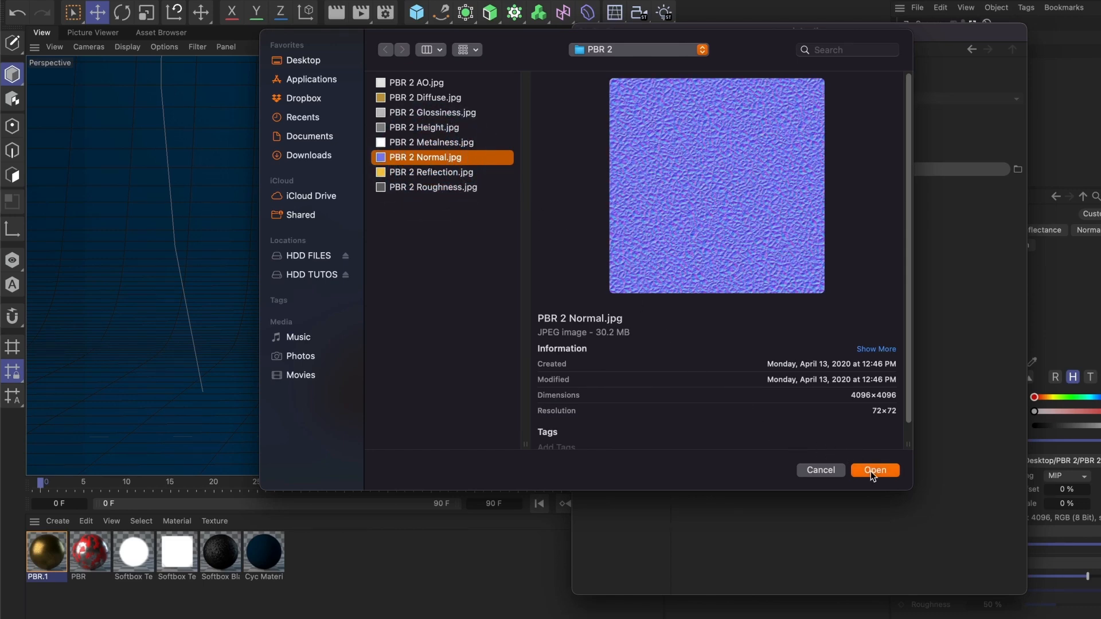
{"action": "left_click", "coordinate": [875, 470]}
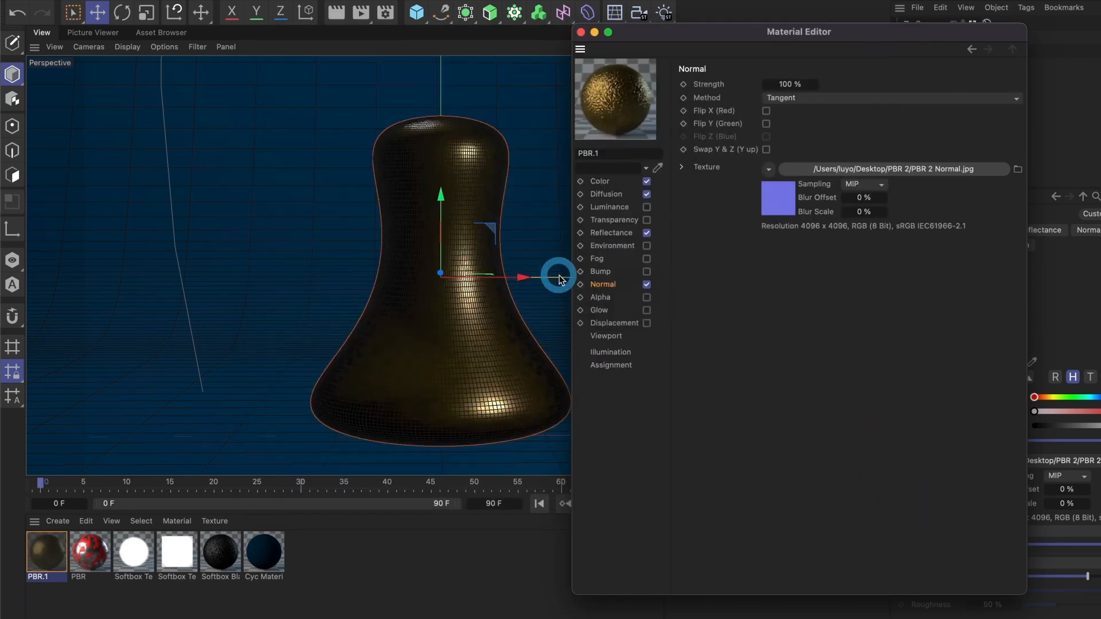
{"action": "left_click", "coordinate": [616, 323]}
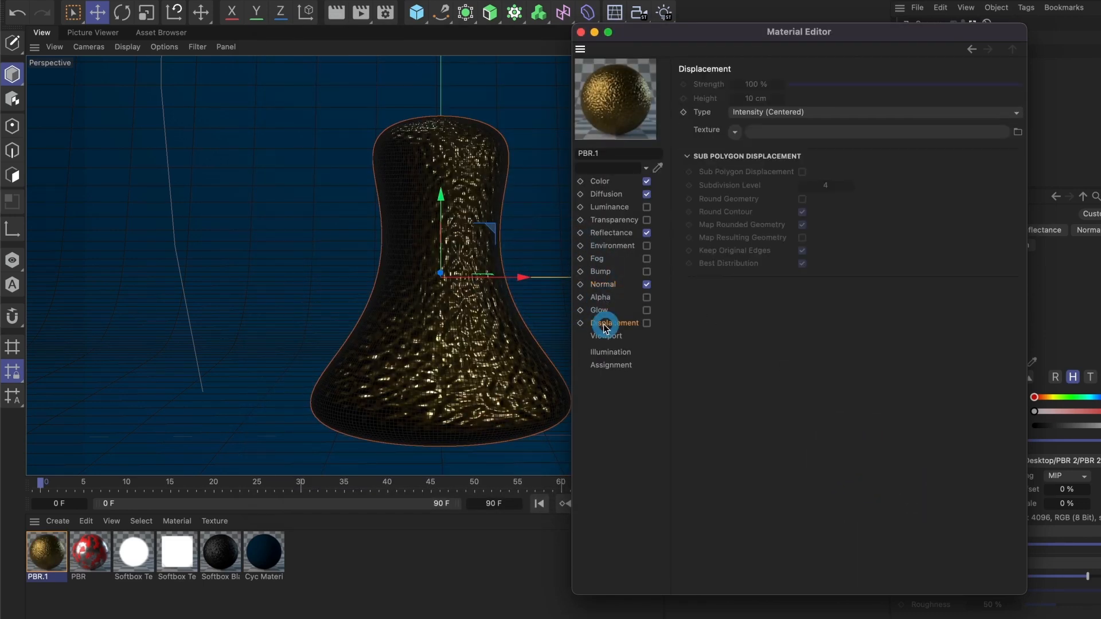
- Enable Displacement with PBR 2 Height.jpg at 1 cm height and start a render
{"action": "left_click", "coordinate": [615, 323]}
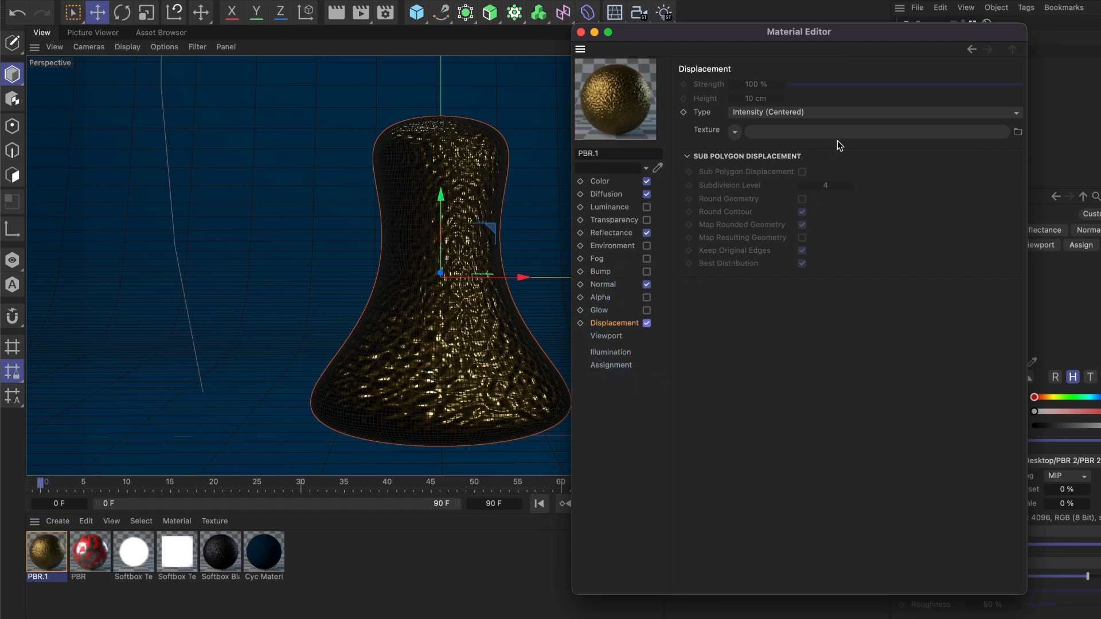
{"action": "left_click", "coordinate": [1018, 132]}
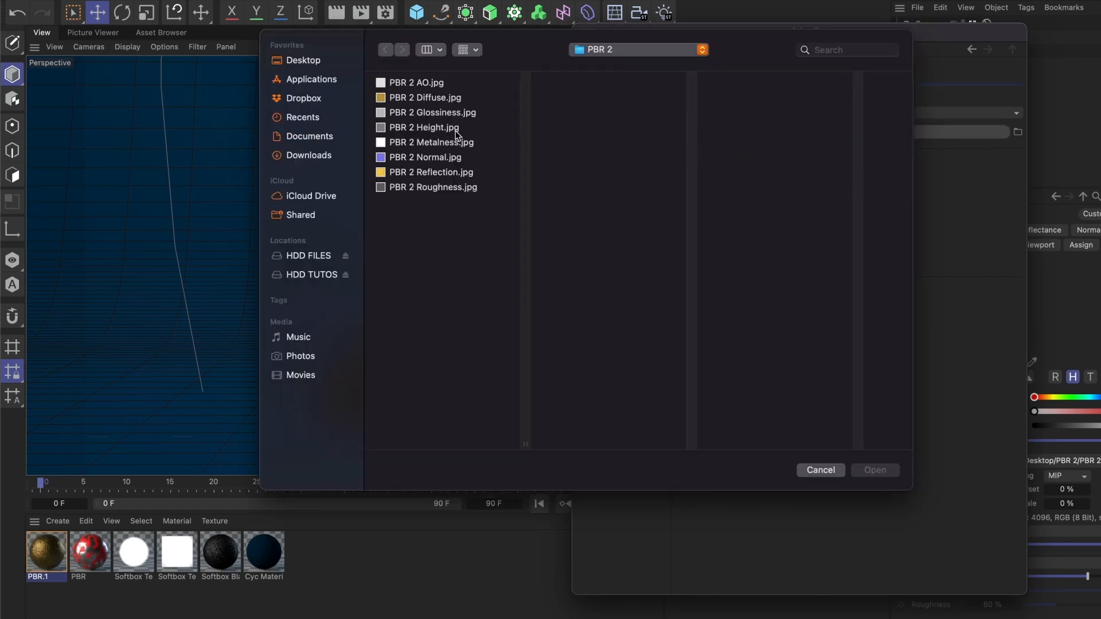
{"action": "left_click", "coordinate": [424, 128]}
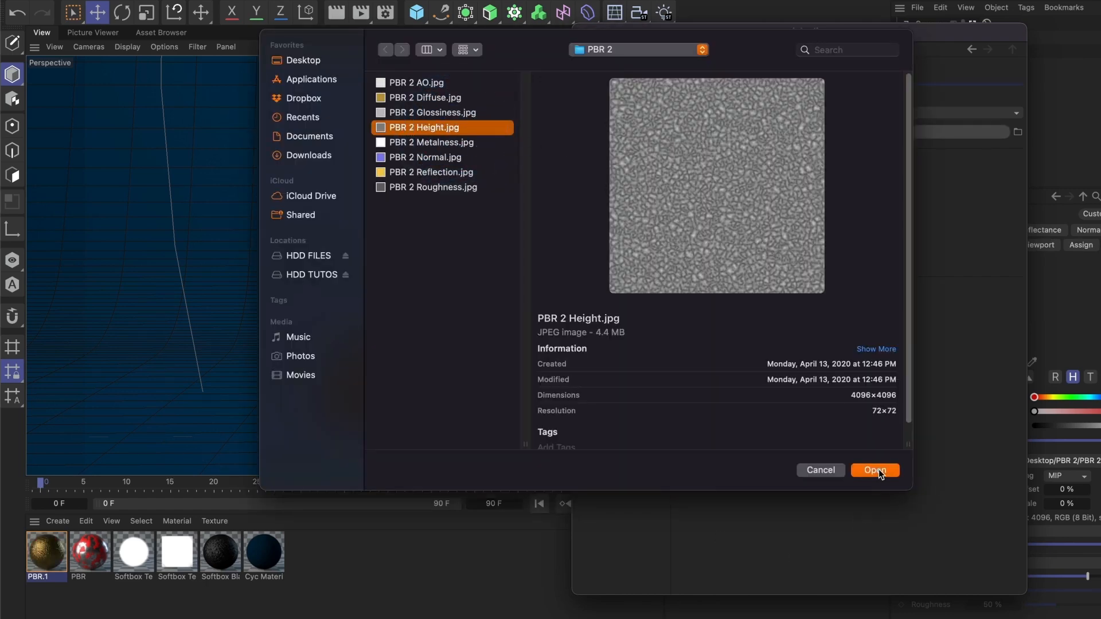
{"action": "left_click", "coordinate": [874, 470]}
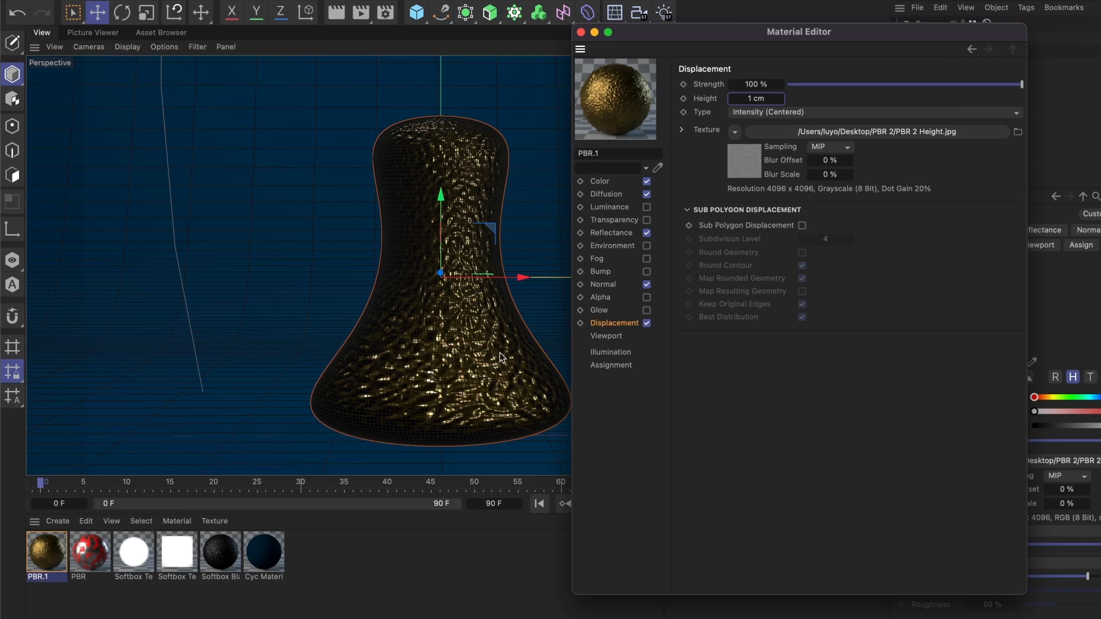
{"action": "left_click", "coordinate": [360, 13]}
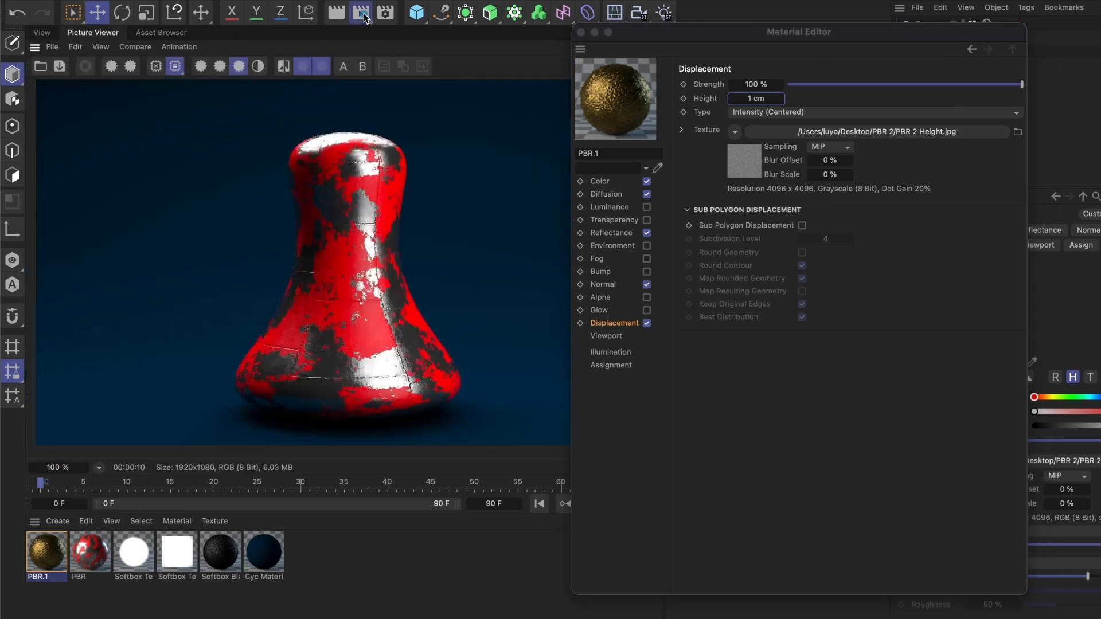
- Render the bell to the Picture Viewer showing the gold hammered-metal surface
{"action": "left_click", "coordinate": [363, 13]}
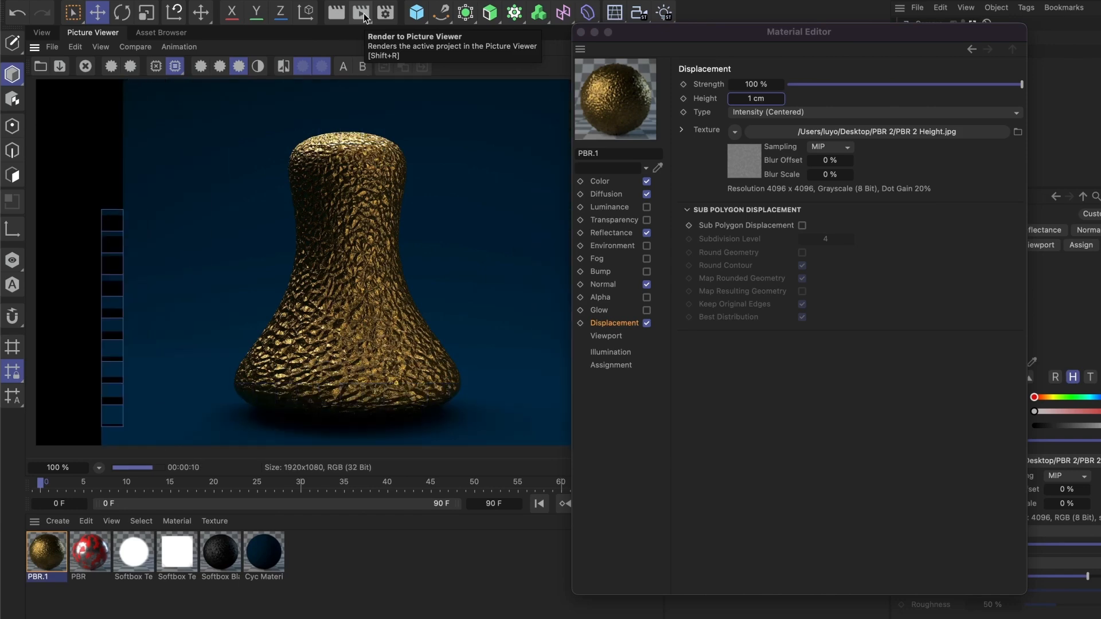
{"action": "left_click", "coordinate": [362, 13]}
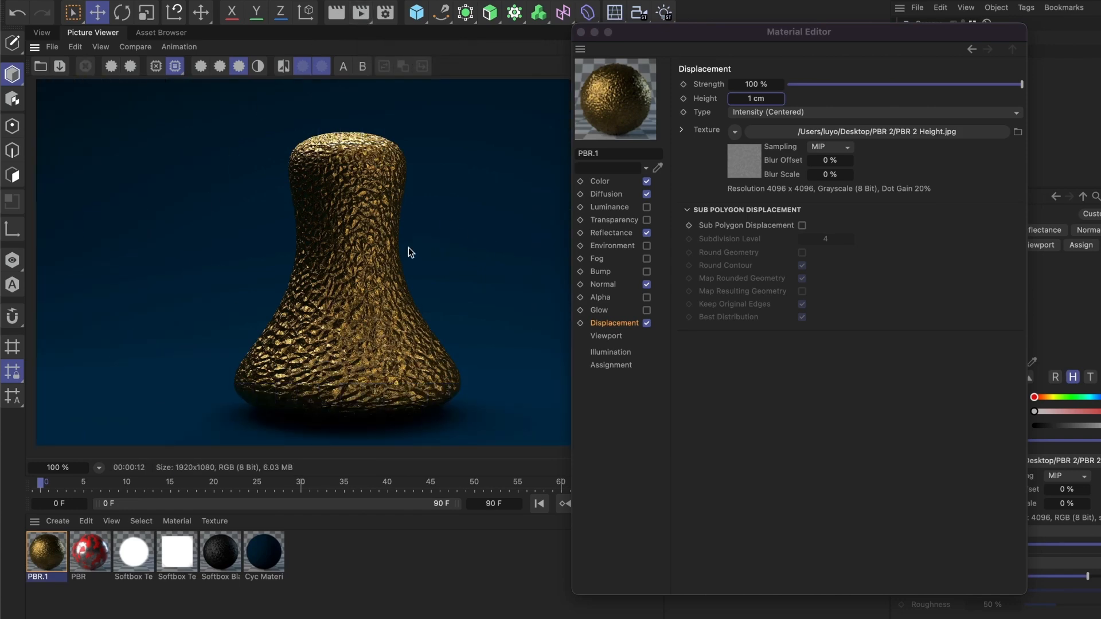